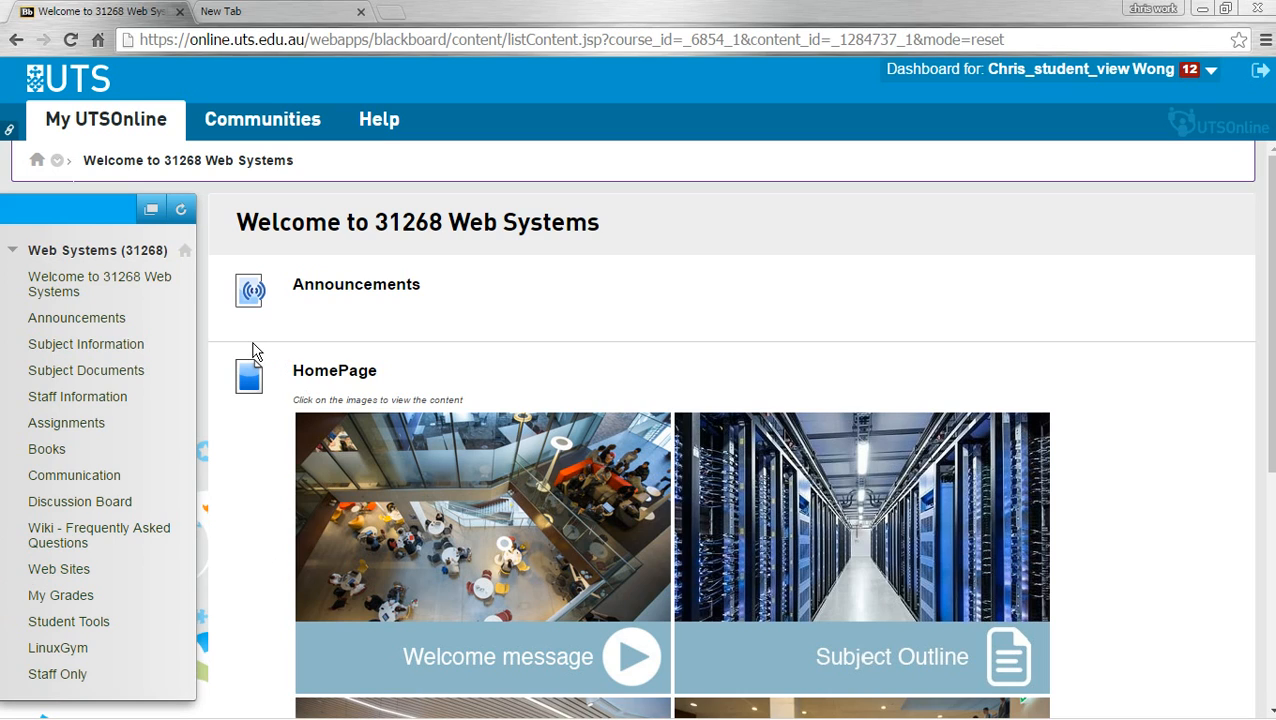
{"action": "mouse_move", "coordinate": [68, 477]}
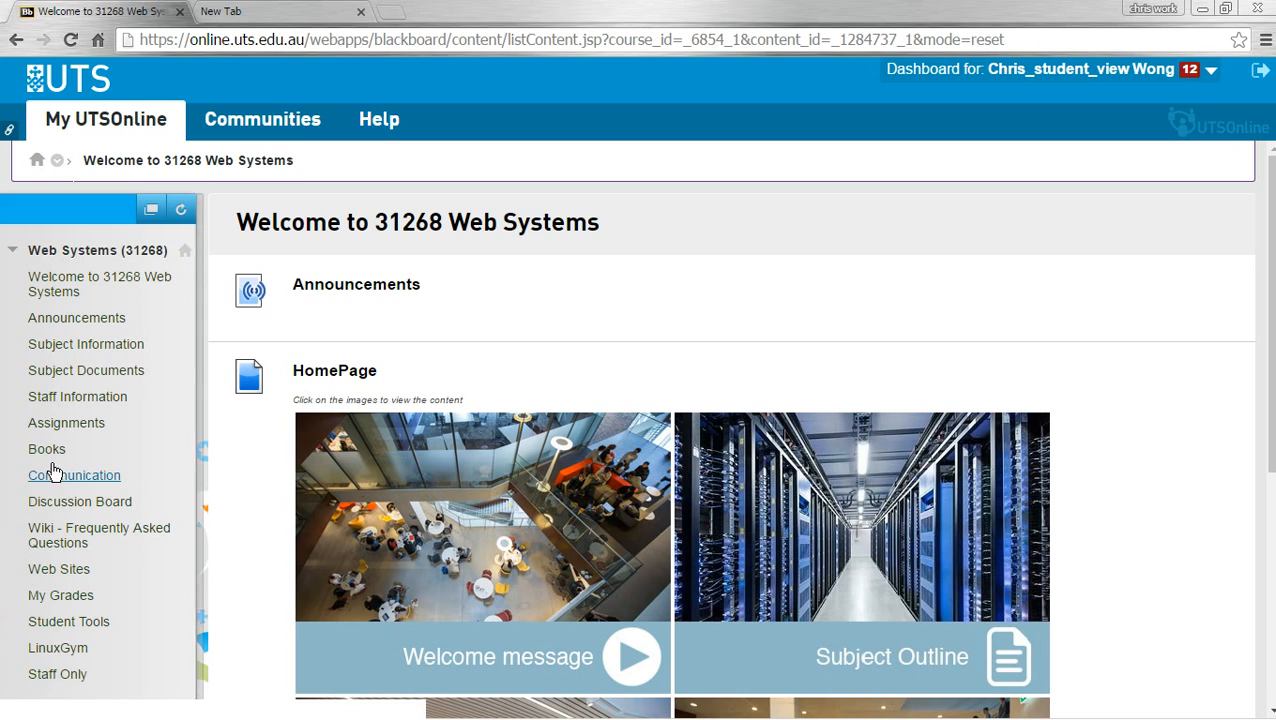
{"action": "mouse_move", "coordinate": [200, 500]}
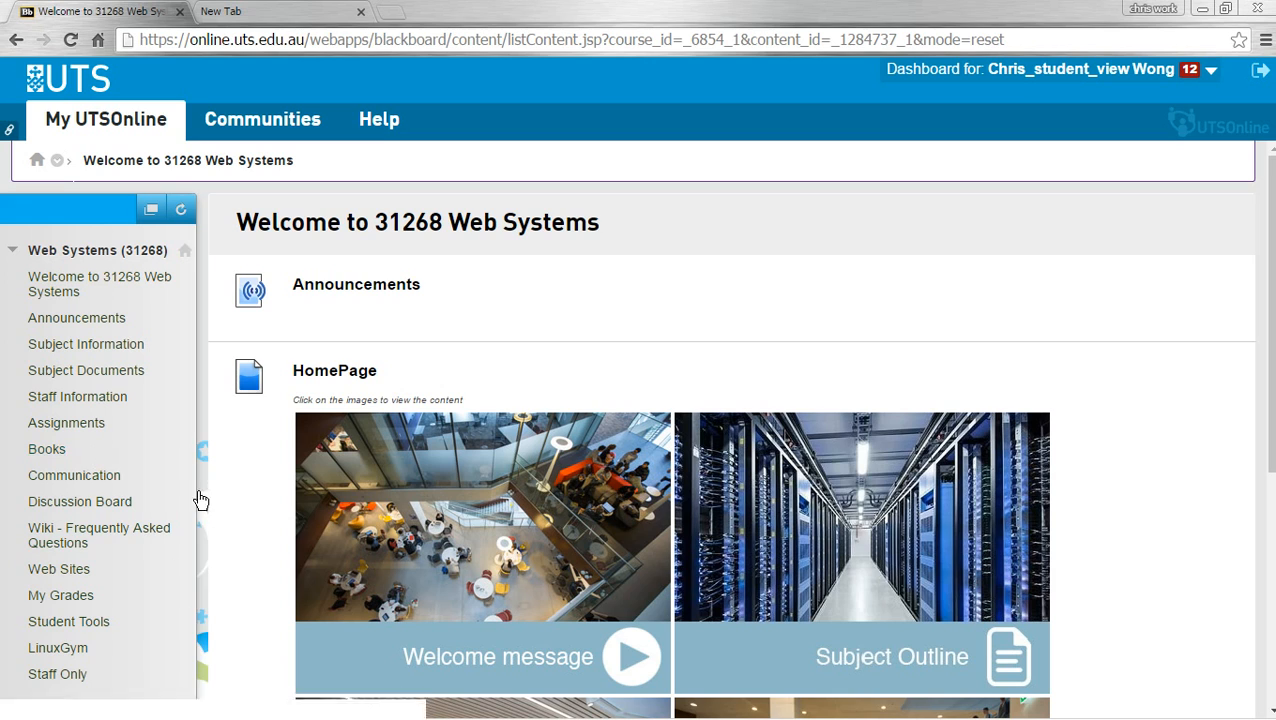
{"action": "mouse_move", "coordinate": [80, 425]}
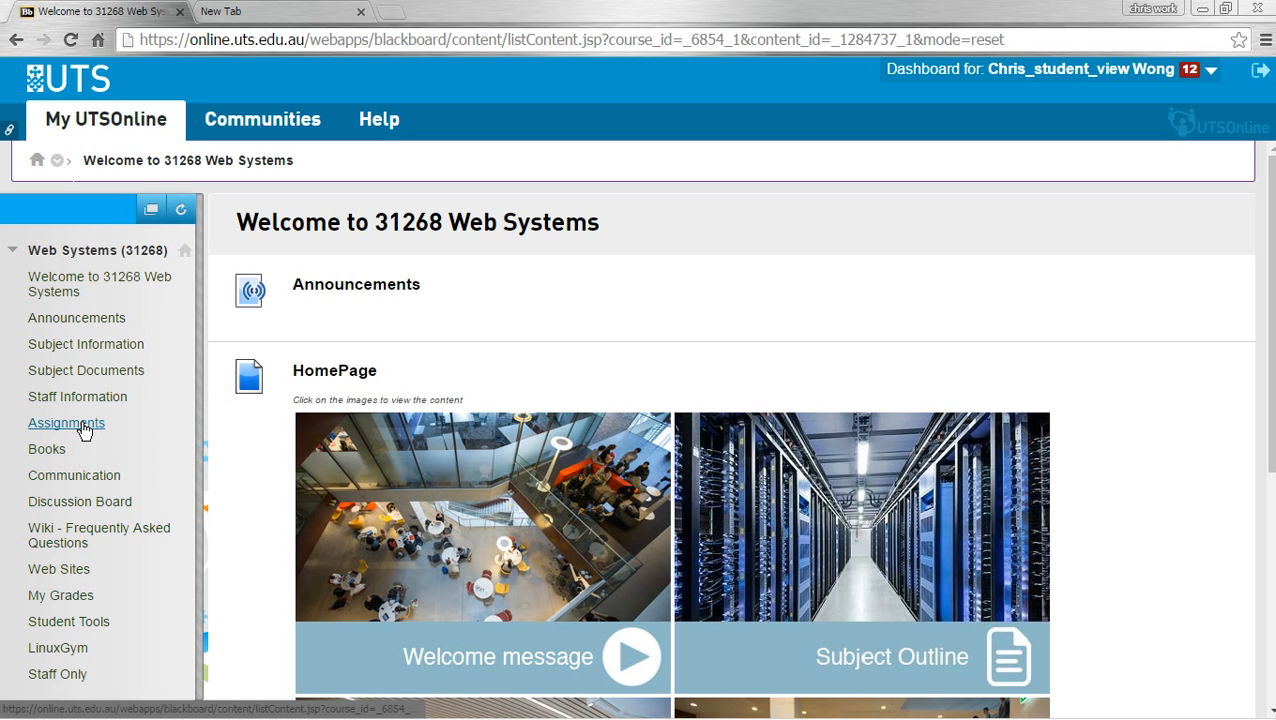
Open the Web Systems Assignments page and scroll down to the peer marking form link.
{"action": "left_click", "coordinate": [66, 423]}
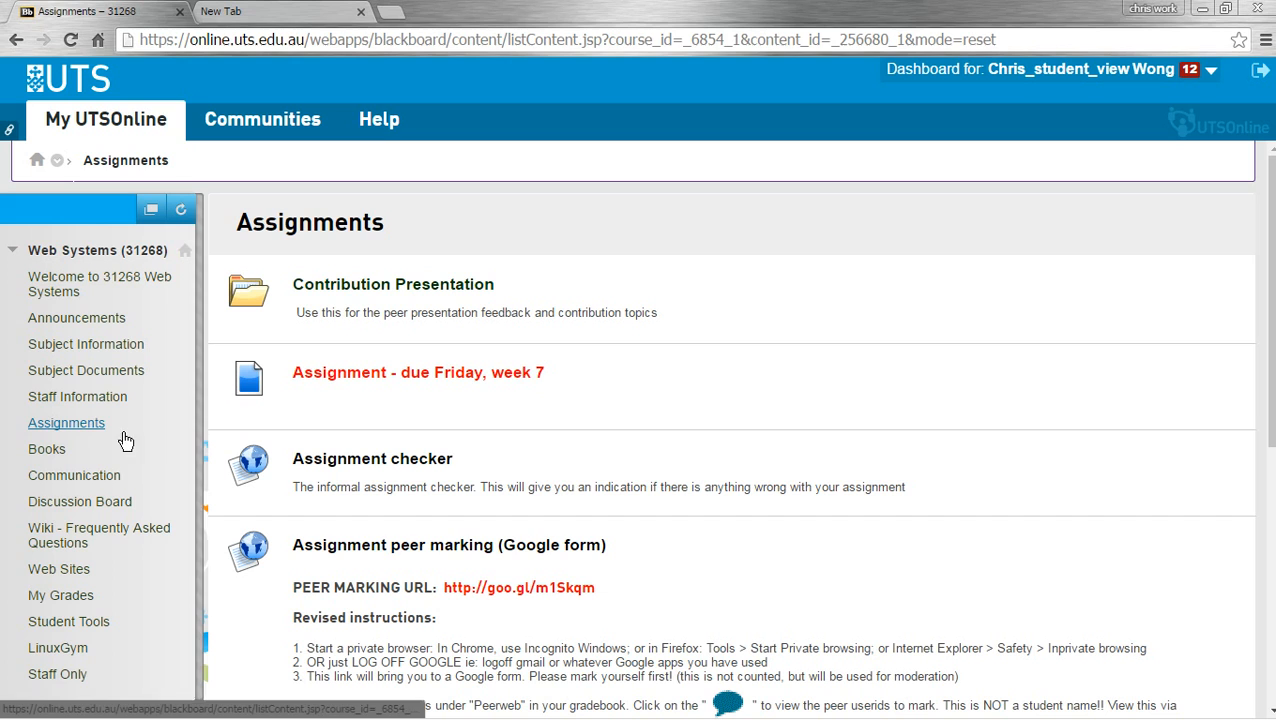
{"action": "mouse_move", "coordinate": [408, 459]}
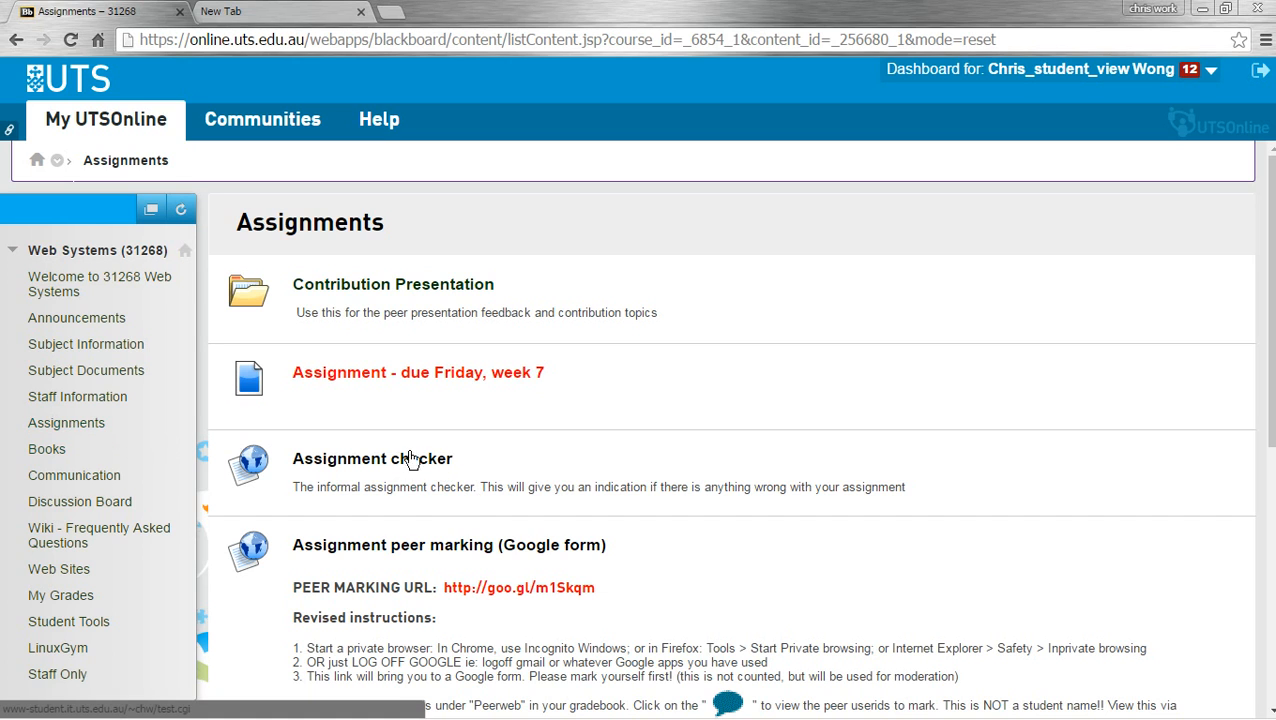
{"action": "scroll", "scroll_direction": "down", "scroll_amount": 3}
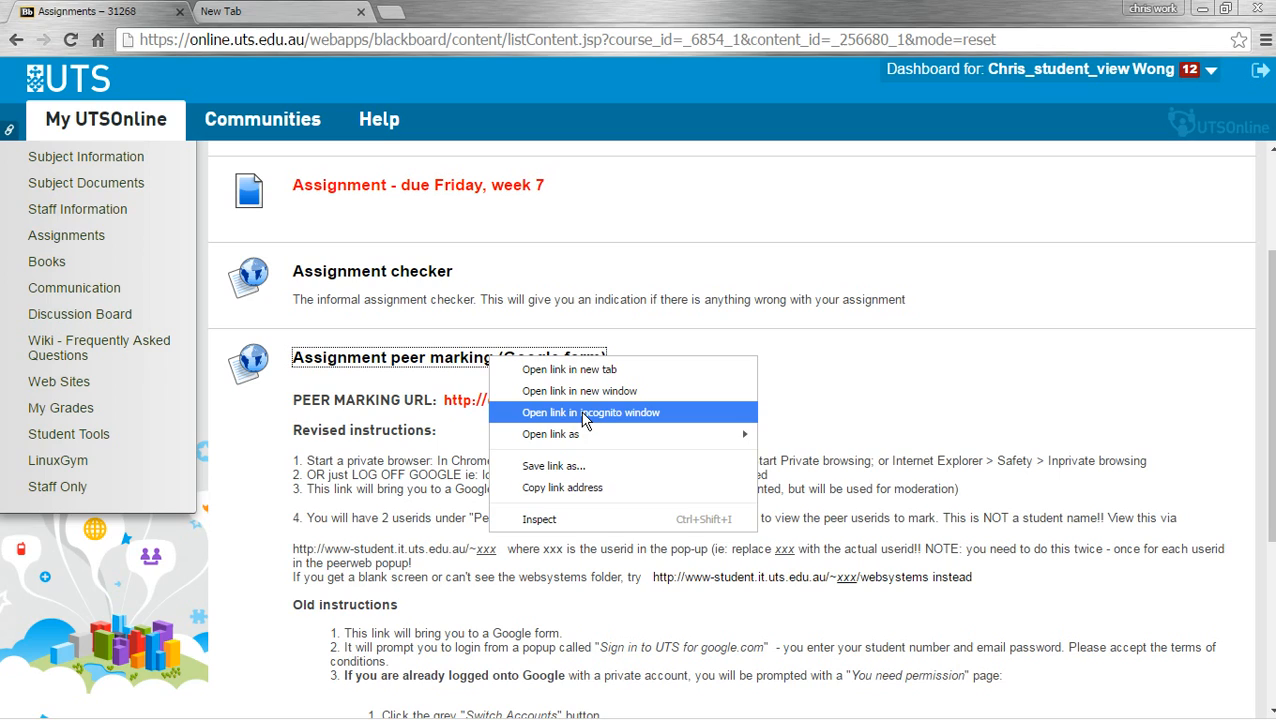
{"action": "mouse_move", "coordinate": [593, 416]}
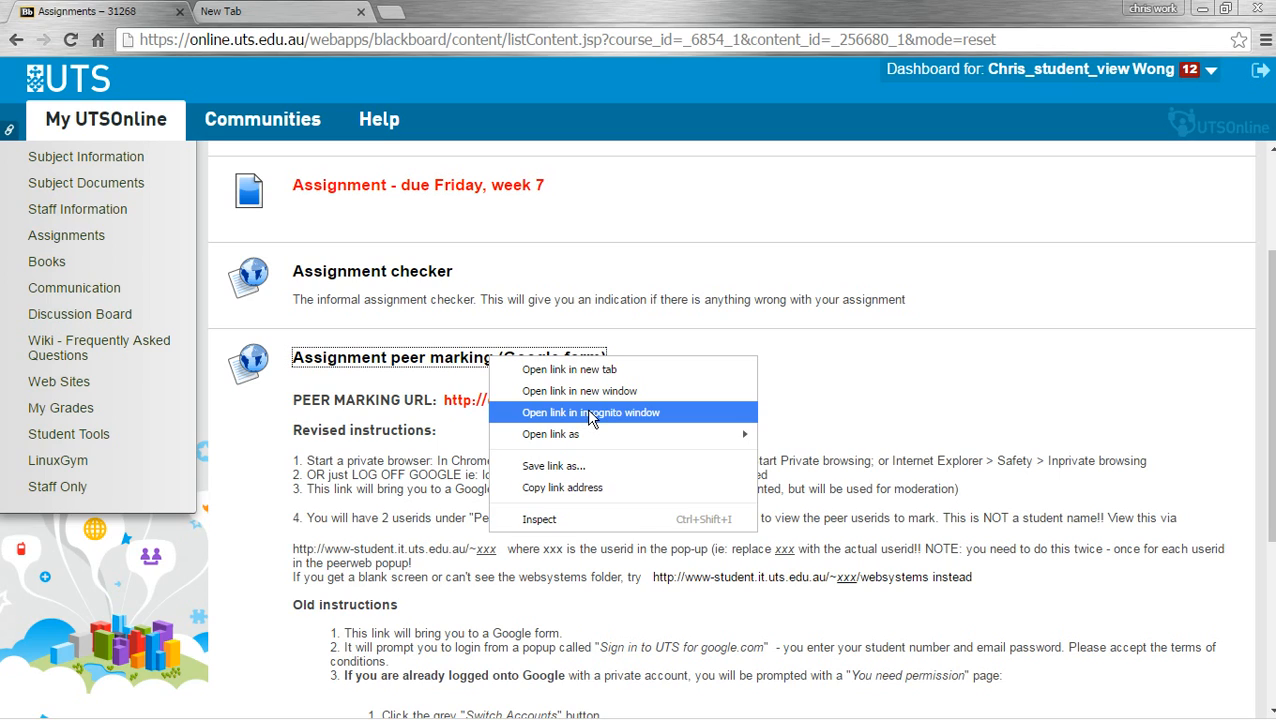
Load the 'web systems marking' Google Form from the link in an incognito window.
{"action": "left_click", "coordinate": [589, 412]}
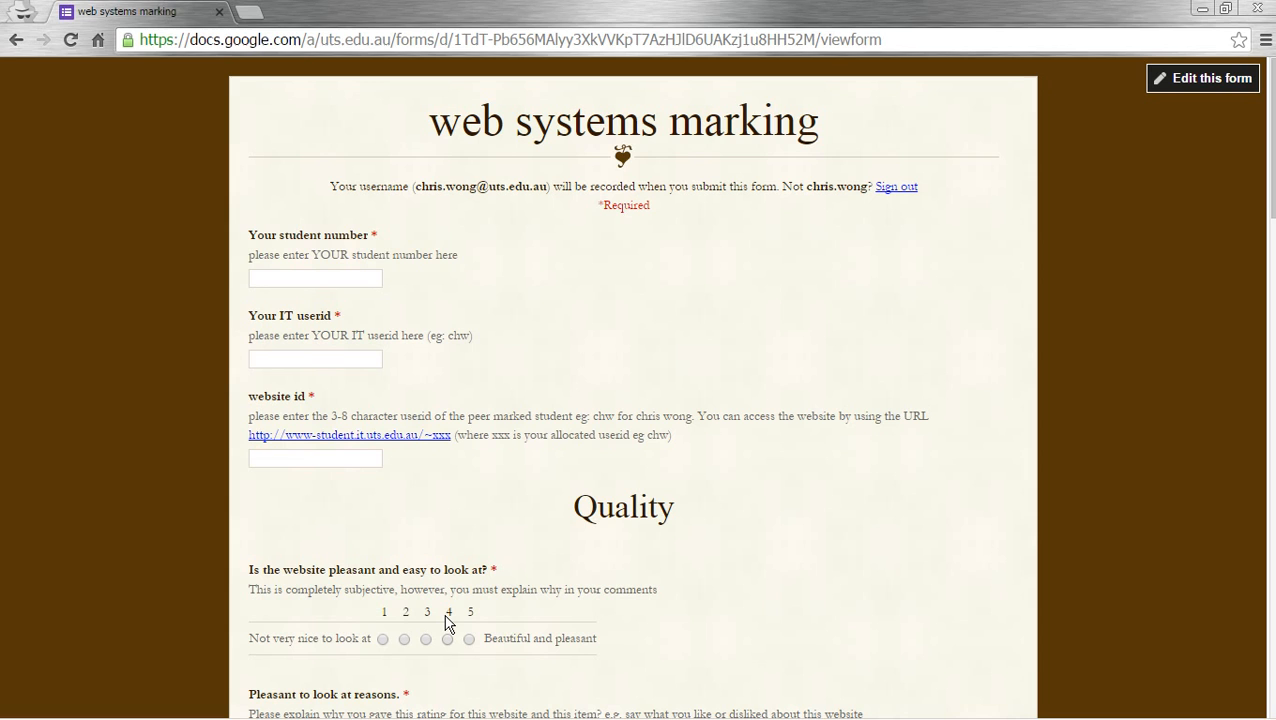
{"action": "mouse_move", "coordinate": [255, 156]}
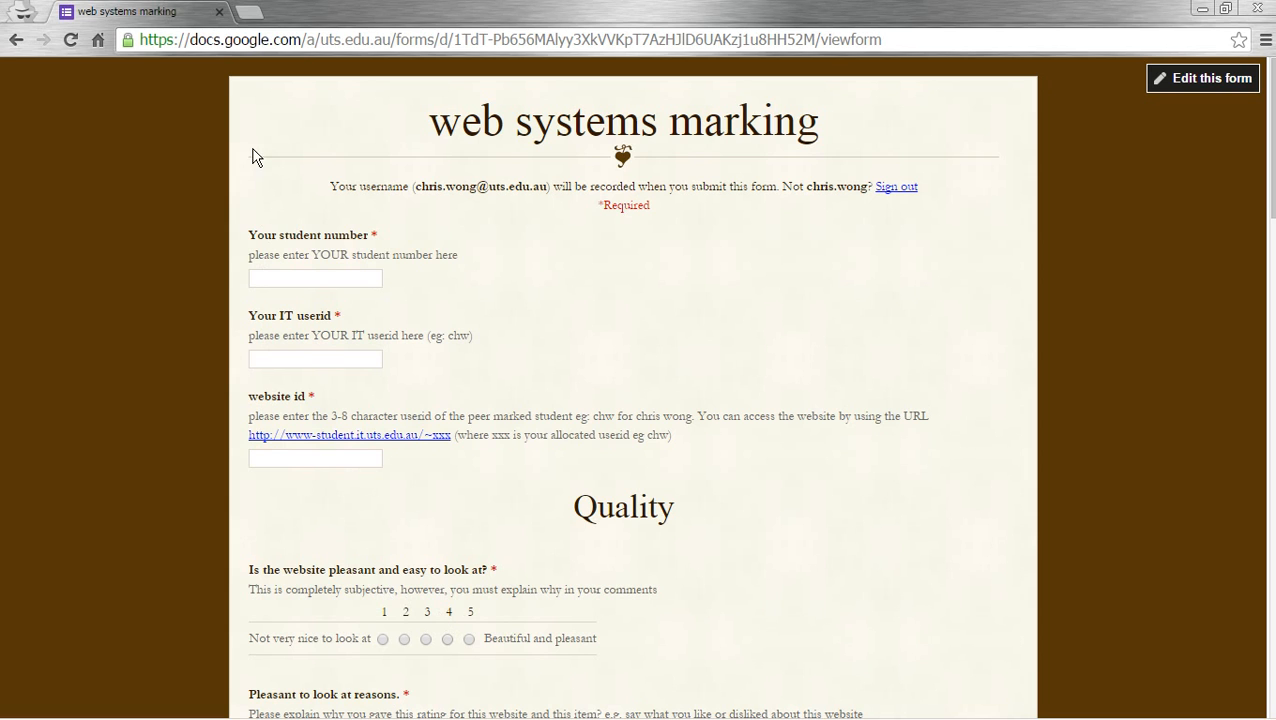
{"action": "mouse_move", "coordinate": [652, 333]}
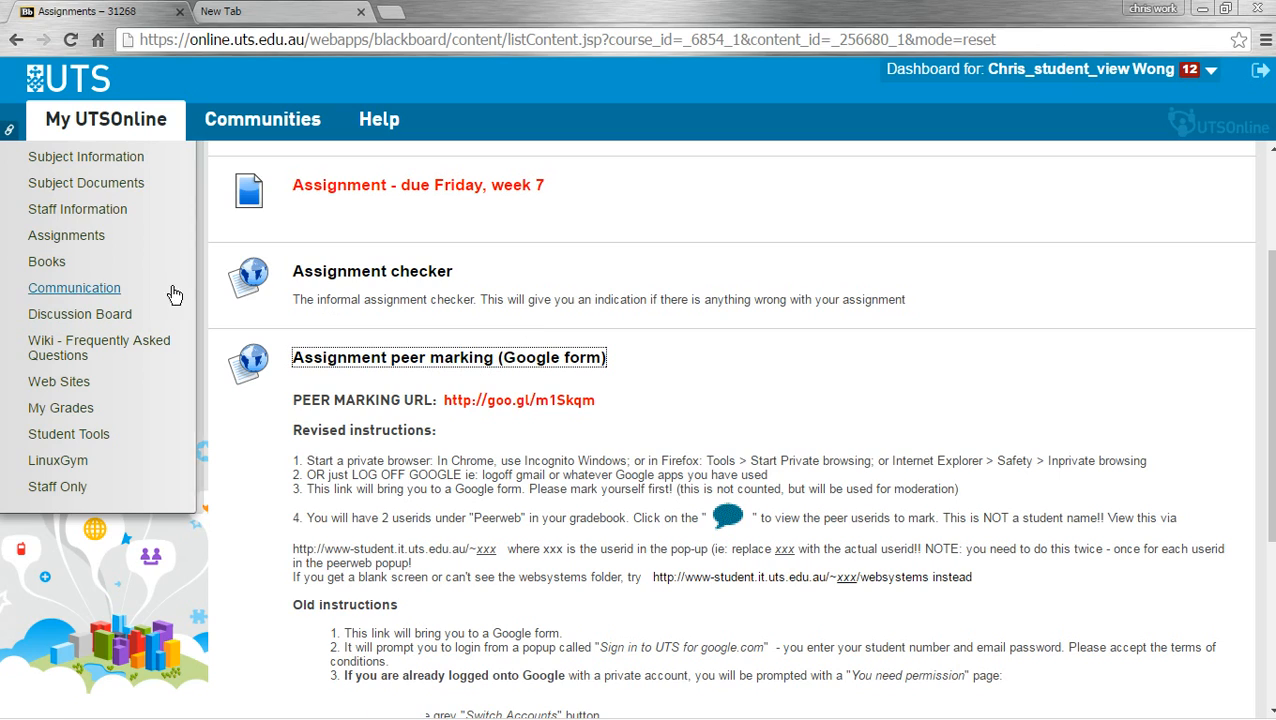
{"action": "mouse_move", "coordinate": [88, 408]}
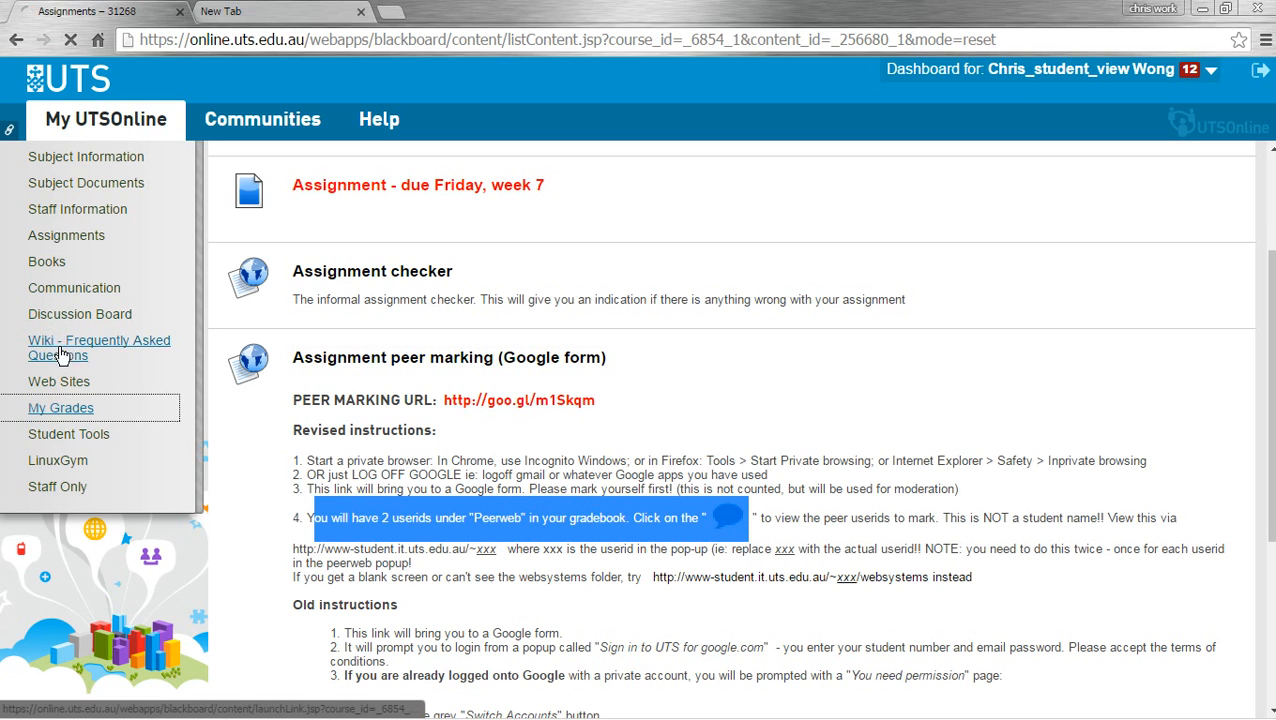
{"action": "left_click", "coordinate": [61, 407]}
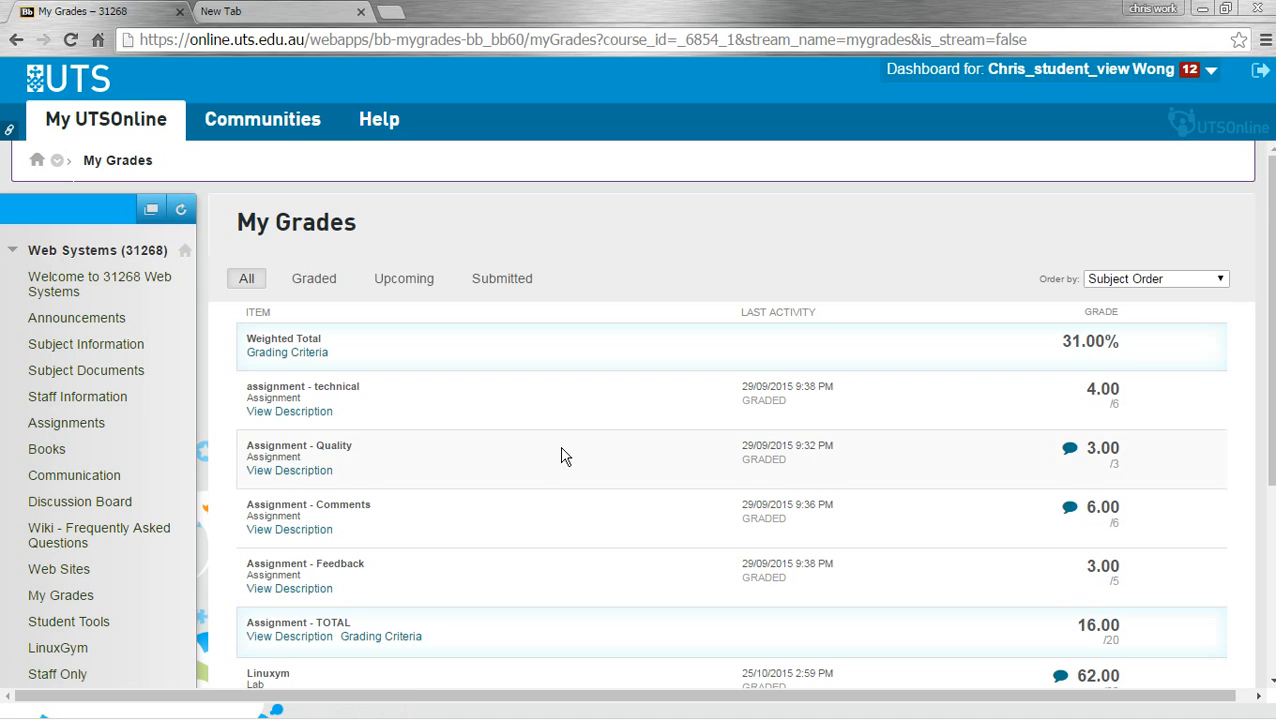
{"action": "scroll", "scroll_direction": "down", "scroll_amount": 3}
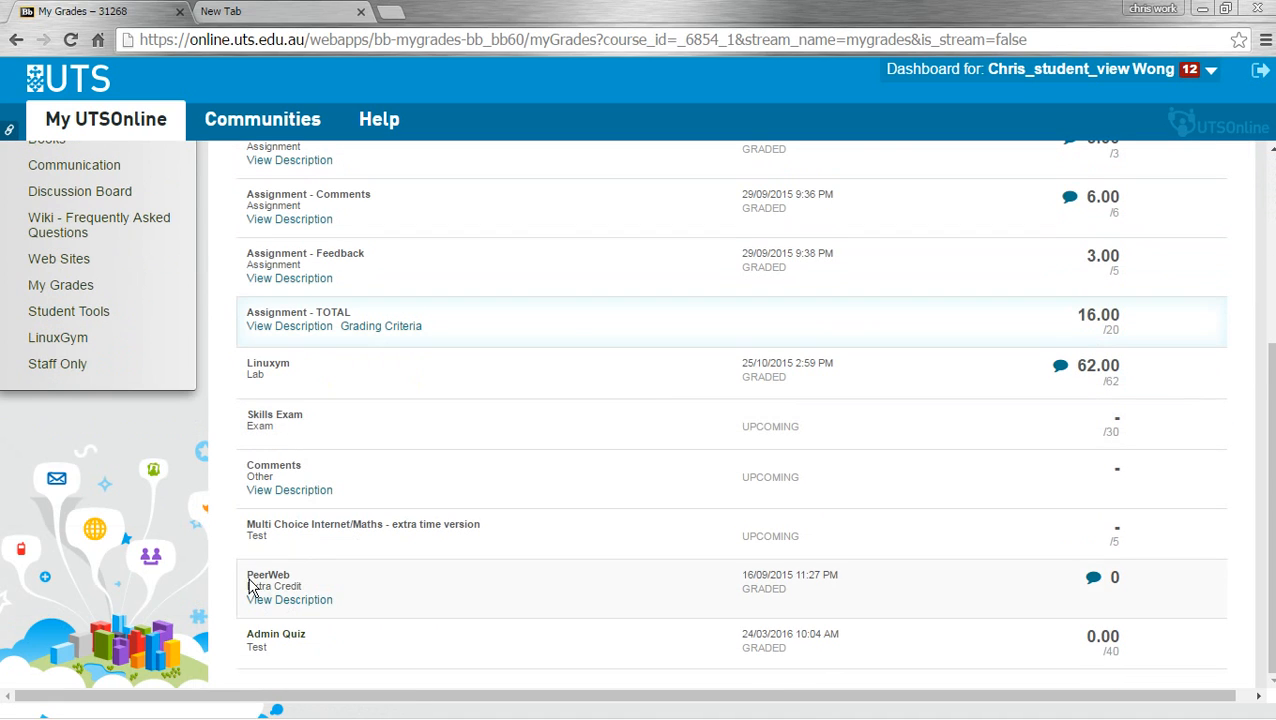
{"action": "mouse_move", "coordinate": [766, 603]}
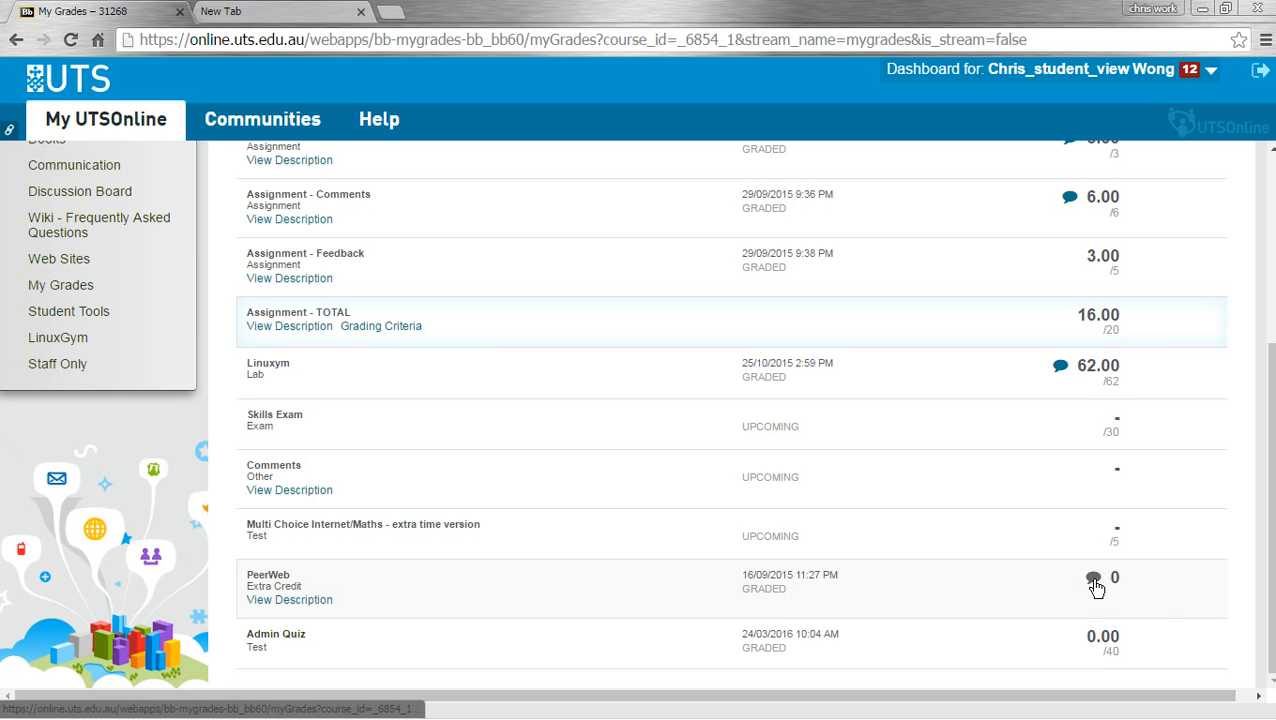
{"action": "left_click", "coordinate": [1092, 577]}
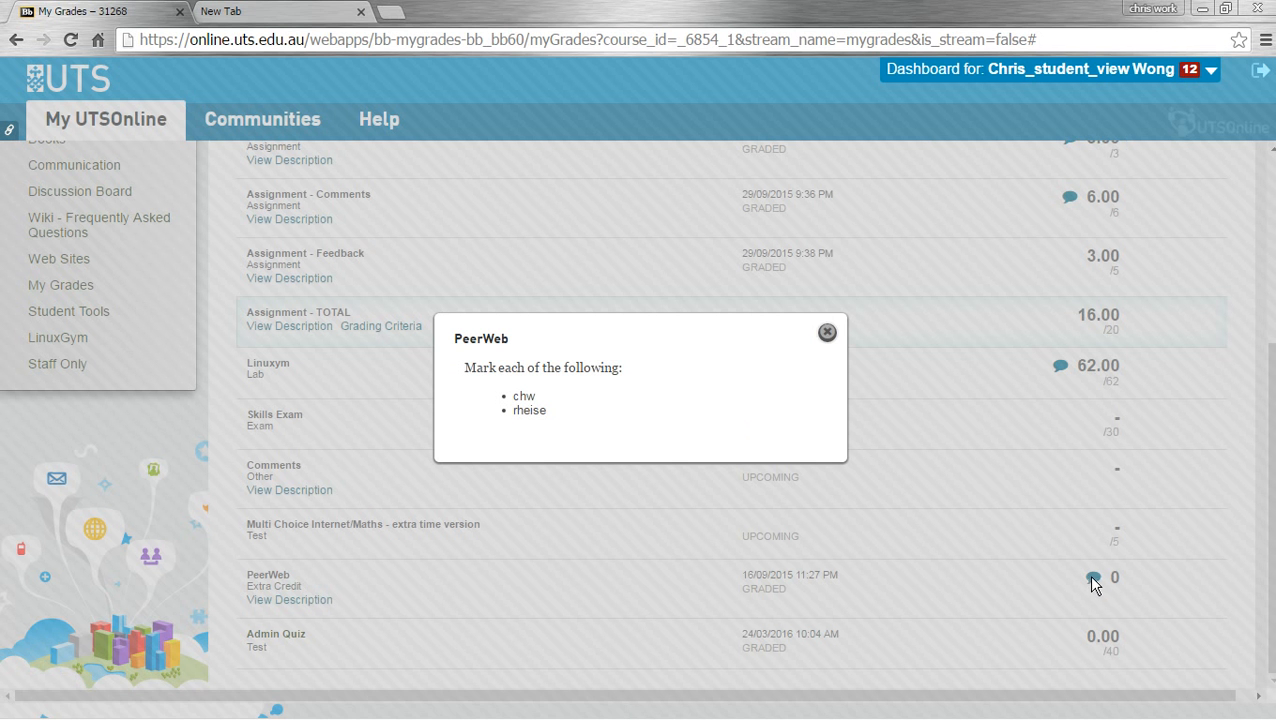
{"action": "mouse_move", "coordinate": [526, 395]}
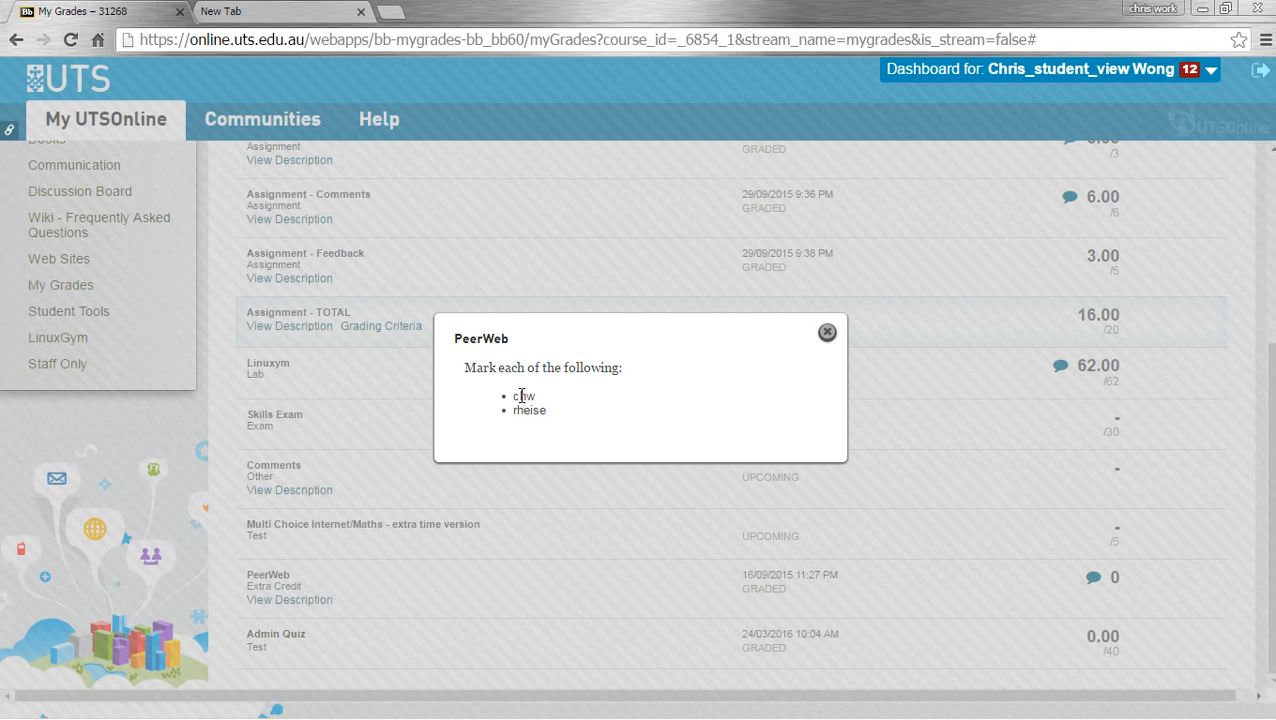
{"action": "double_click", "coordinate": [522, 396]}
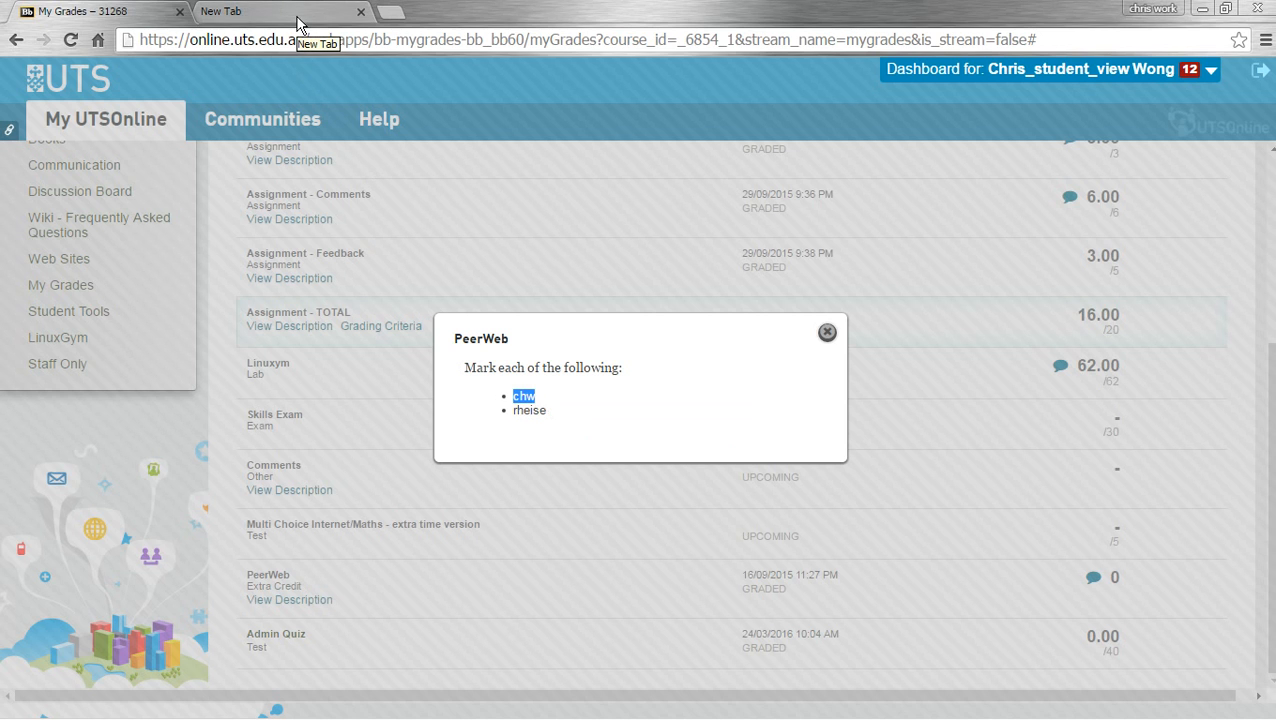
Load www-student.it.uts.edu.au/~chw in the new tab and follow its assignment answer link.
{"action": "left_click", "coordinate": [245, 11]}
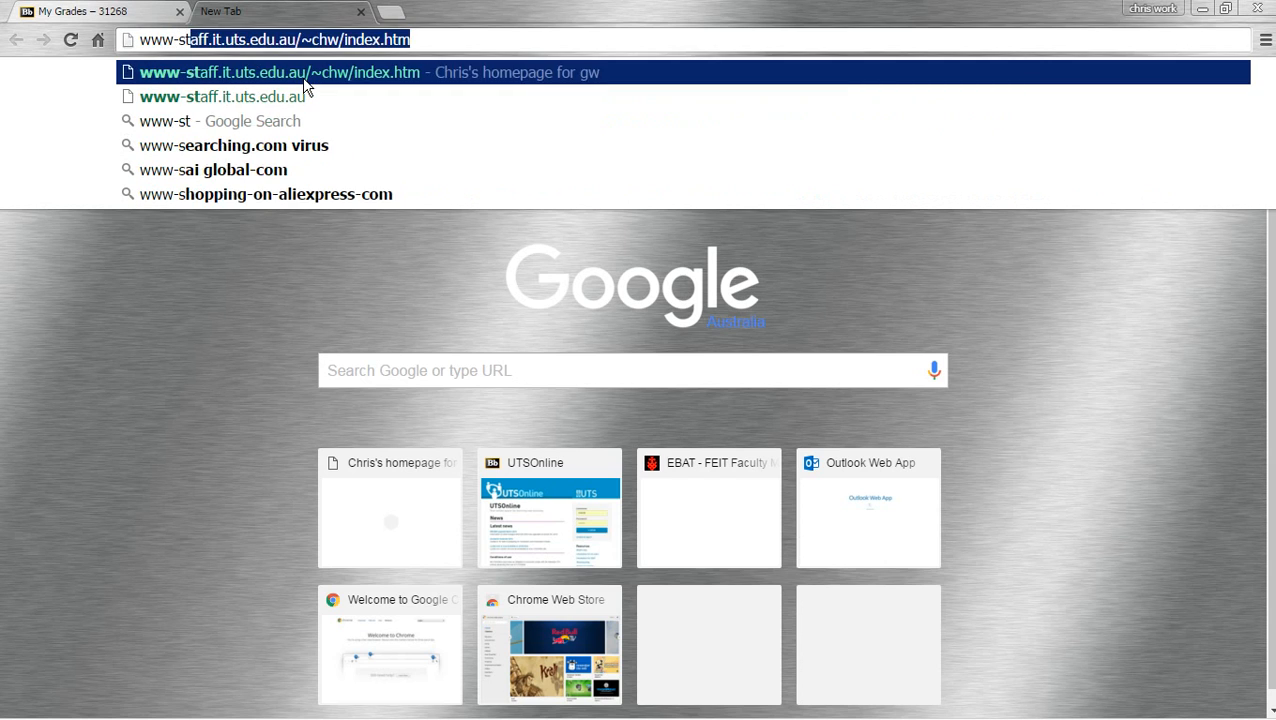
{"action": "type", "text": "www-student.it.uts.e"}
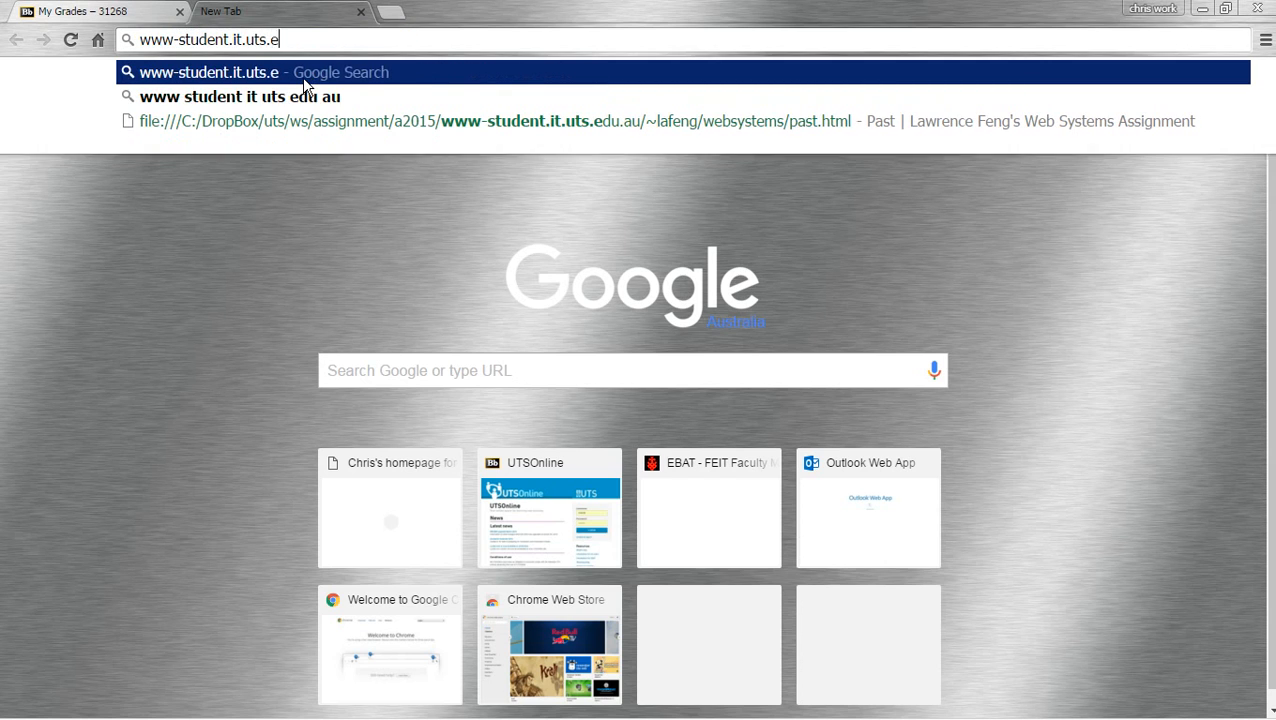
{"action": "type", "text": "du.au/~"}
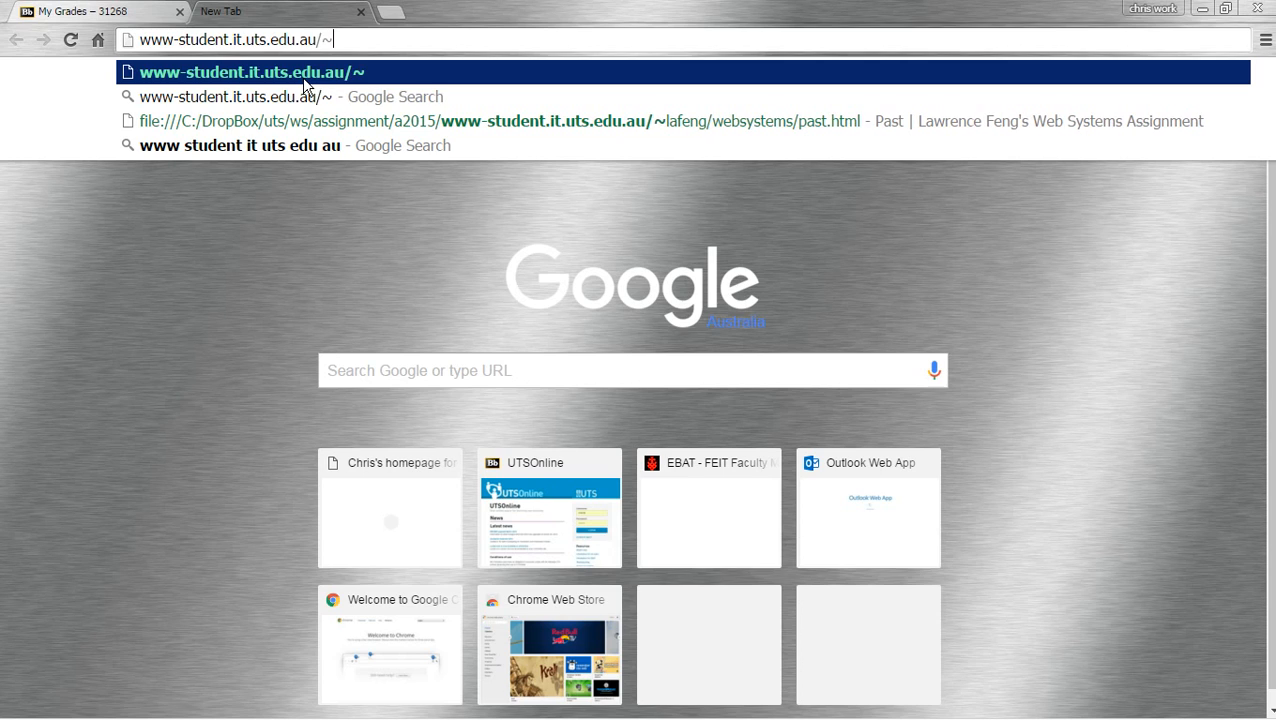
{"action": "type", "text": "chw/"}
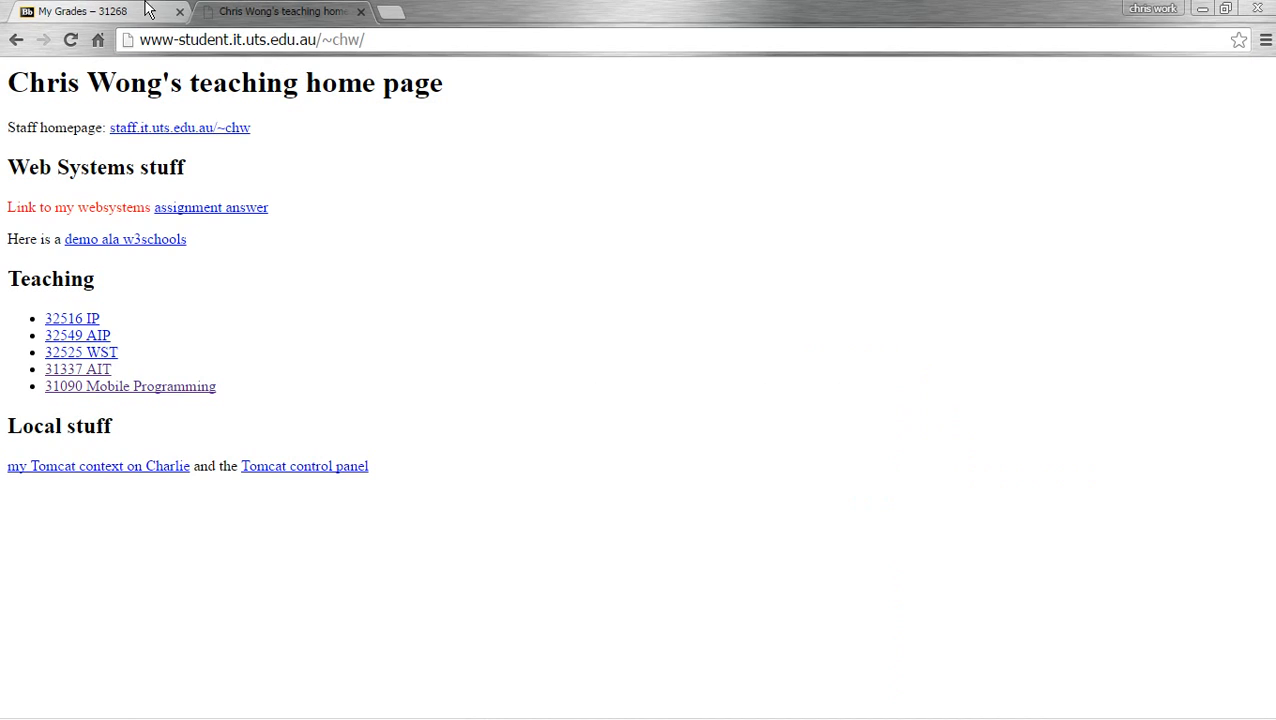
{"action": "mouse_move", "coordinate": [350, 420]}
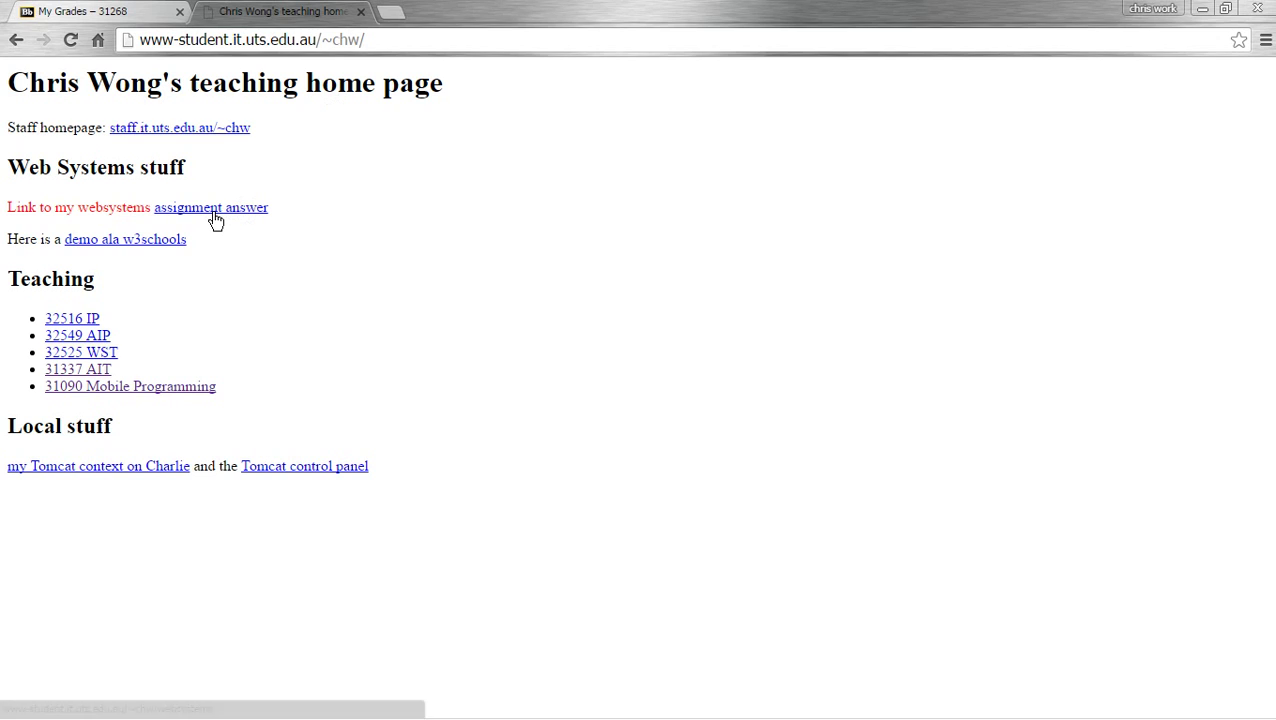
{"action": "mouse_move", "coordinate": [211, 207]}
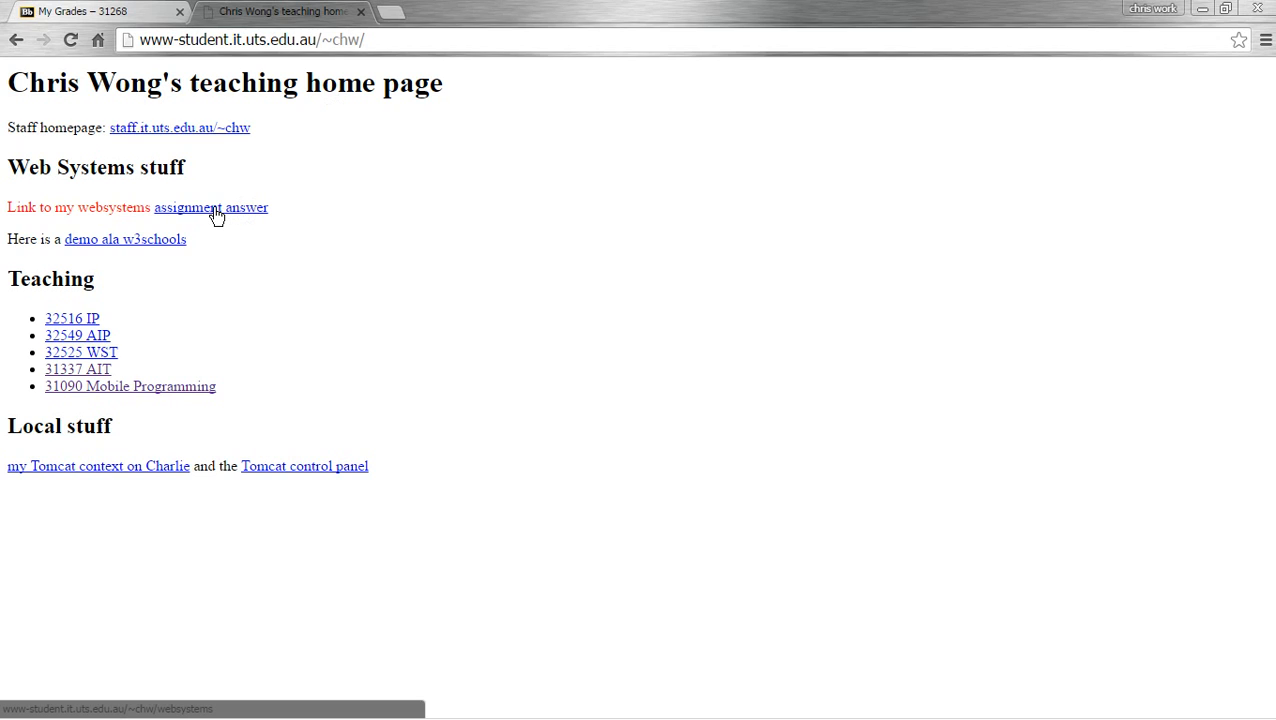
{"action": "left_click", "coordinate": [211, 207]}
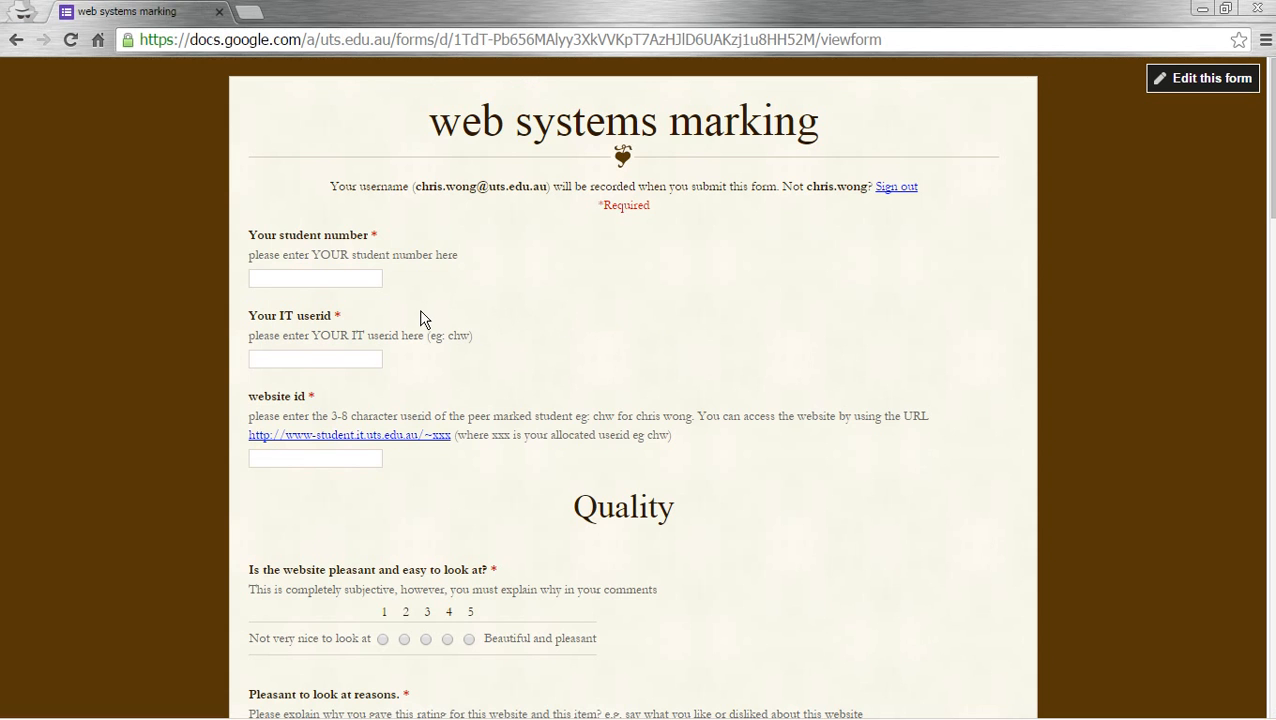
Start filling the identification fields with a student number and userid chw.
{"action": "left_click", "coordinate": [315, 278]}
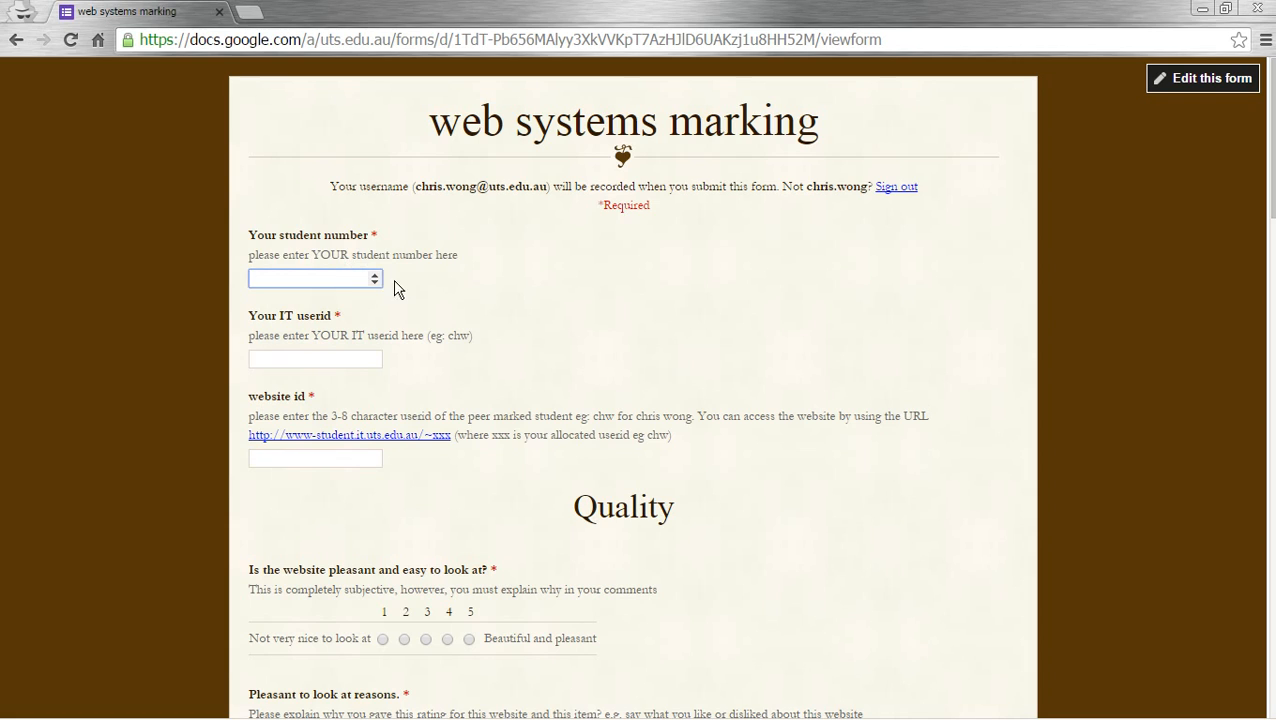
{"action": "type", "text": "00"}
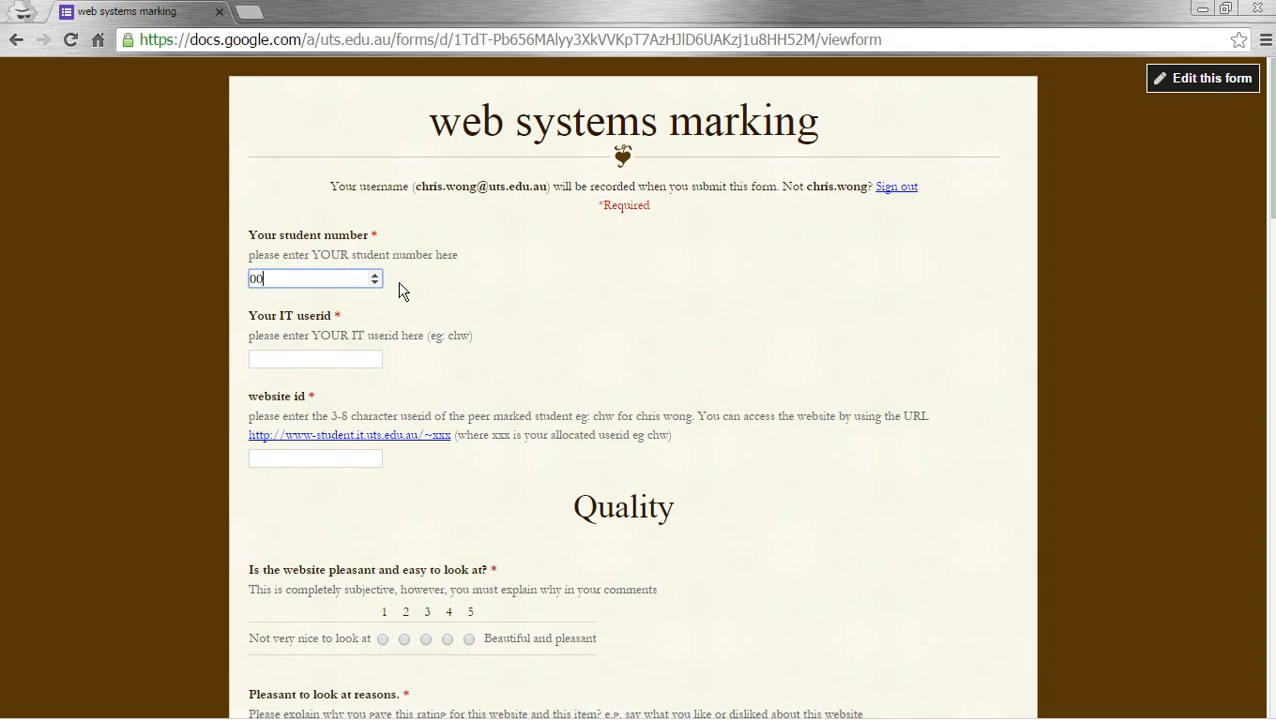
{"action": "type", "text": "34609"}
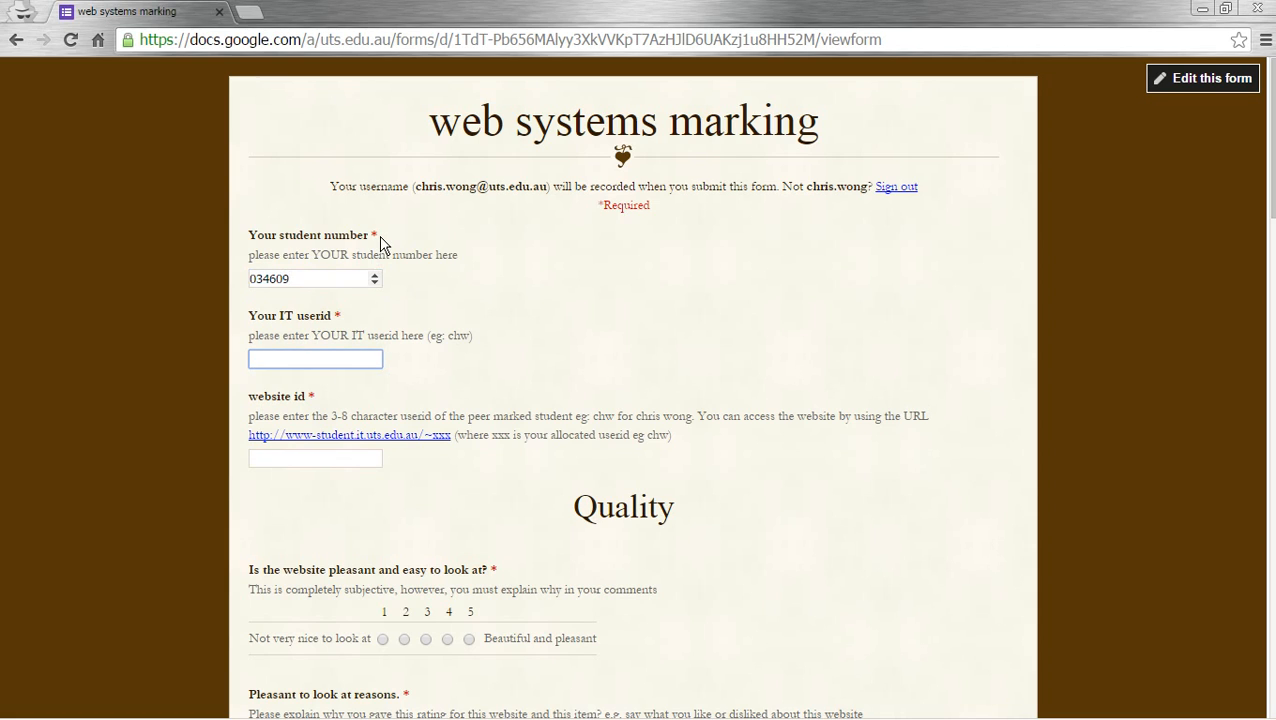
{"action": "type", "text": "chw"}
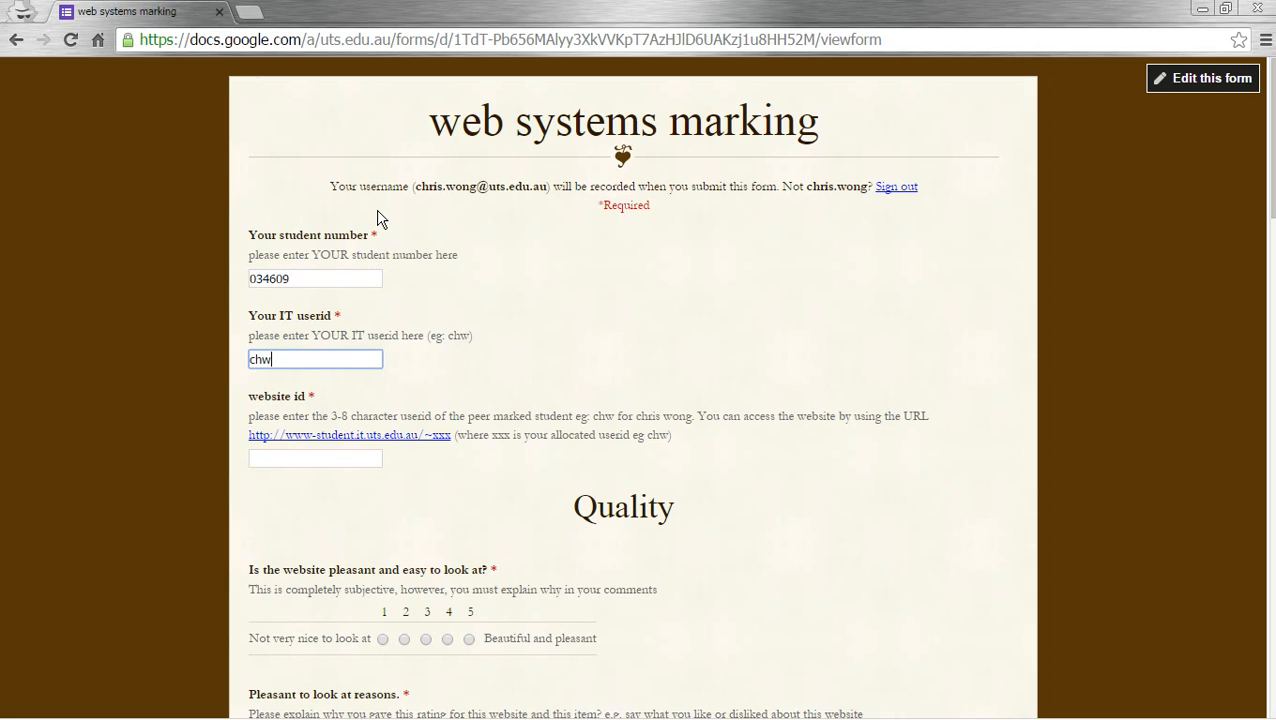
{"action": "mouse_move", "coordinate": [339, 457]}
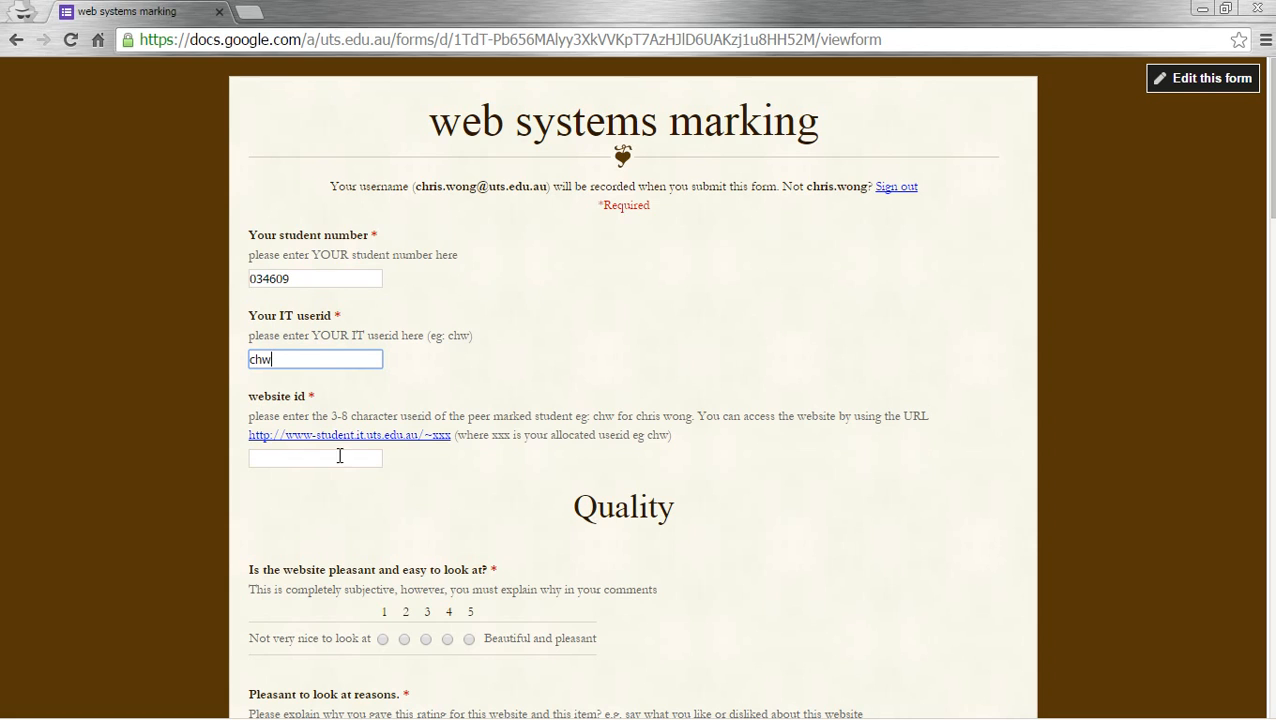
{"action": "type", "text": "chw"}
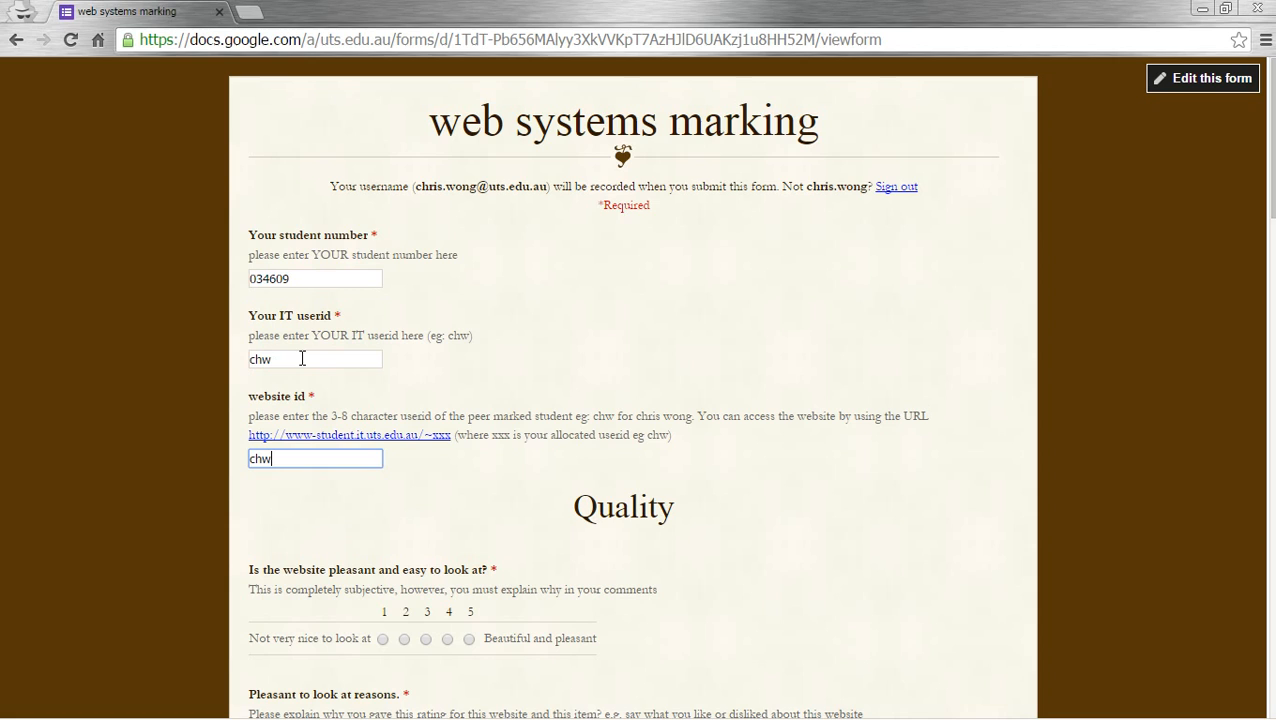
Replace the student number, enter the IT userid, and put chw as the website id.
{"action": "triple_click", "coordinate": [310, 278]}
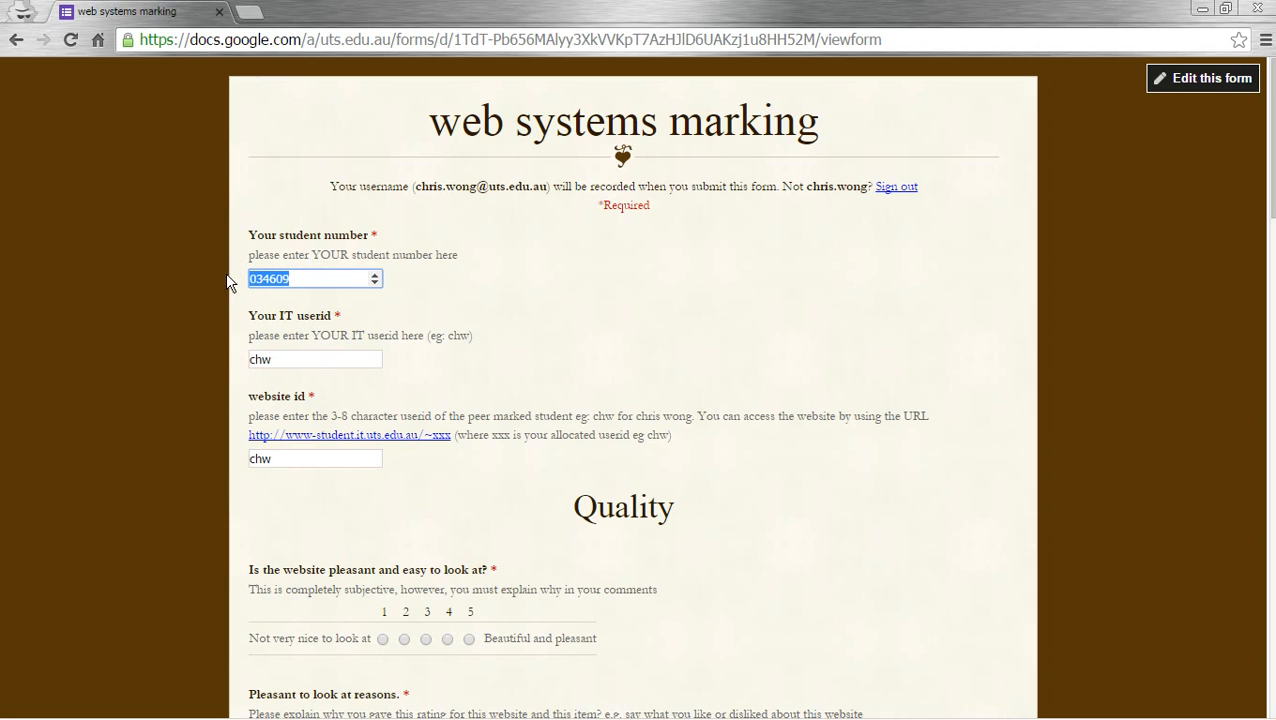
{"action": "type", "text": "99999999"}
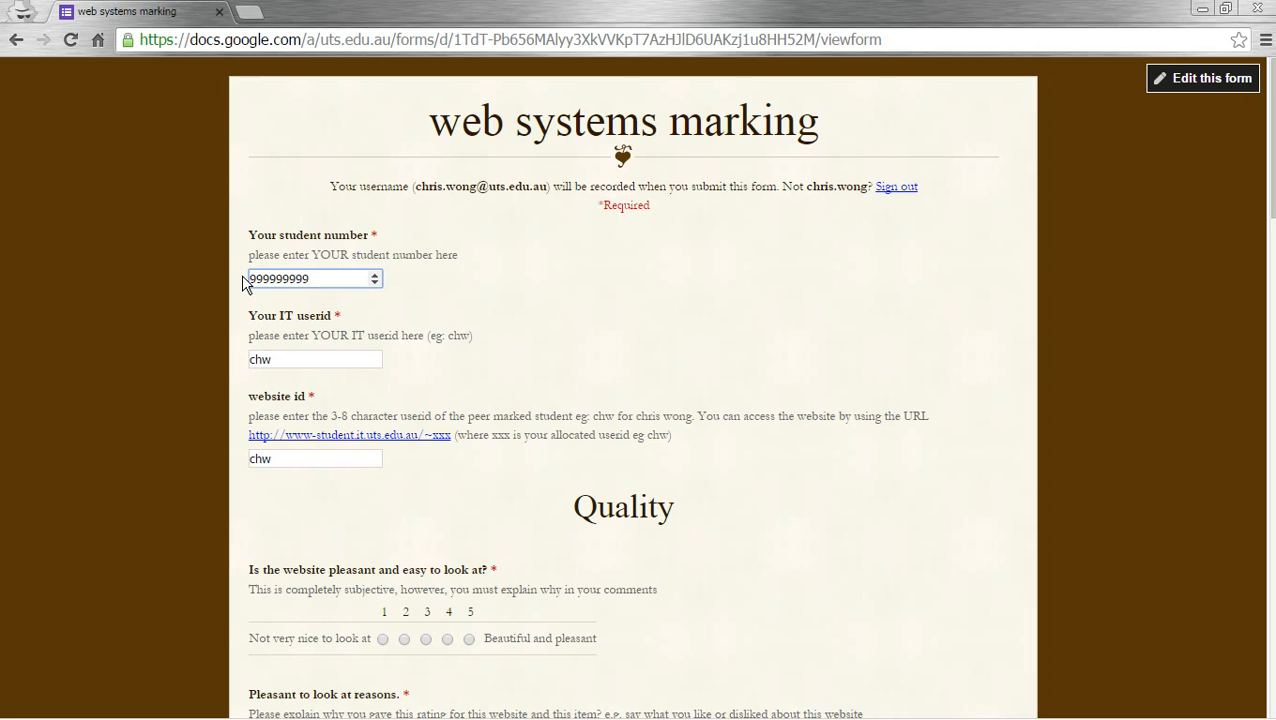
{"action": "type", "text": "rheise"}
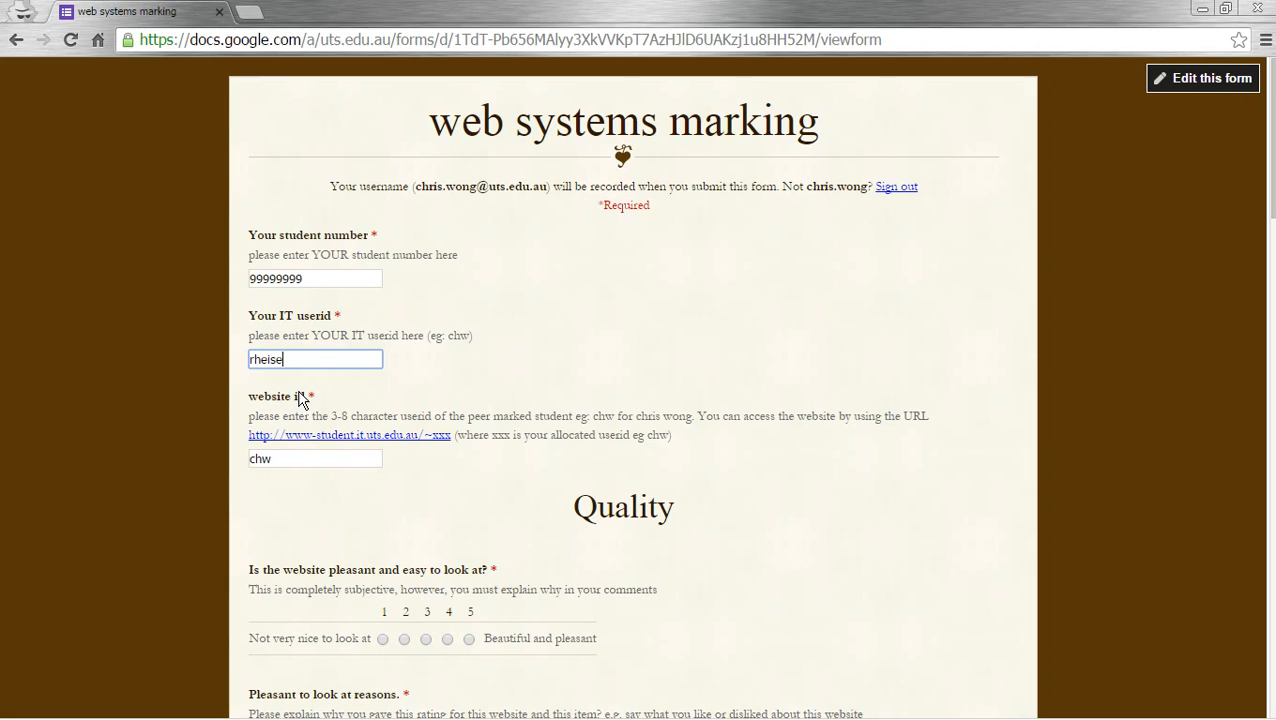
{"action": "left_click", "coordinate": [314, 459]}
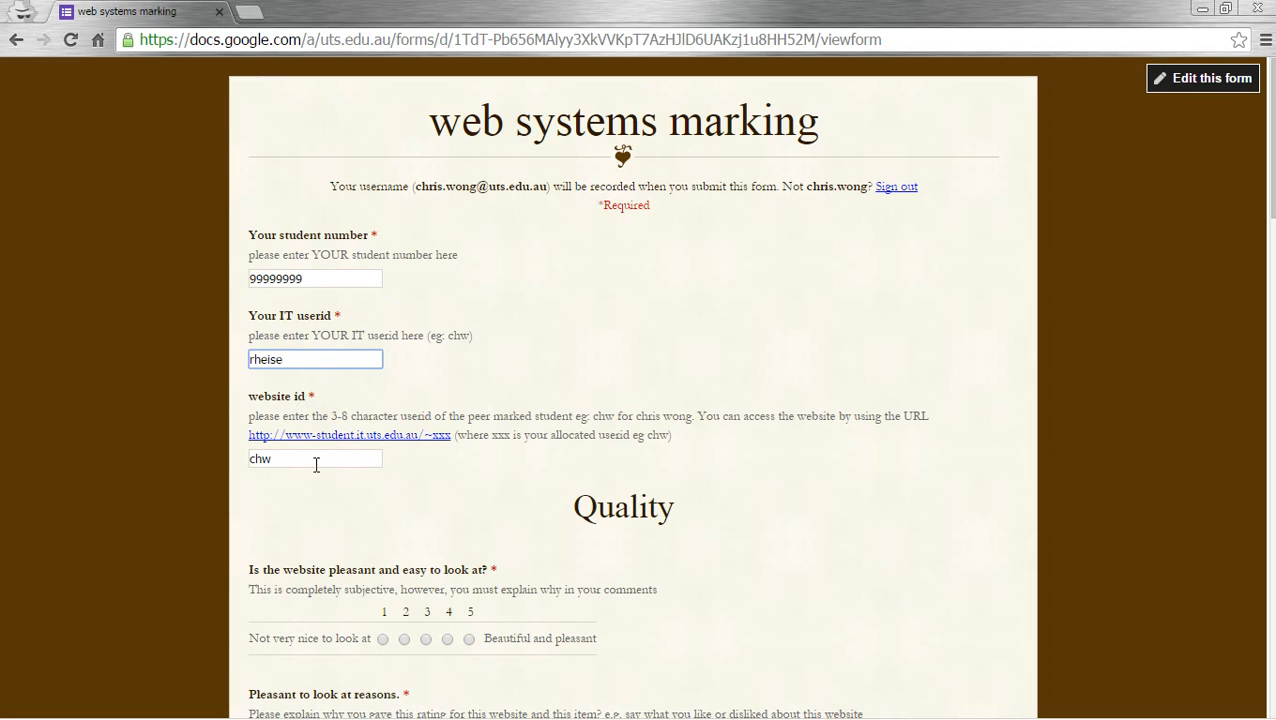
{"action": "left_click", "coordinate": [290, 459]}
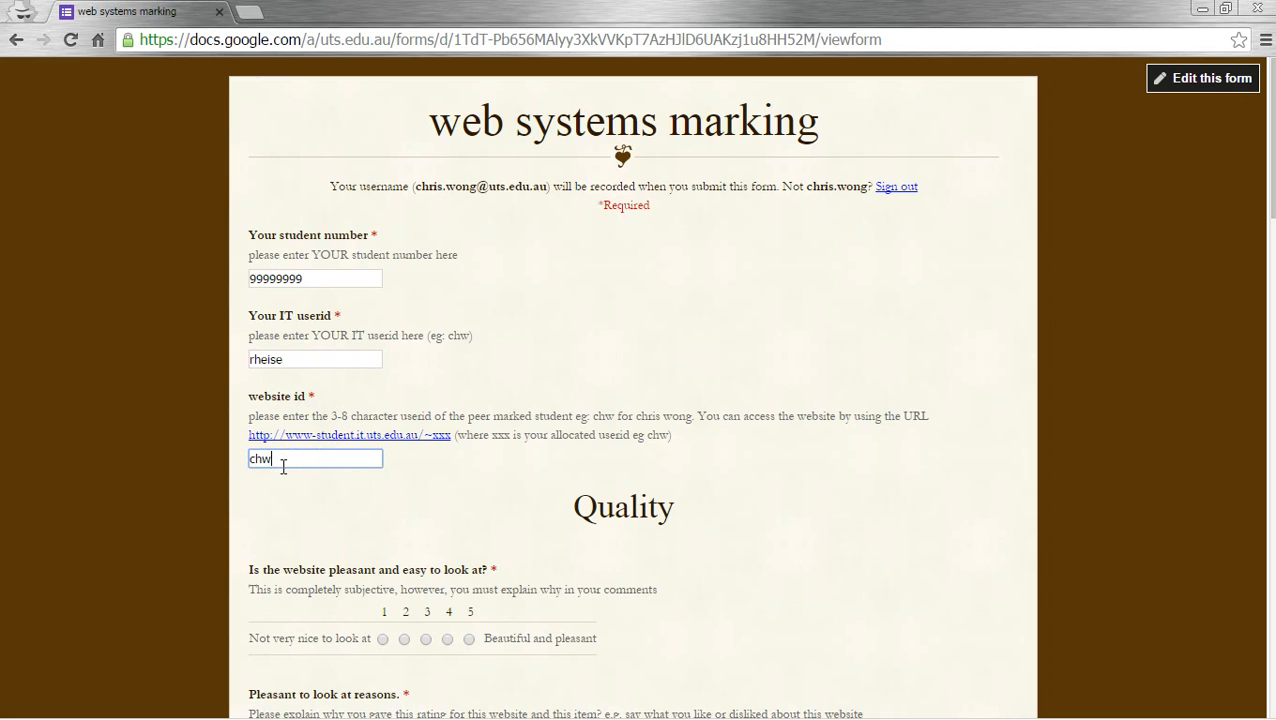
{"action": "scroll", "scroll_direction": "down", "scroll_amount": 3}
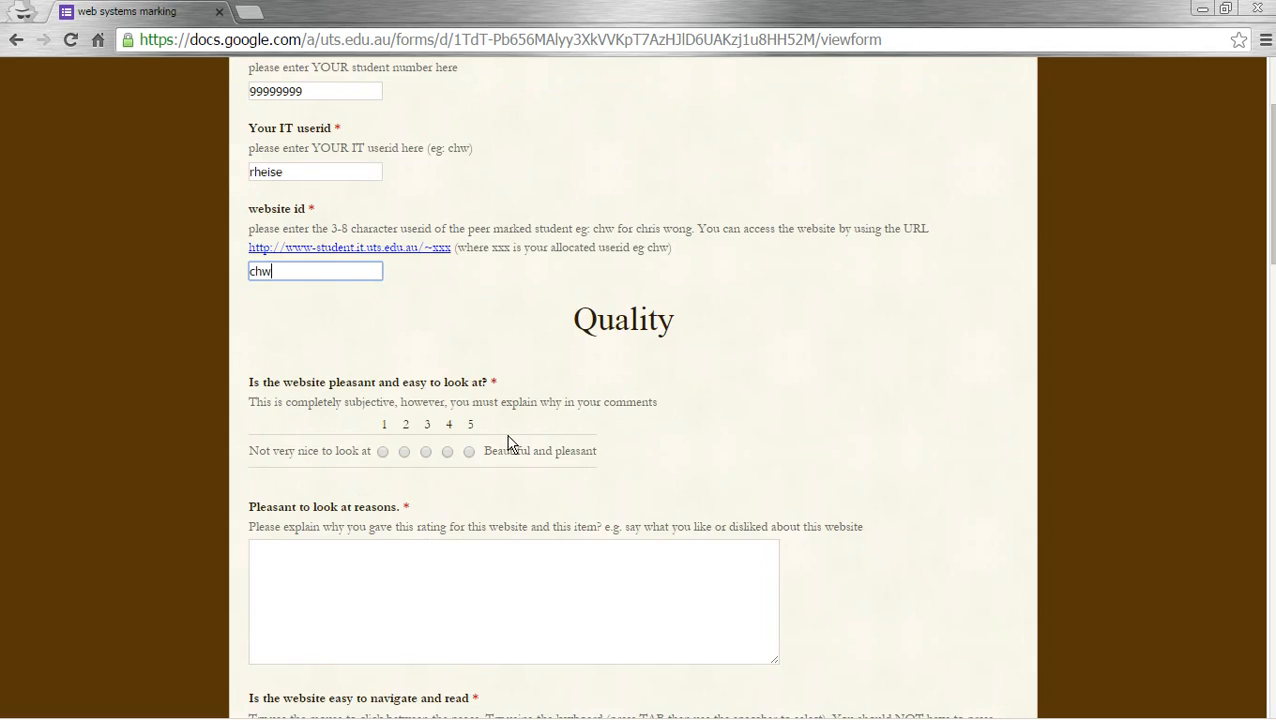
Rate pleasant to look at 1, citing poor background, visuals and layout.
{"action": "scroll", "scroll_direction": "down", "scroll_amount": 3}
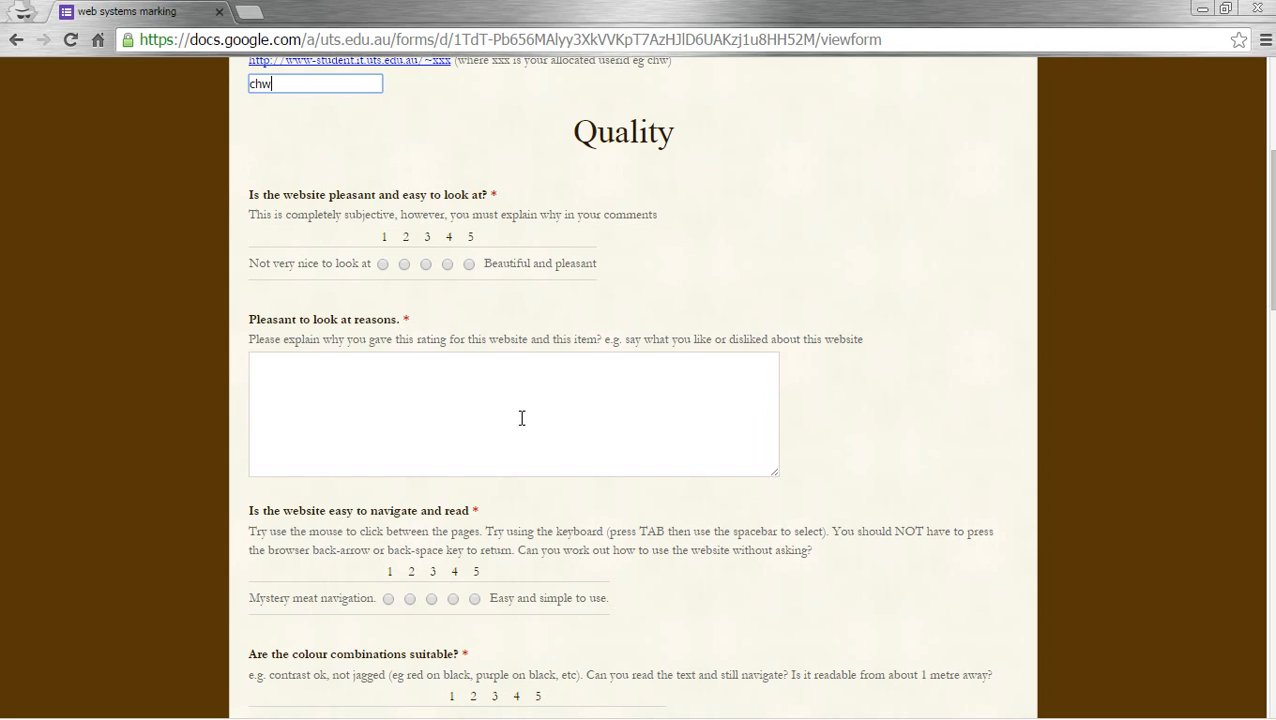
{"action": "mouse_move", "coordinate": [480, 194]}
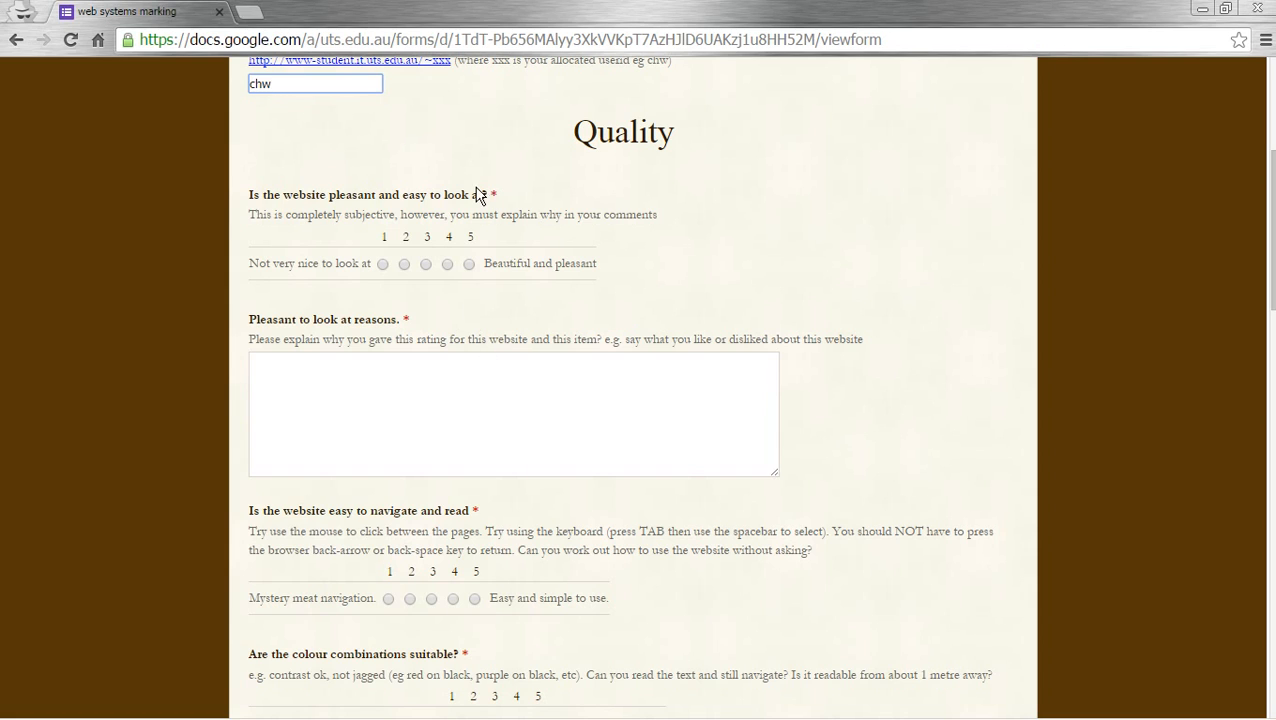
{"action": "mouse_move", "coordinate": [510, 244]}
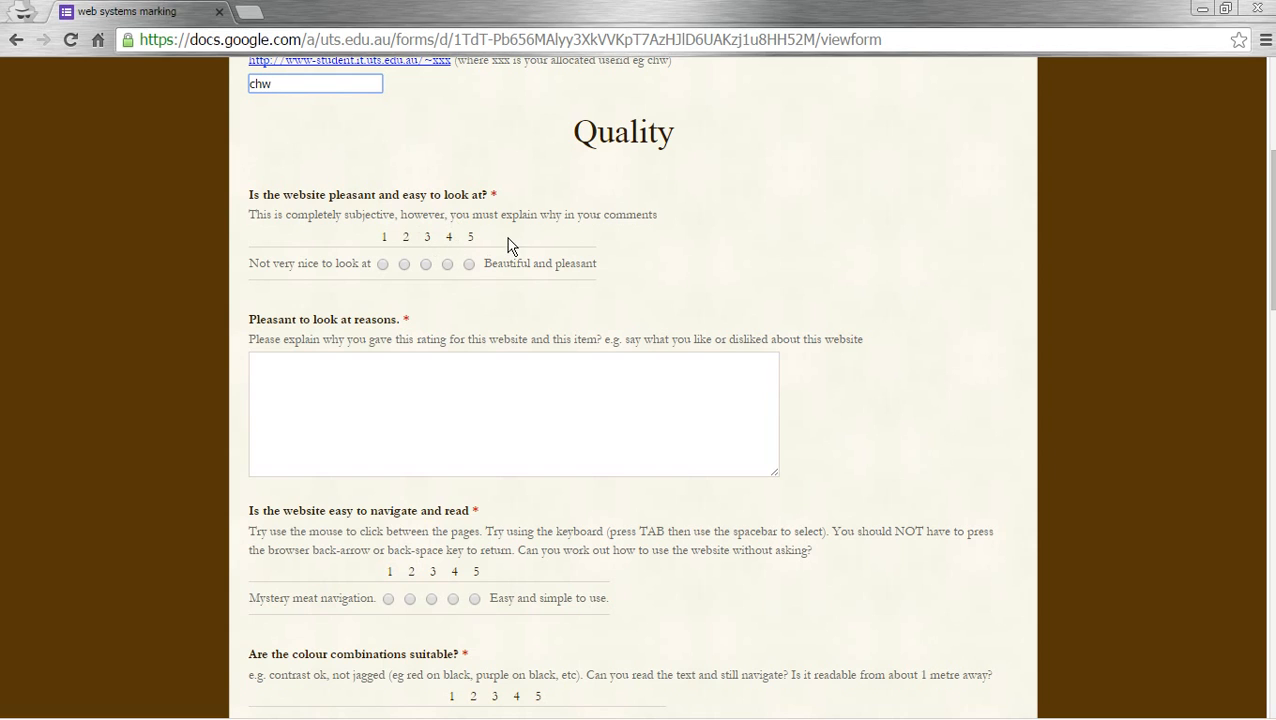
{"action": "mouse_move", "coordinate": [475, 288]}
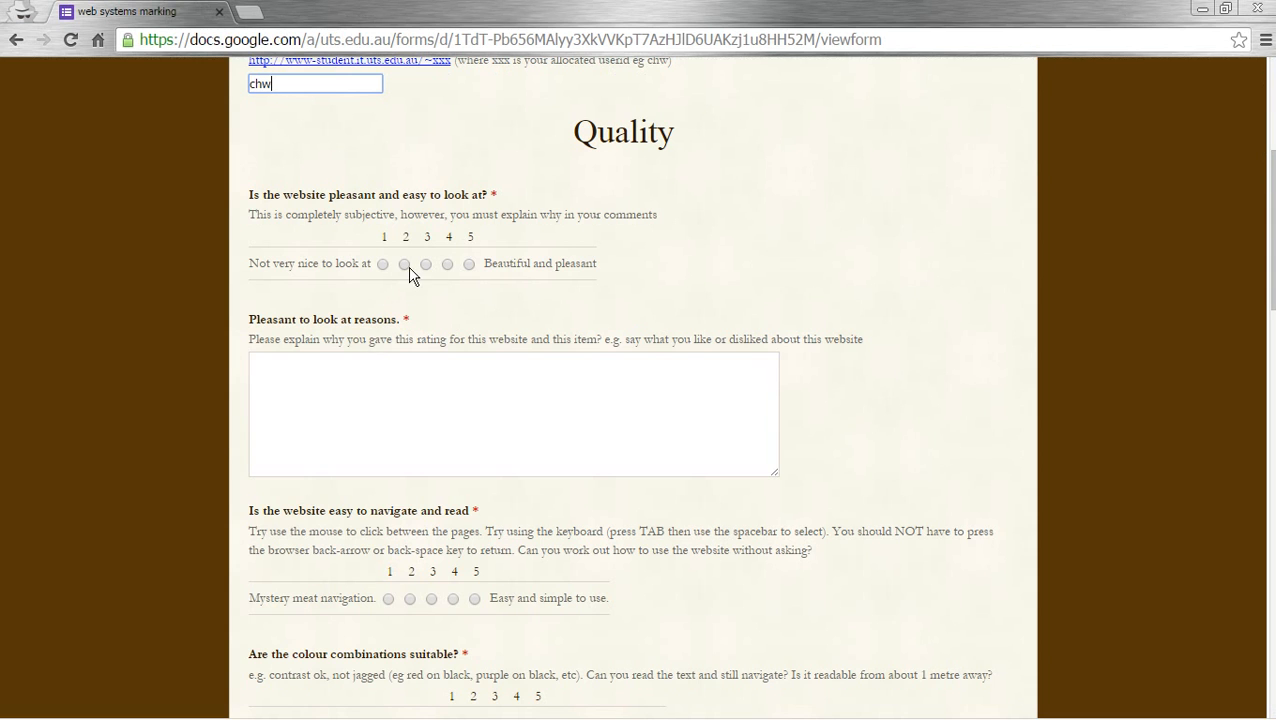
{"action": "left_click", "coordinate": [382, 263]}
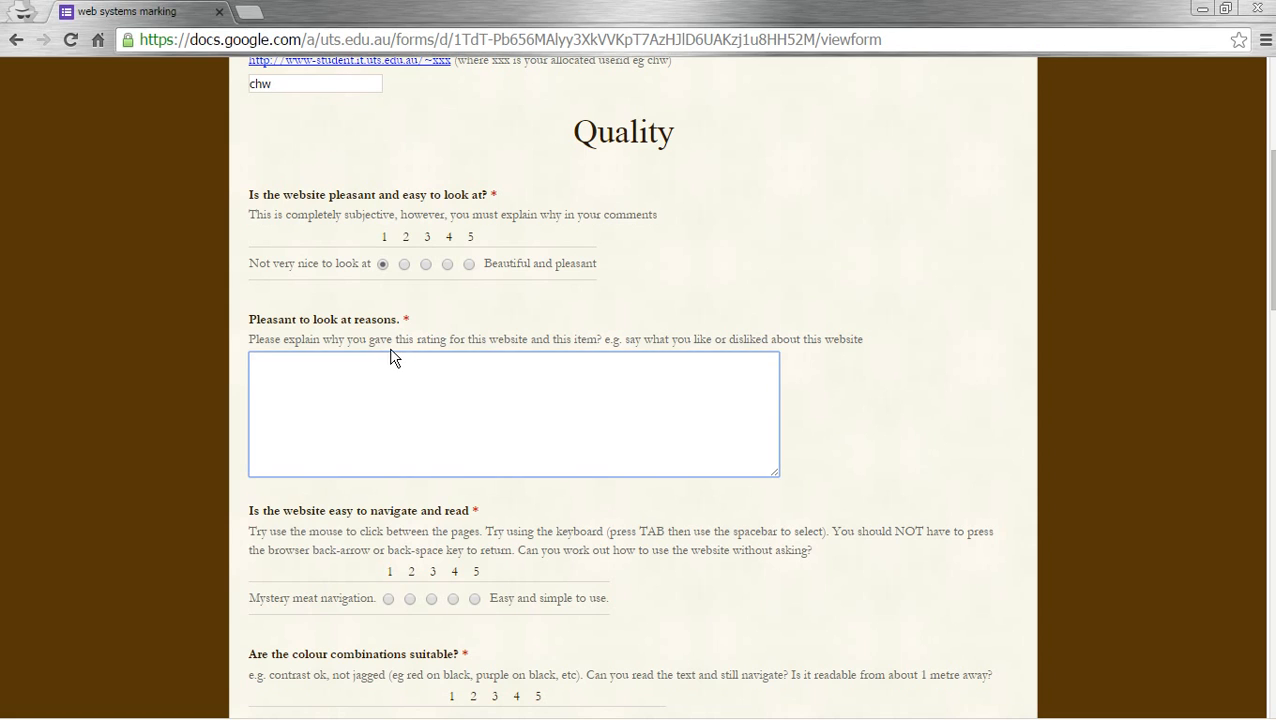
{"action": "mouse_move", "coordinate": [390, 358]}
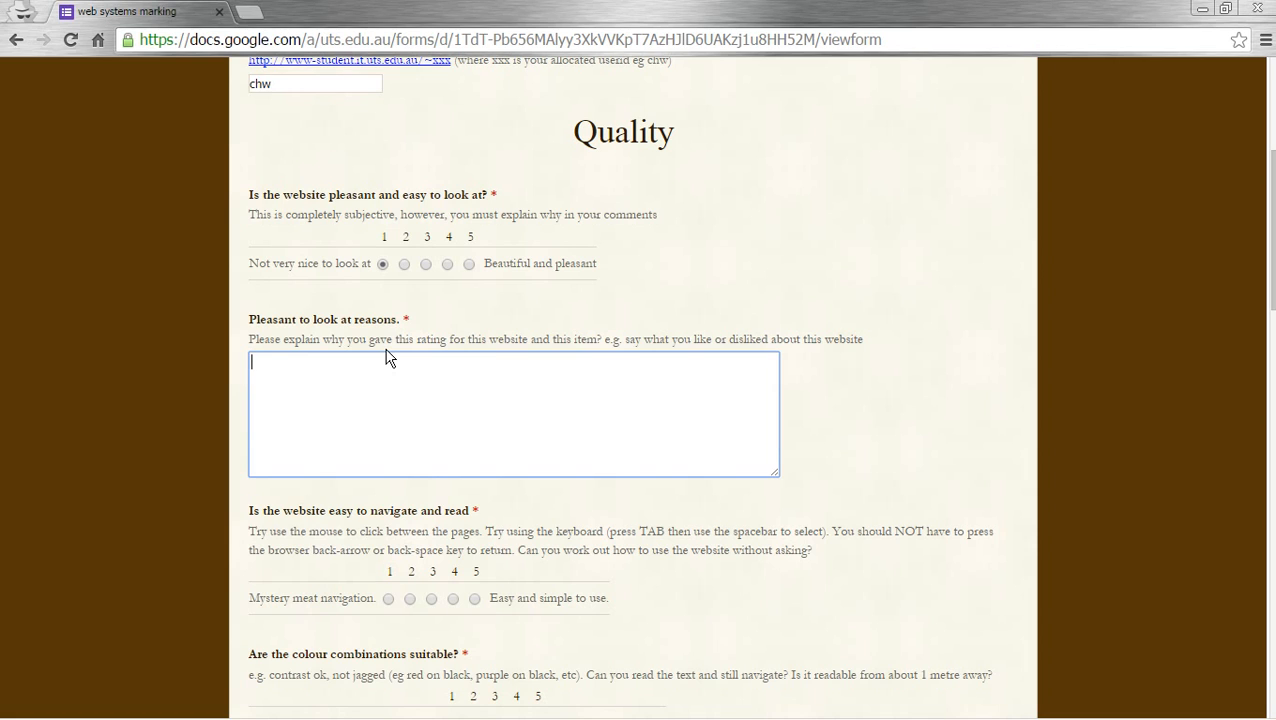
{"action": "type", "text": "Website has"}
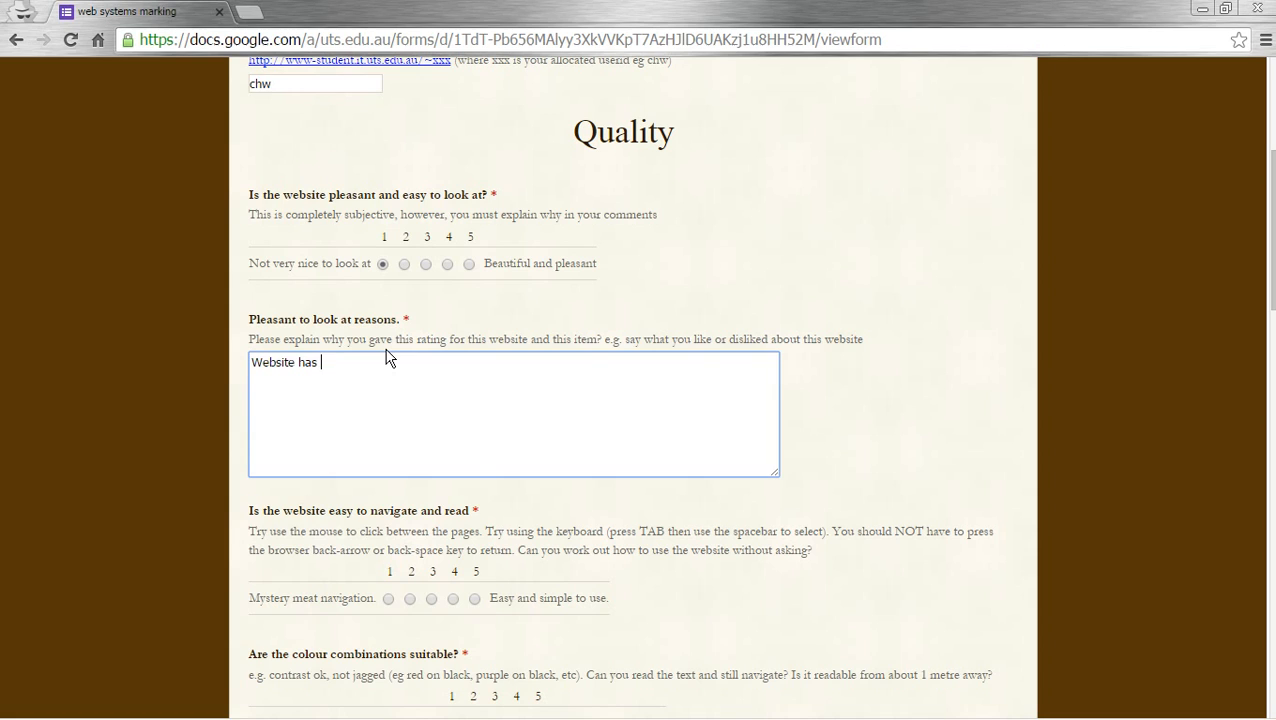
{"action": "type", "text": "poor"}
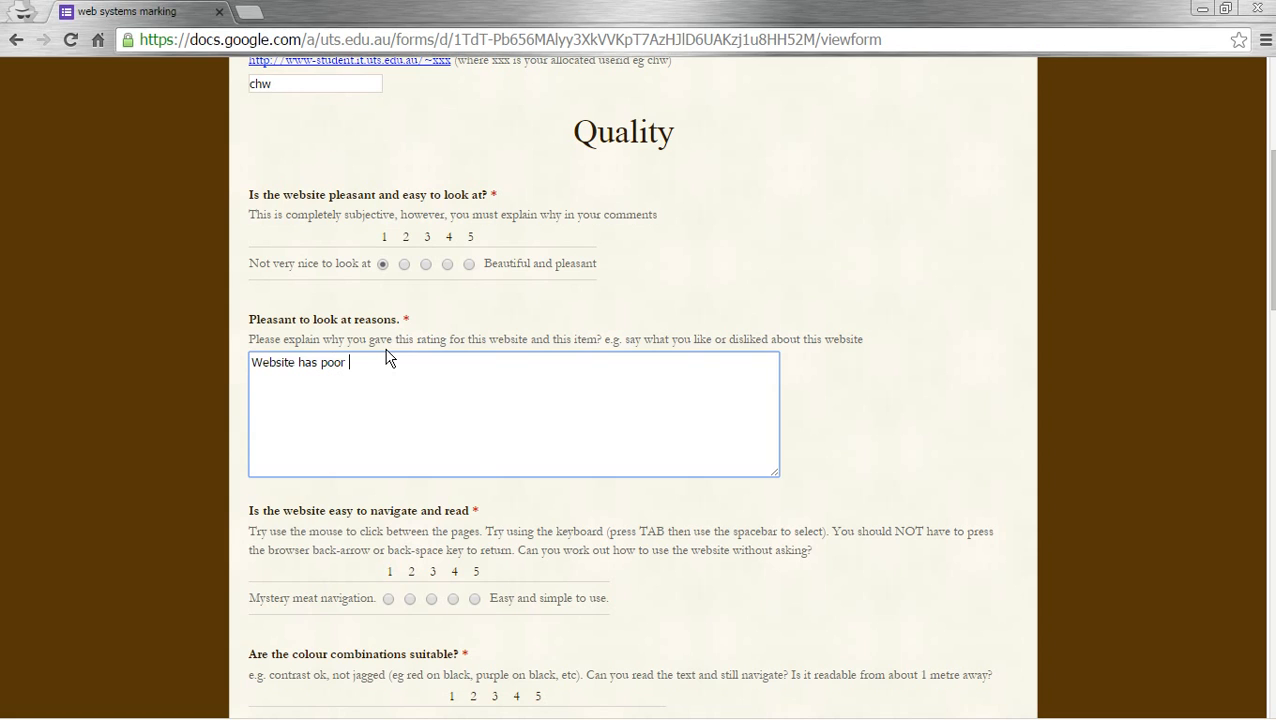
{"action": "type", "text": "background,"}
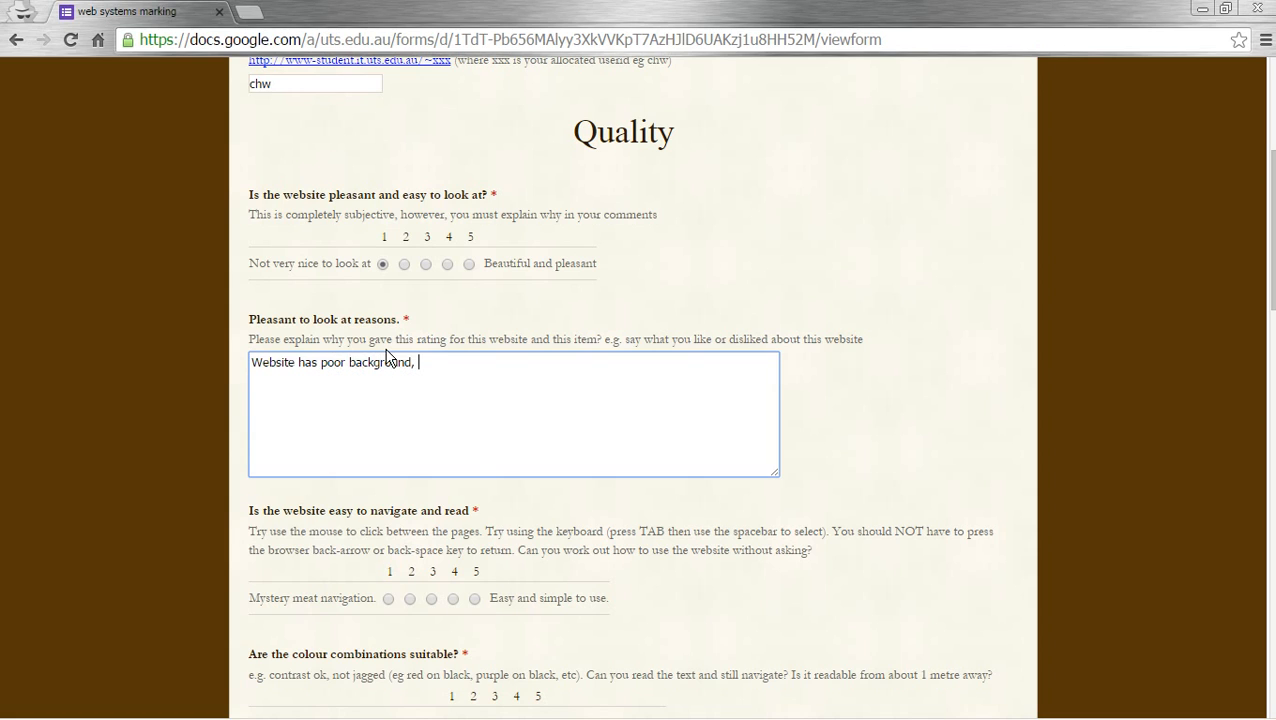
{"action": "type", "text": "poor"}
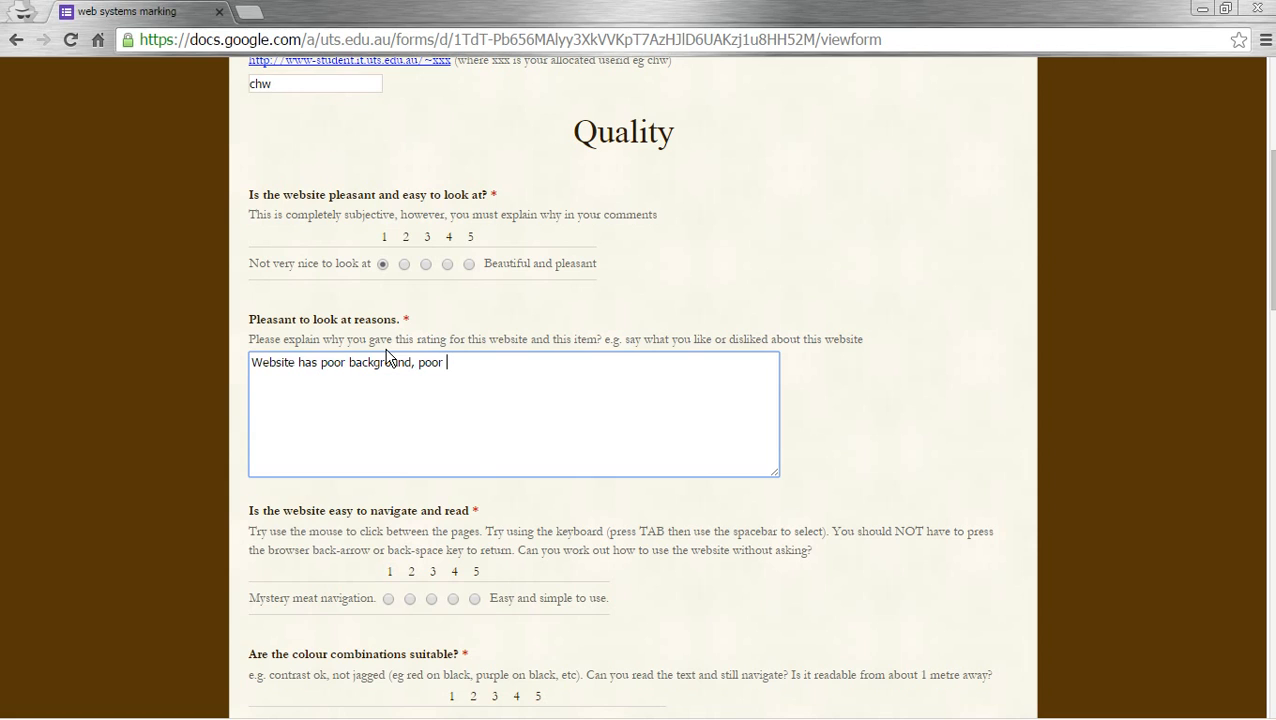
{"action": "type", "text": "visuals,"}
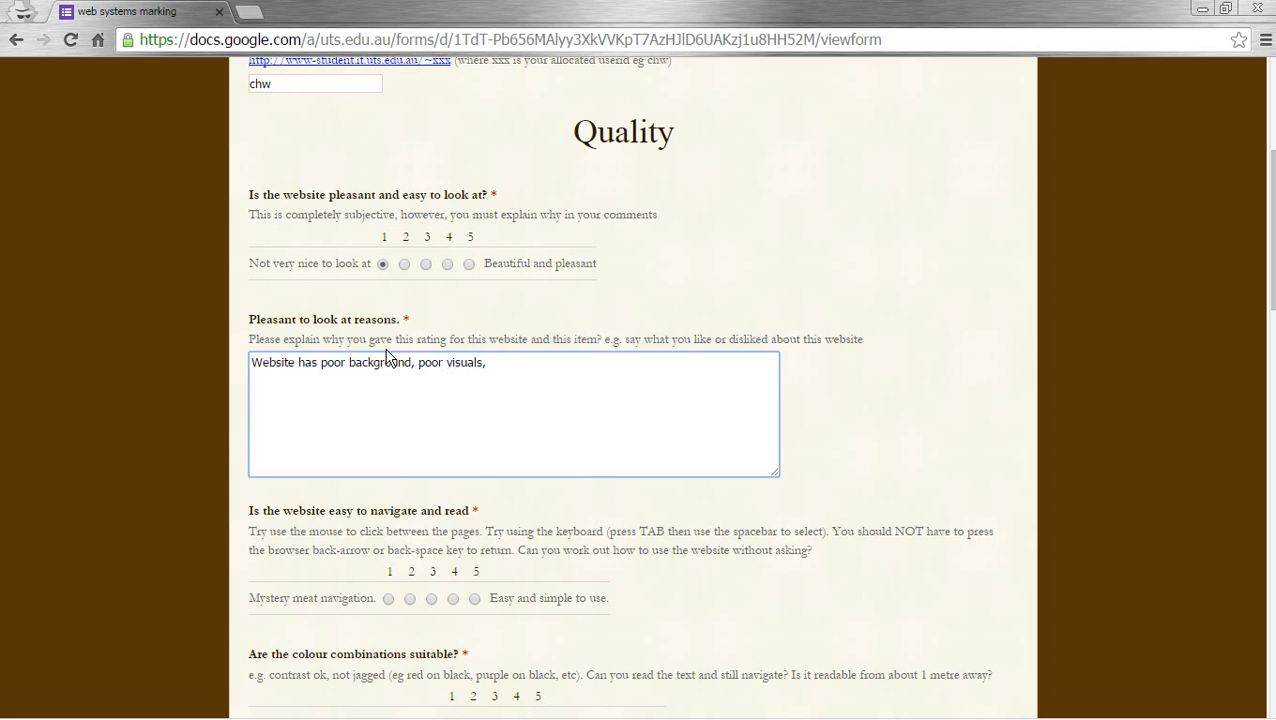
{"action": "type", "text": "poor layout"}
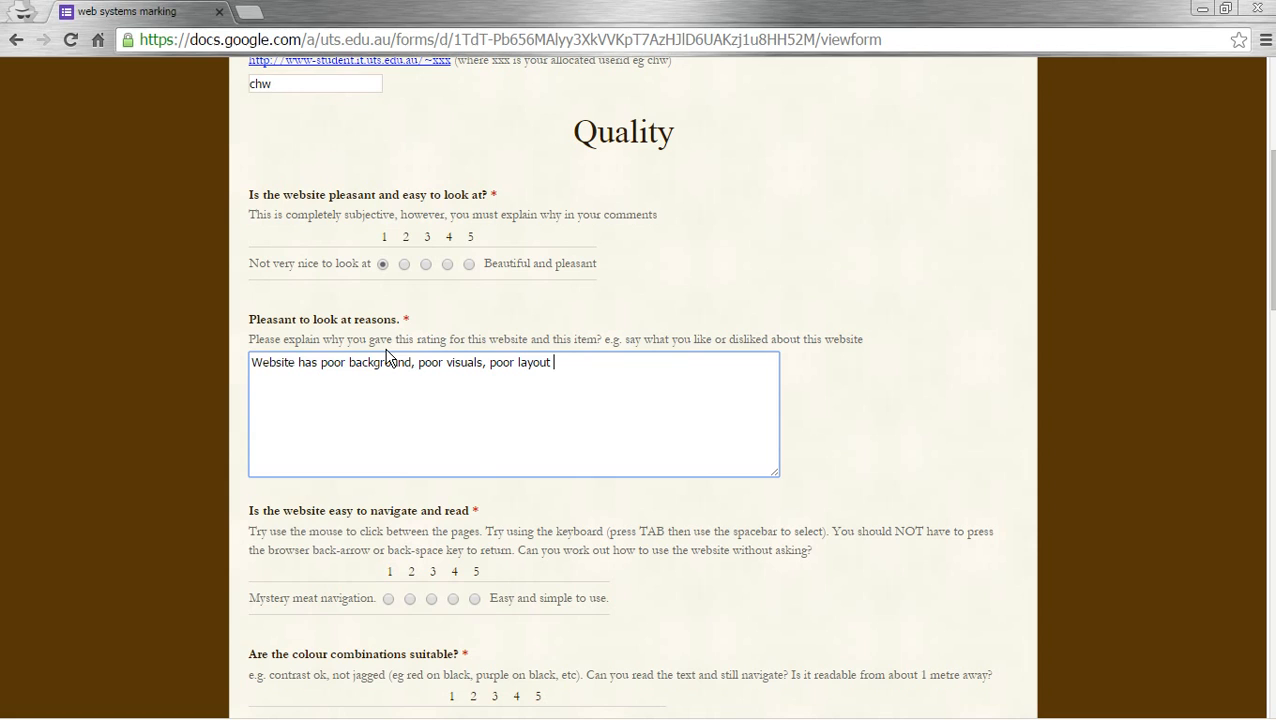
{"action": "type", "text": "and has"}
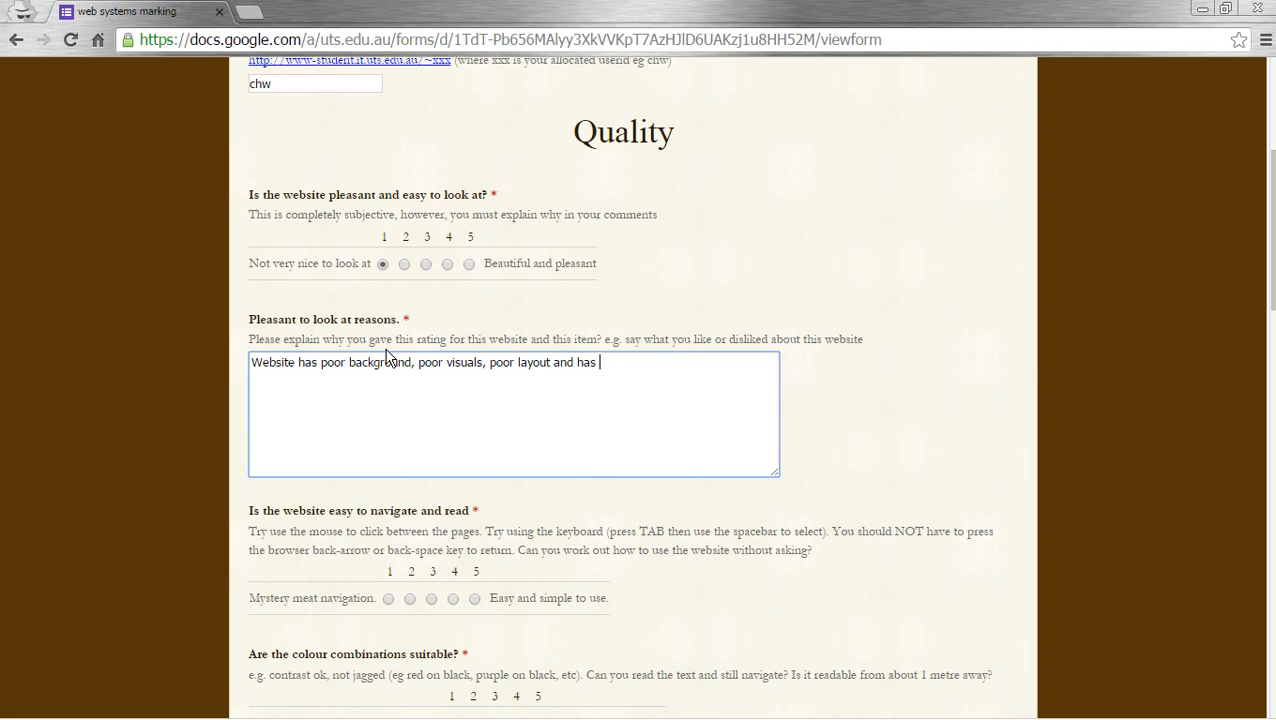
Add that the animated gif distracts, navigation is poorly indicated, and colours hinder reading.
{"action": "type", "text": "animated"}
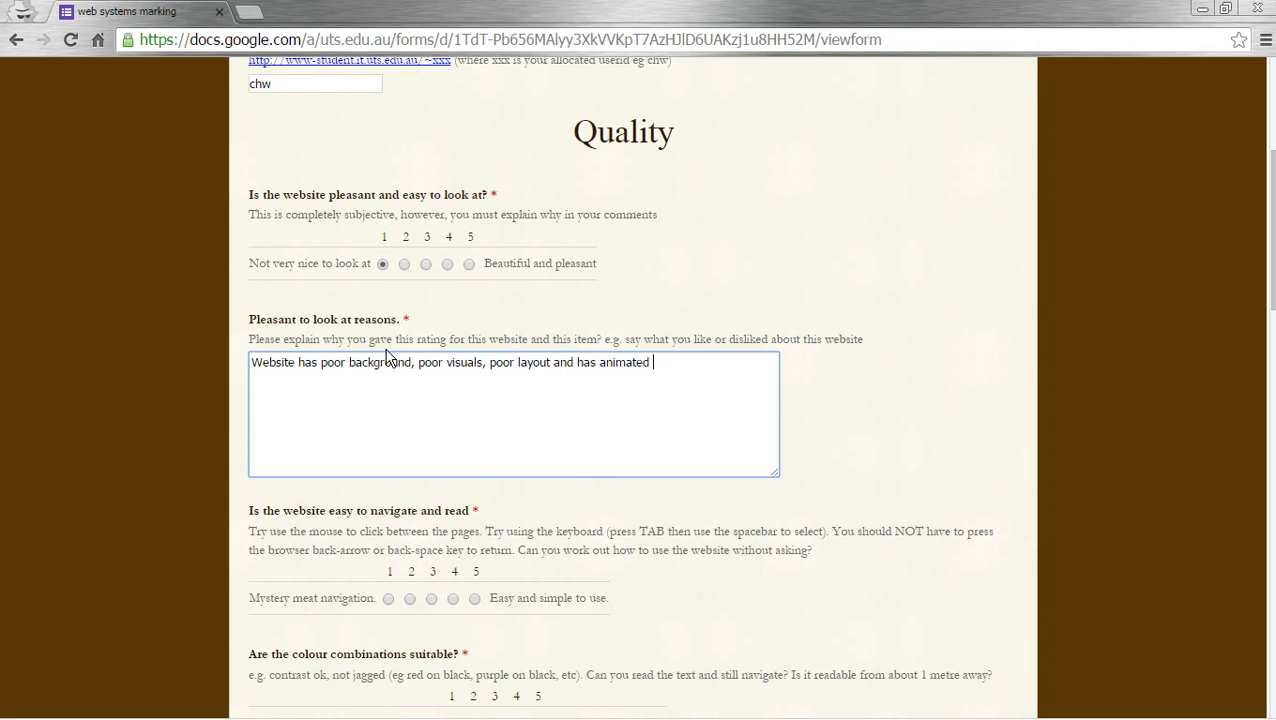
{"action": "type", "text": "gif which"}
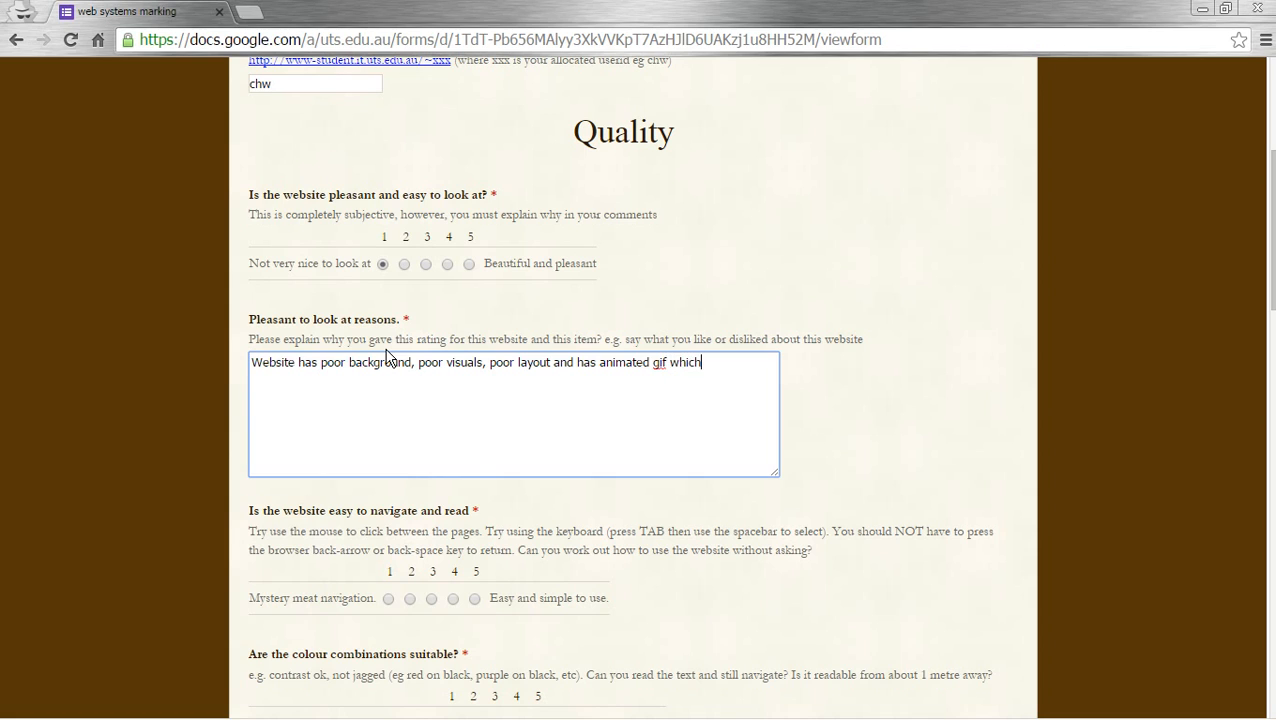
{"action": "type", "text": "is very"}
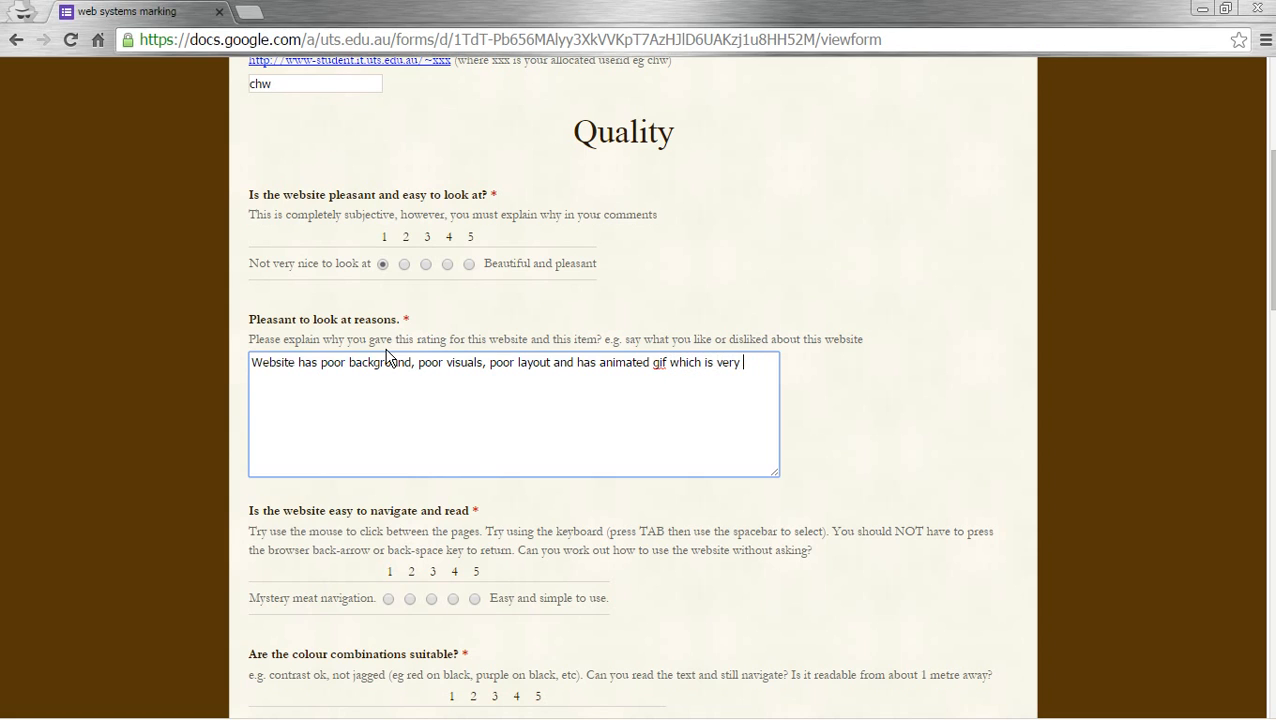
{"action": "type", "text": "distracting."}
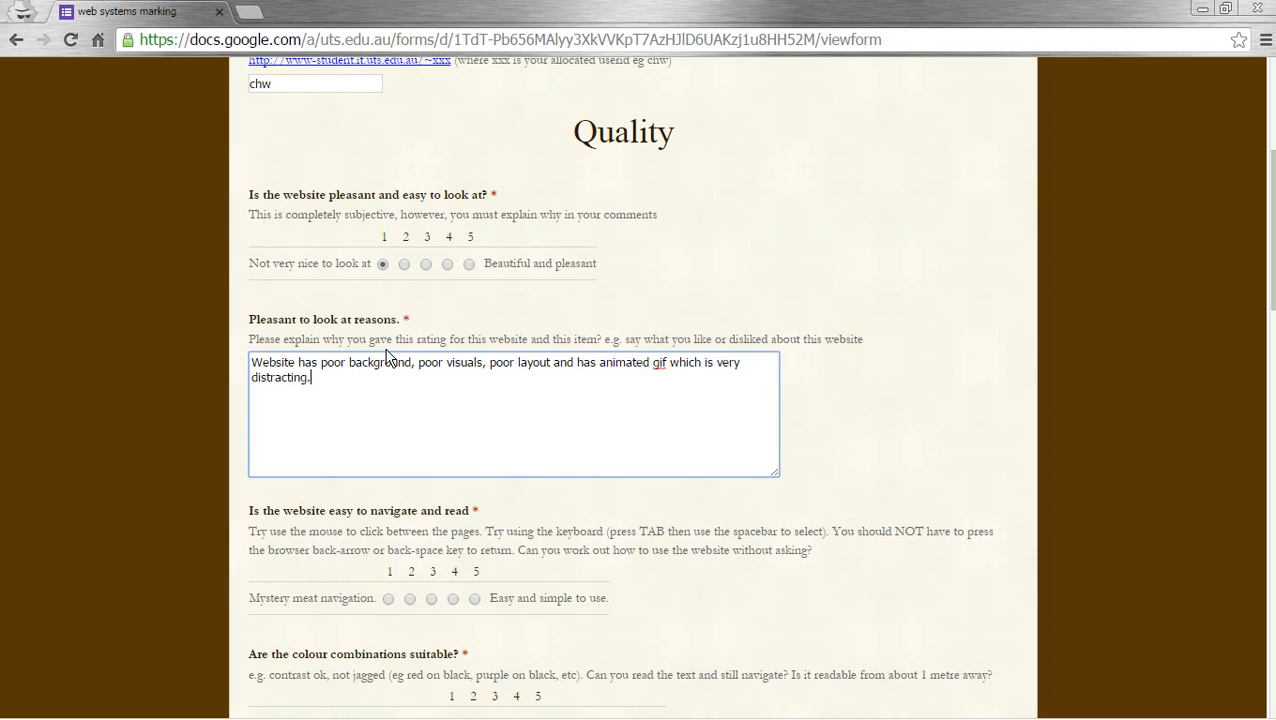
{"action": "type", "text": "Website"}
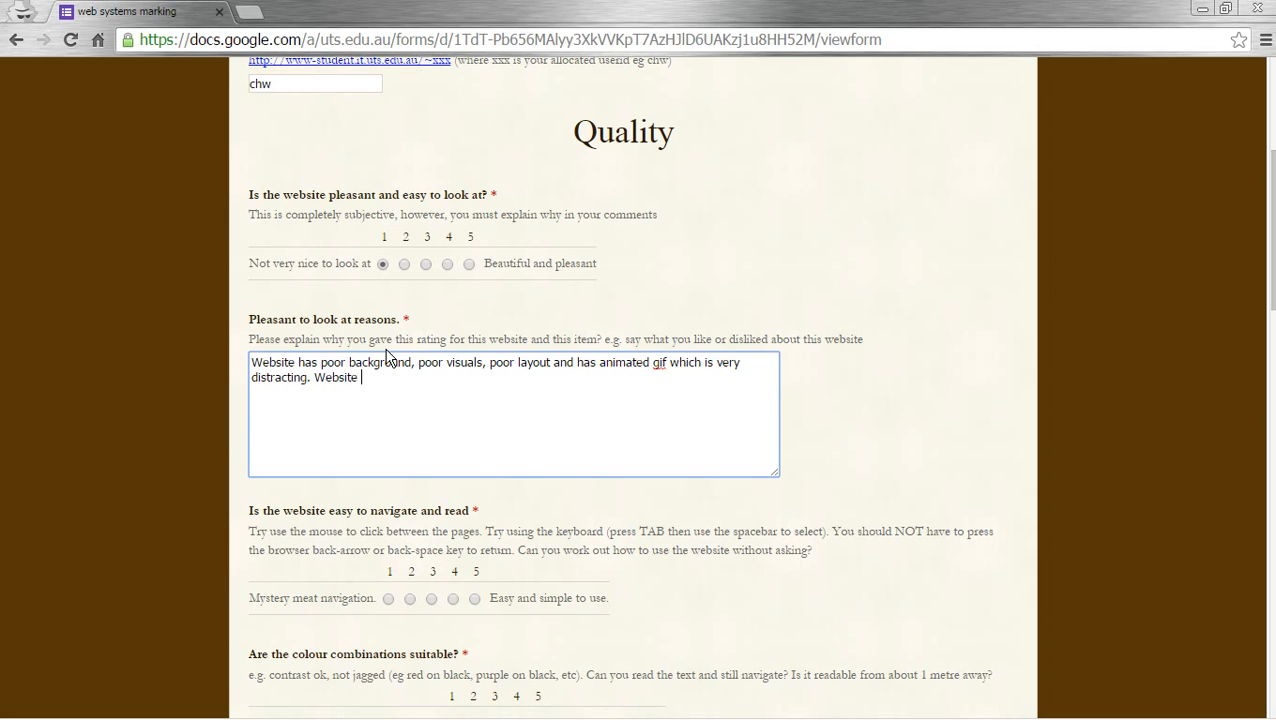
{"action": "type", "text": "show"}
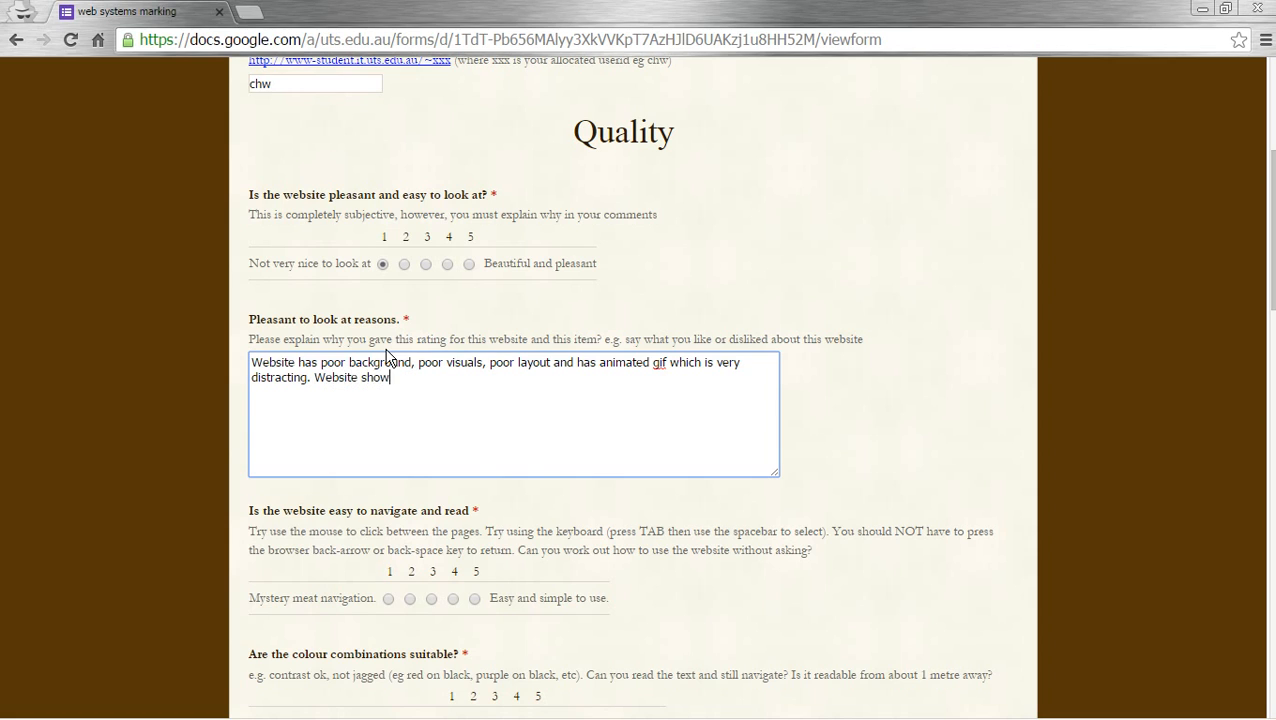
{"action": "type", "text": "s poor indication"}
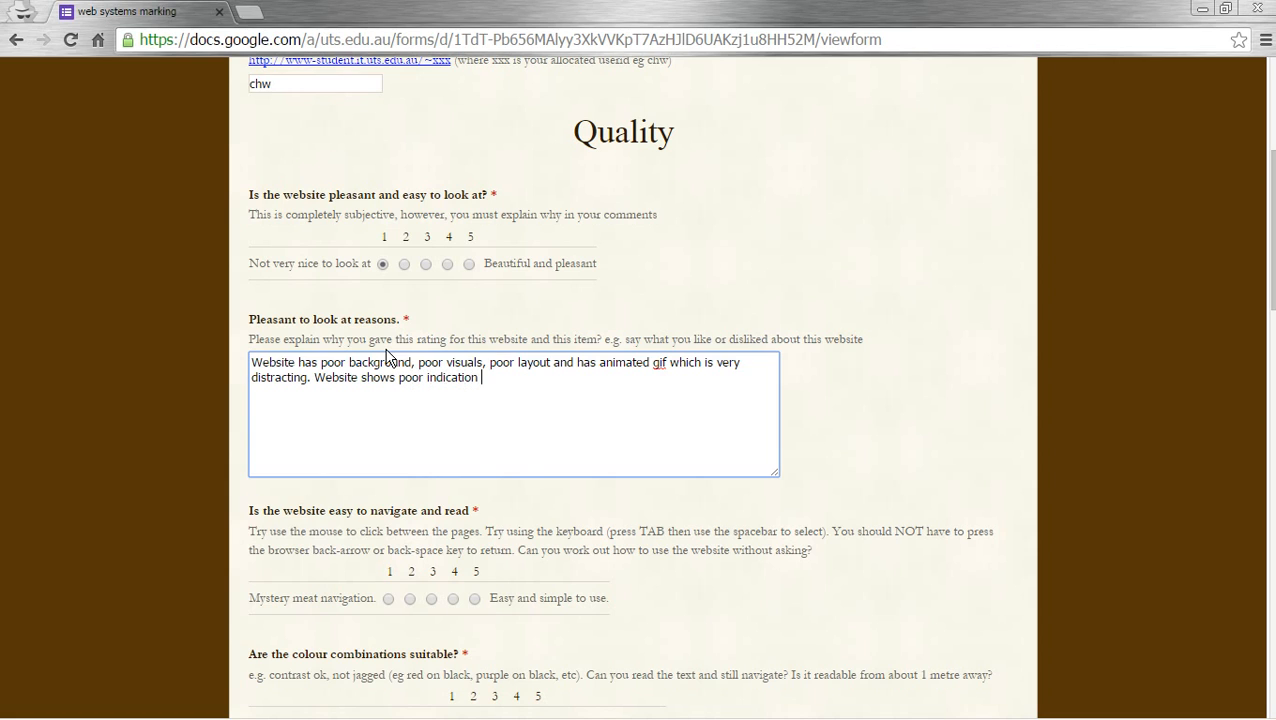
{"action": "type", "text": "of navigation and the colour choices c"}
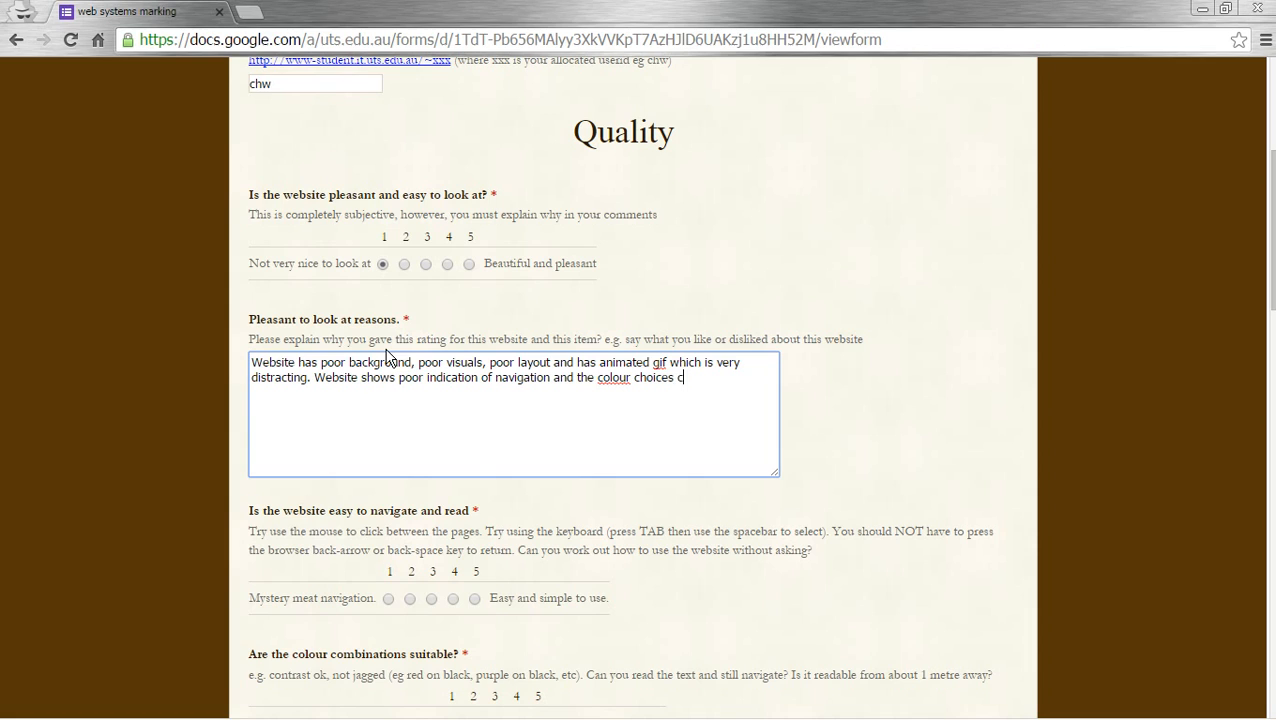
{"action": "type", "text": "ar"}
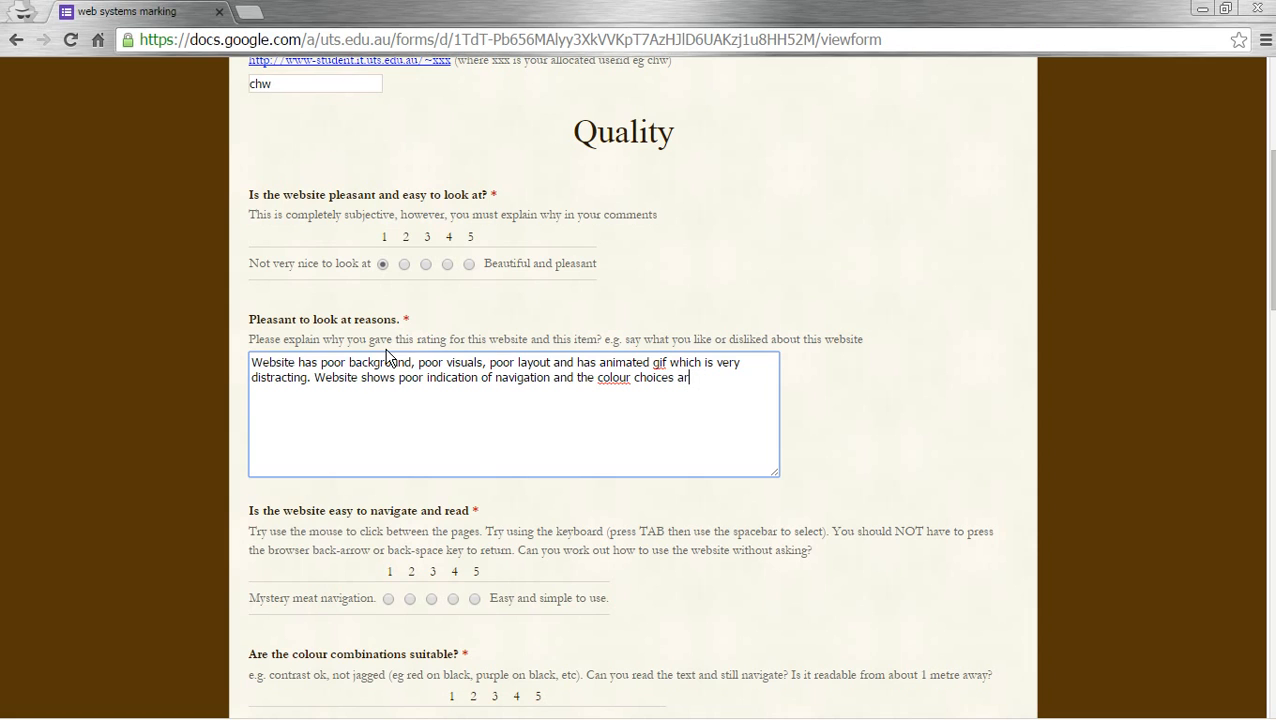
{"action": "type", "text": "make the text"}
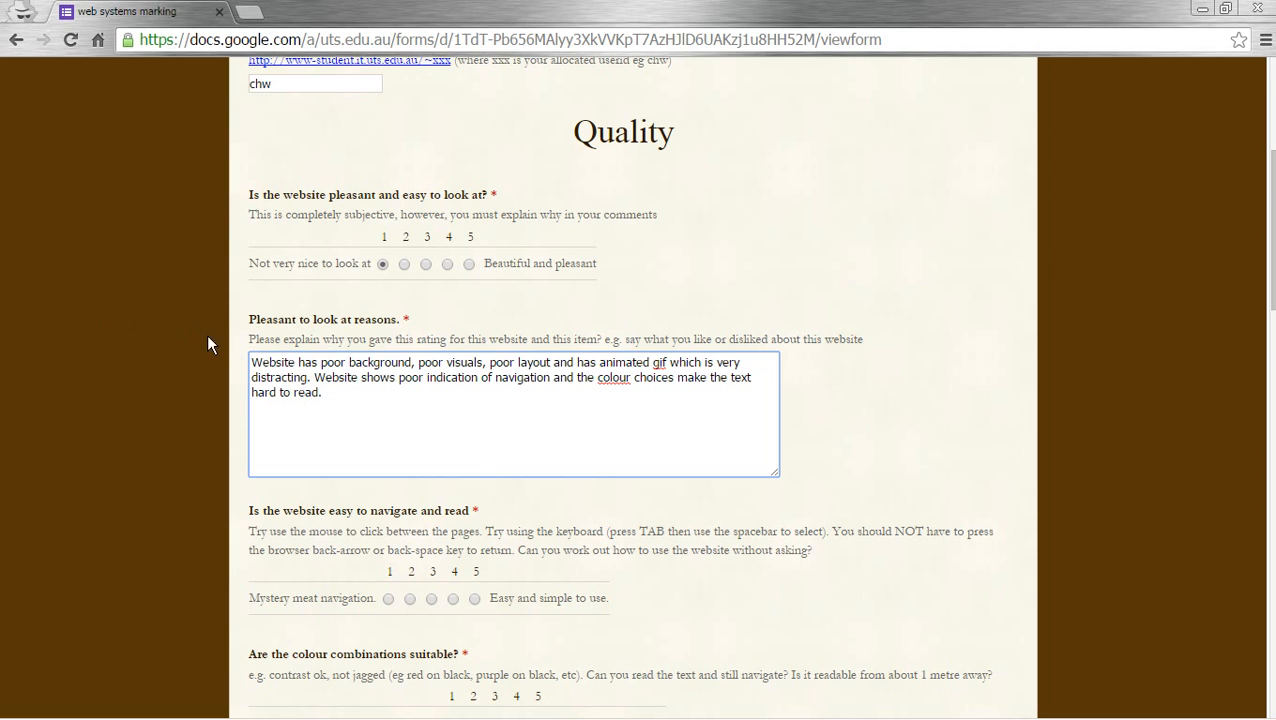
Review chw's website Past and Comments pages.
{"action": "scroll", "scroll_direction": "down", "scroll_amount": 3}
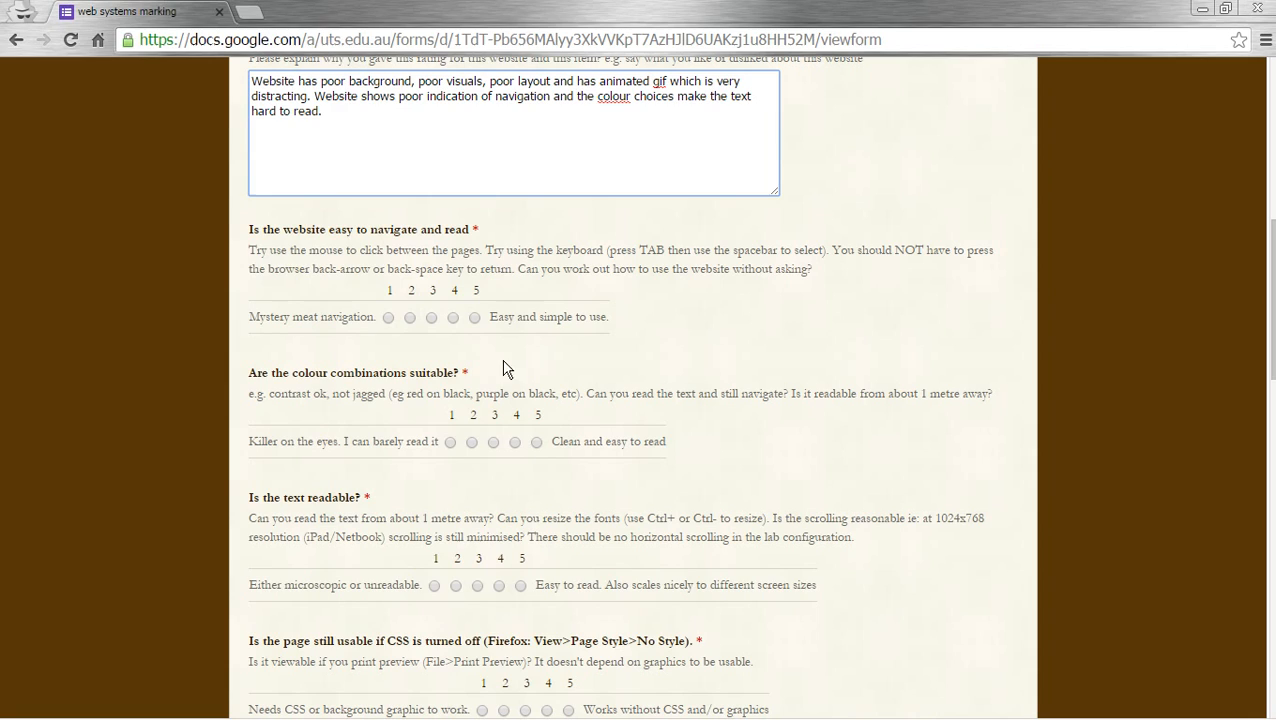
{"action": "left_click", "coordinate": [280, 11]}
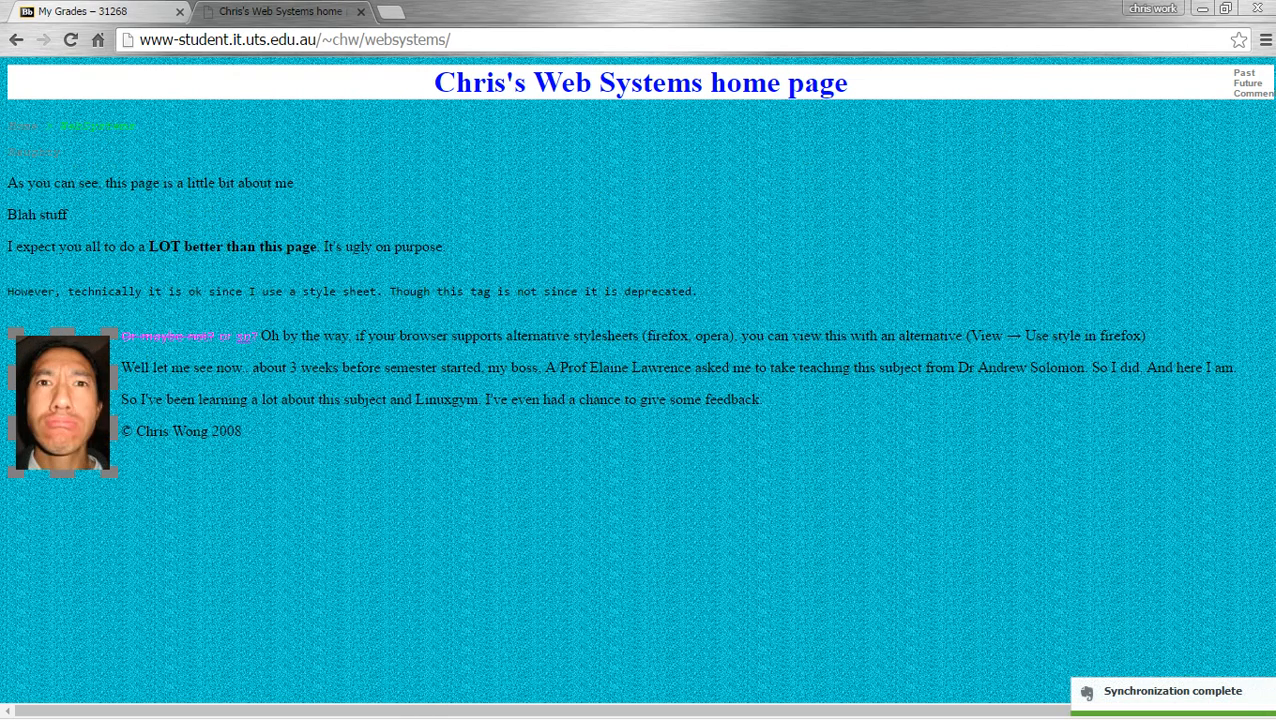
{"action": "left_click", "coordinate": [1243, 72]}
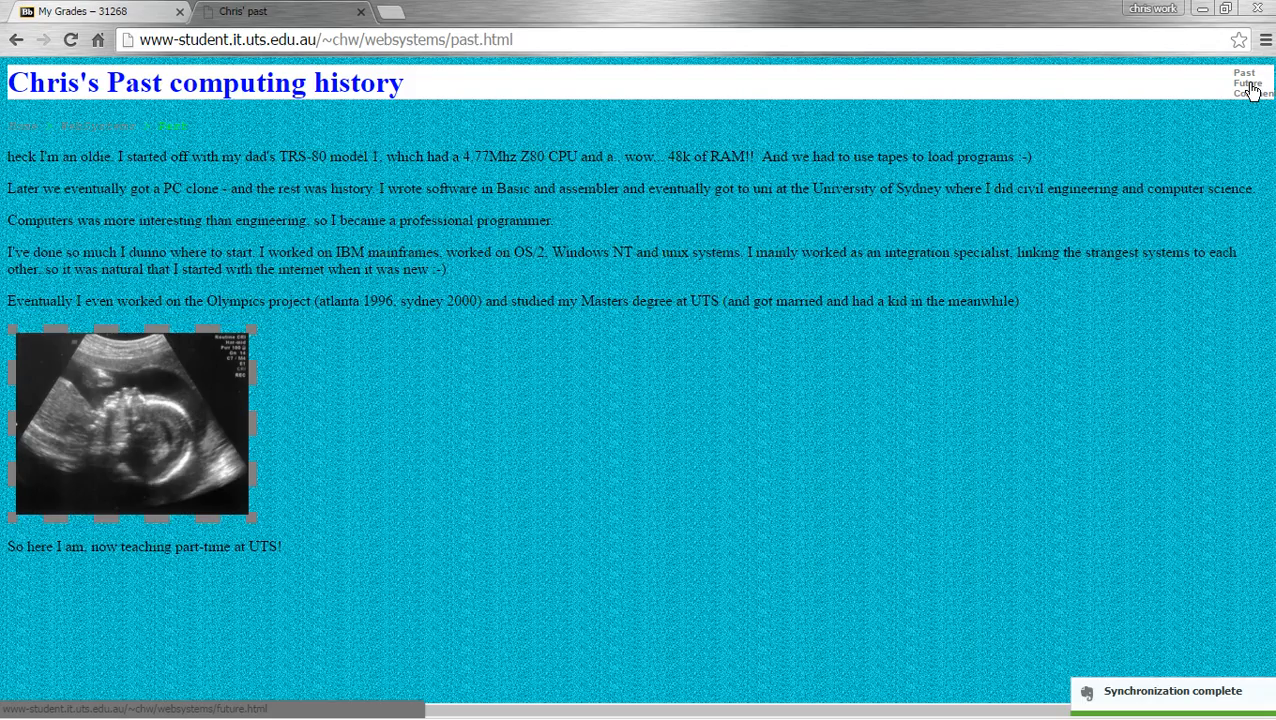
{"action": "left_click", "coordinate": [1260, 93]}
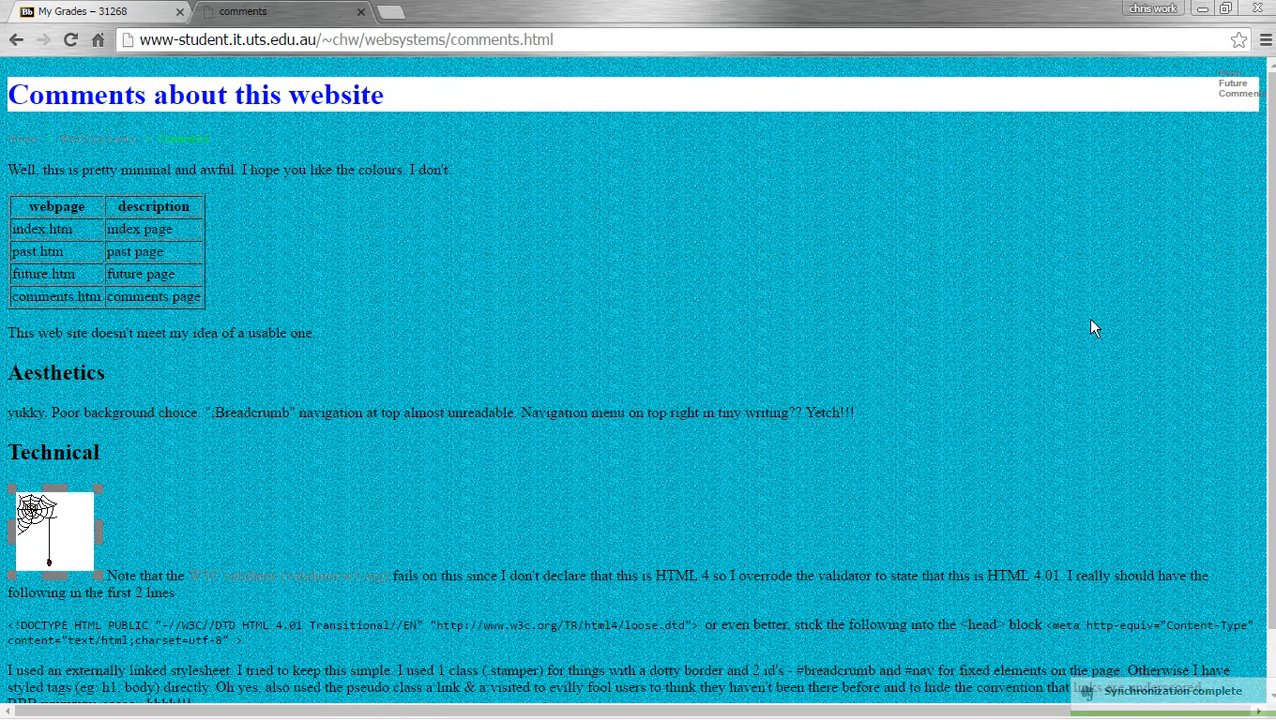
{"action": "mouse_move", "coordinate": [670, 444]}
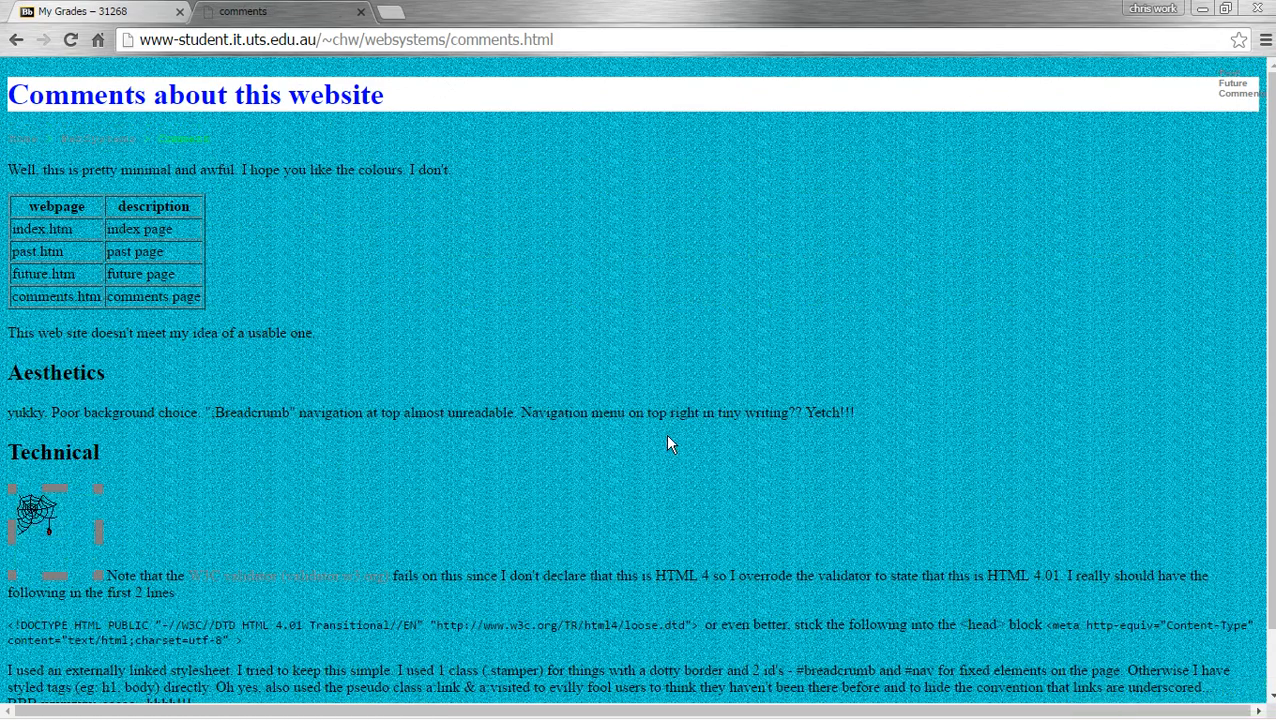
Rate navigation 1 (mystery meat) and select all text on the comments page.
{"action": "left_click", "coordinate": [125, 11]}
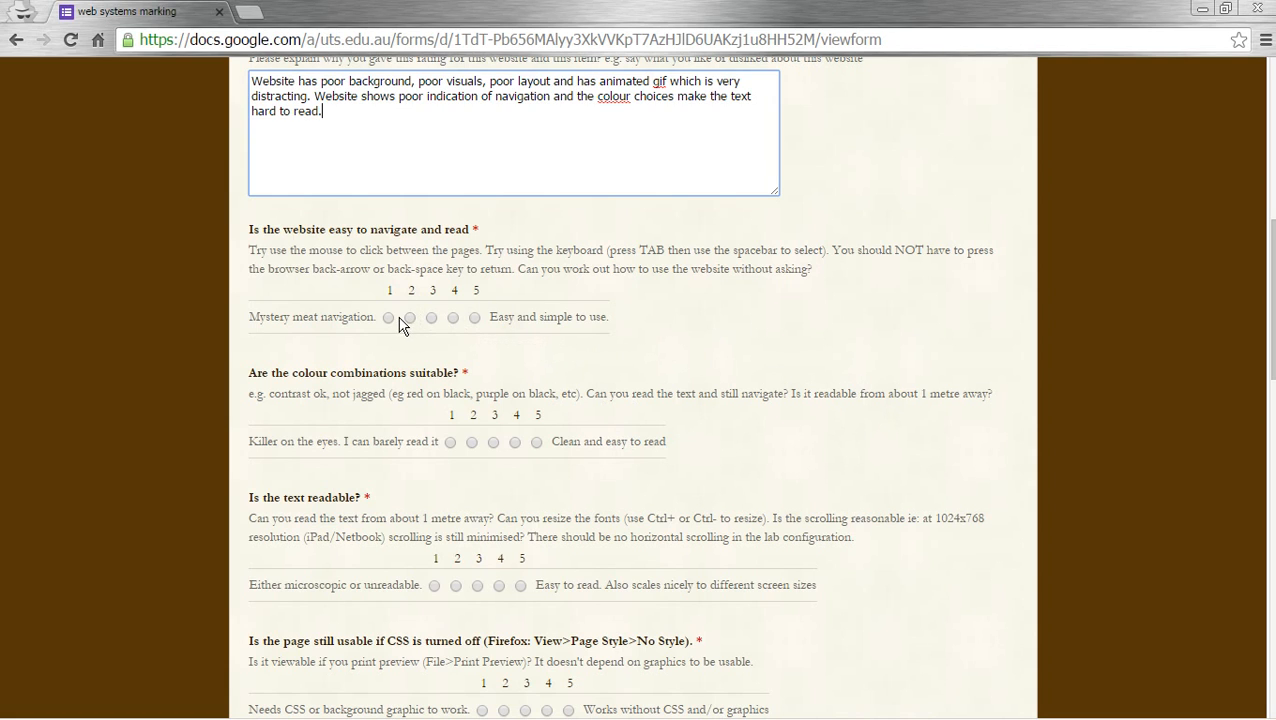
{"action": "left_click", "coordinate": [388, 317]}
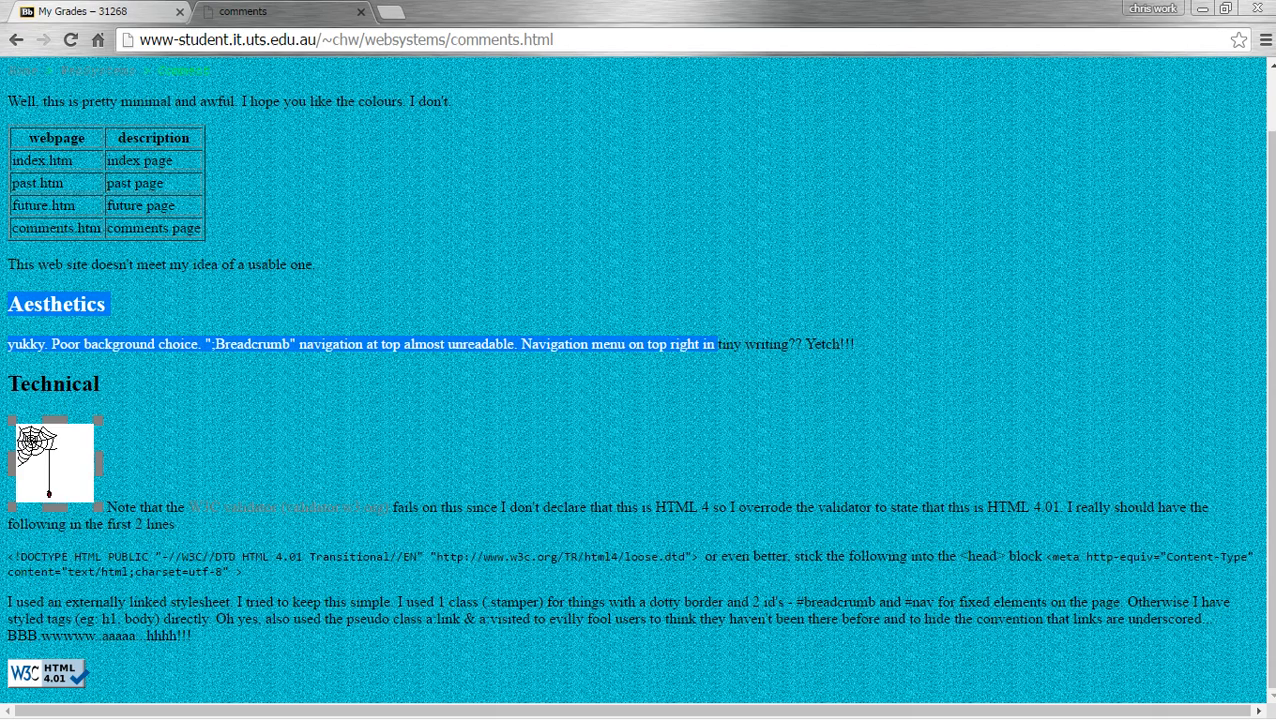
{"action": "key", "text": "ctrl+a"}
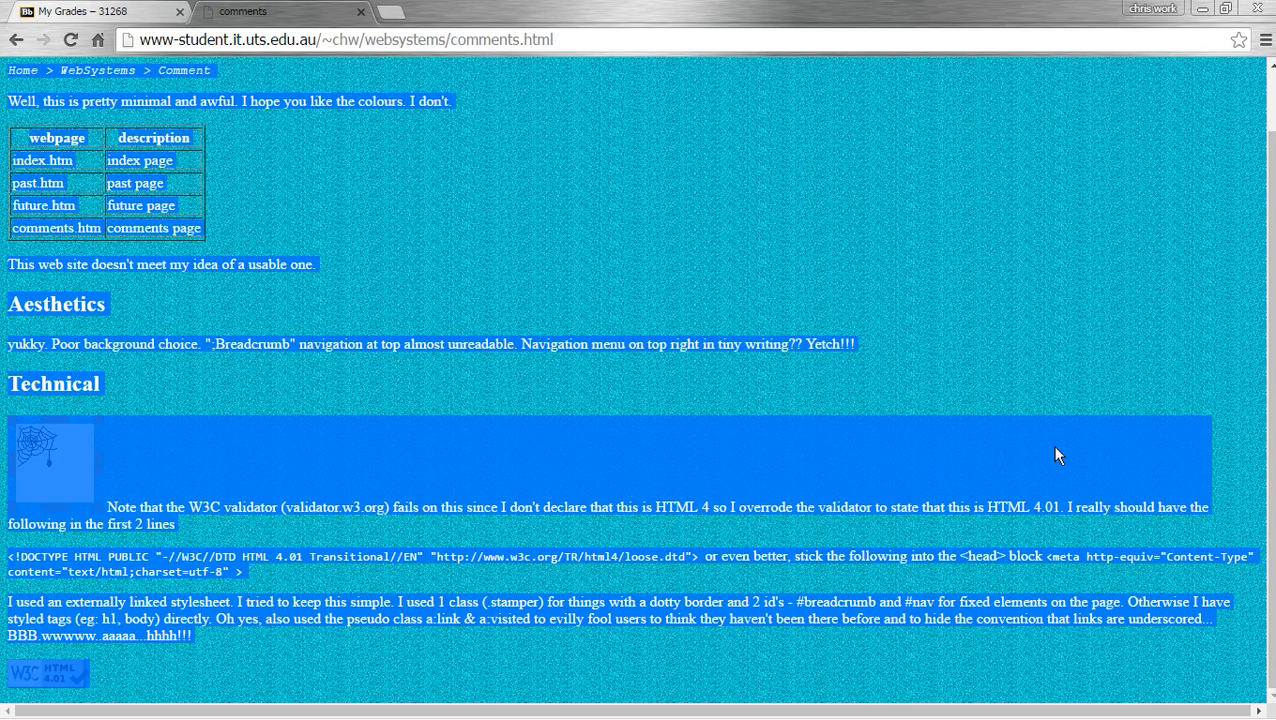
{"action": "mouse_move", "coordinate": [974, 340]}
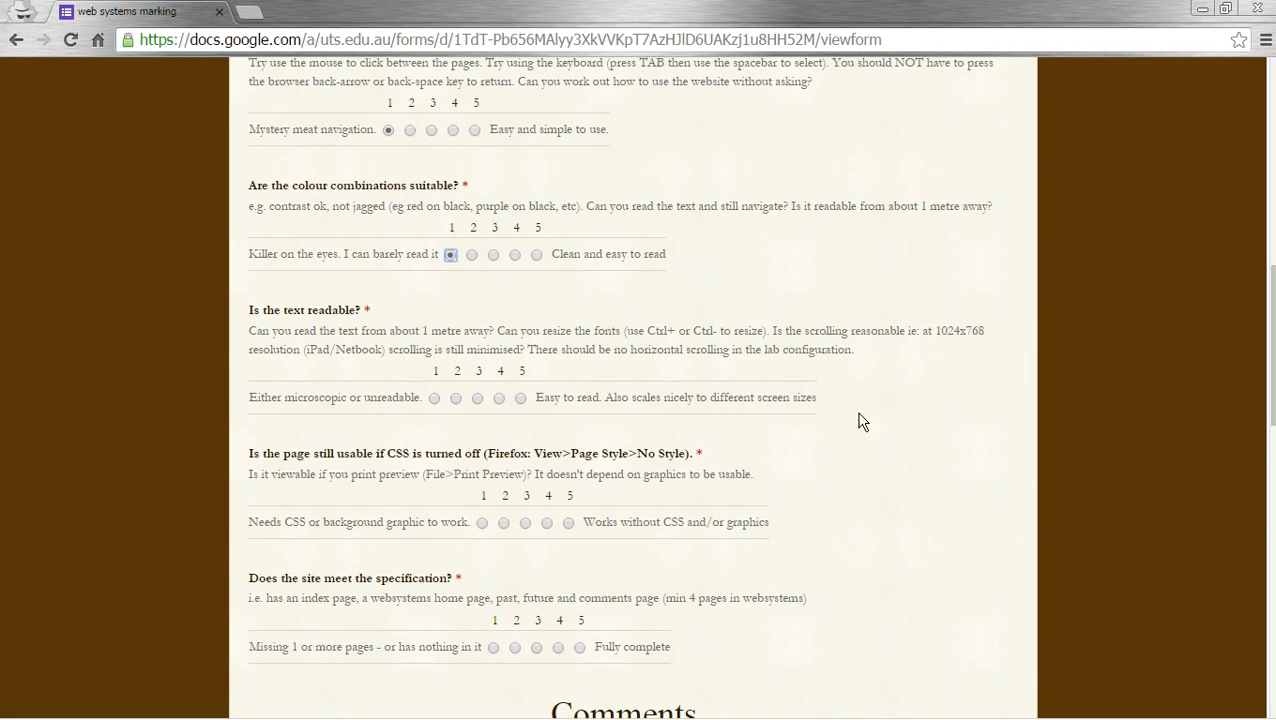
{"action": "mouse_move", "coordinate": [434, 398]}
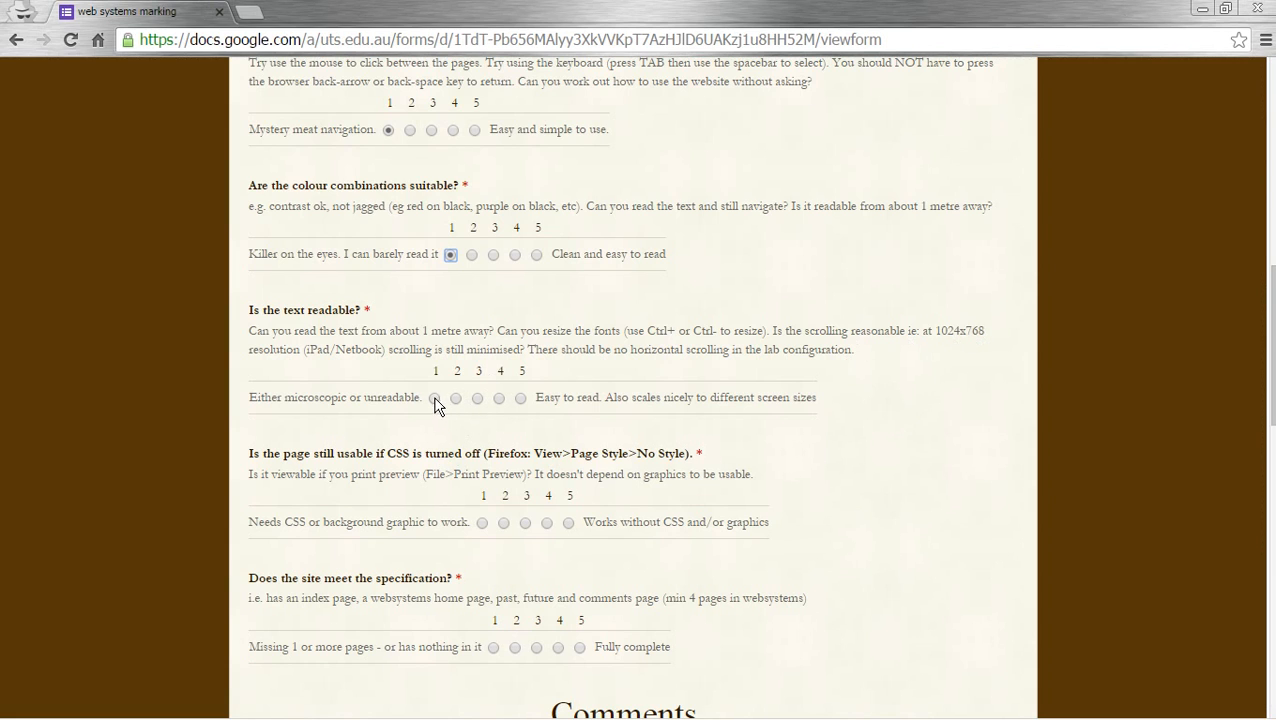
Give text readability a 1 (microscopic or unreadable) and bring up Chrome's main menu.
{"action": "left_click", "coordinate": [455, 398]}
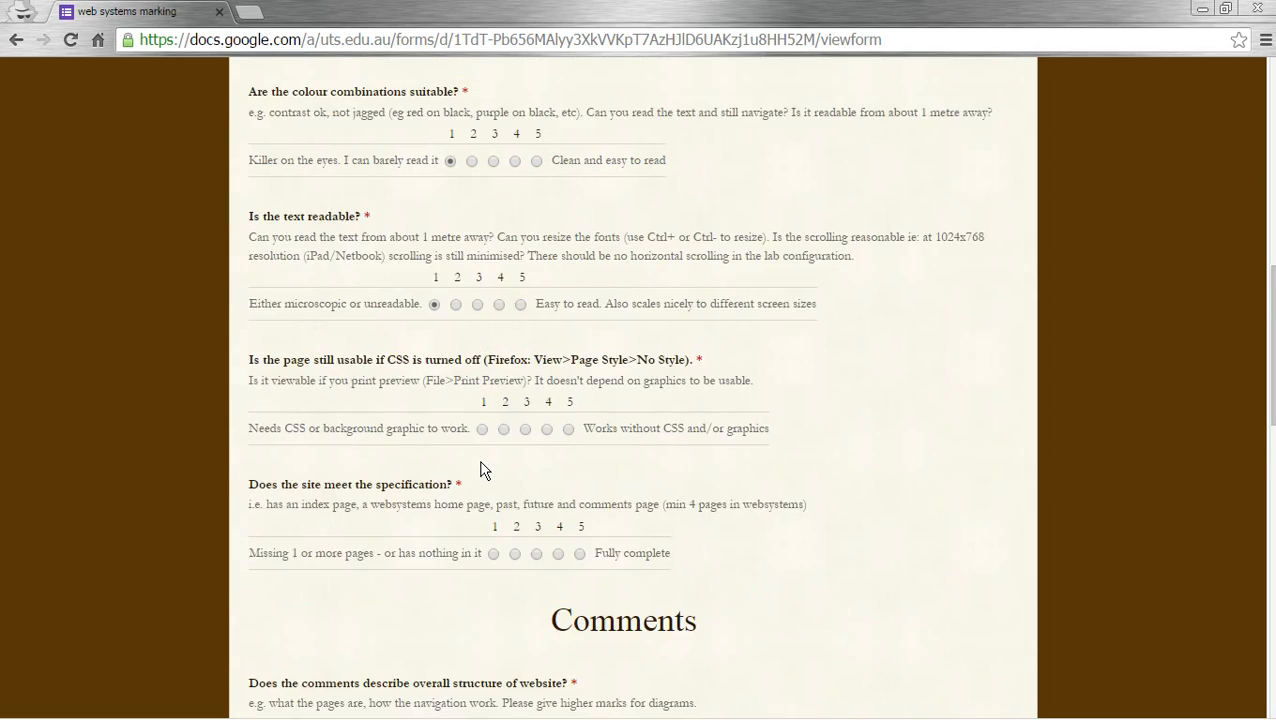
{"action": "scroll", "scroll_direction": "down", "scroll_amount": 3}
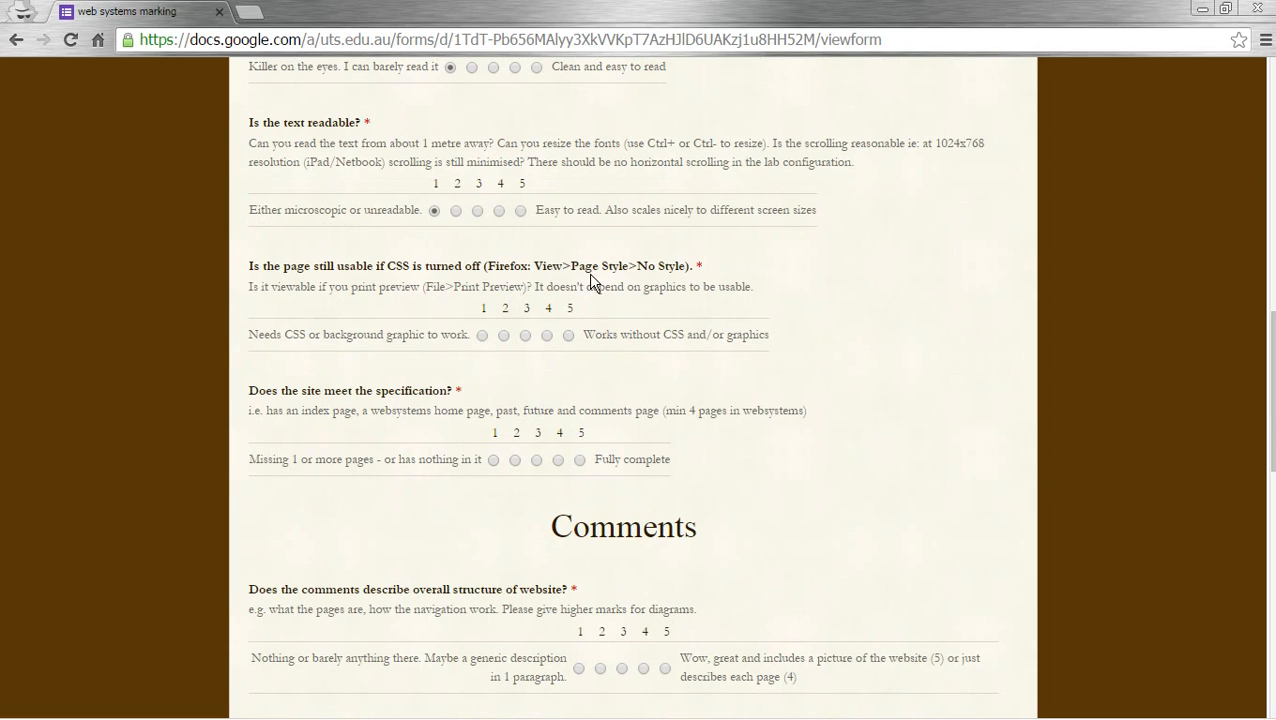
{"action": "mouse_move", "coordinate": [513, 349]}
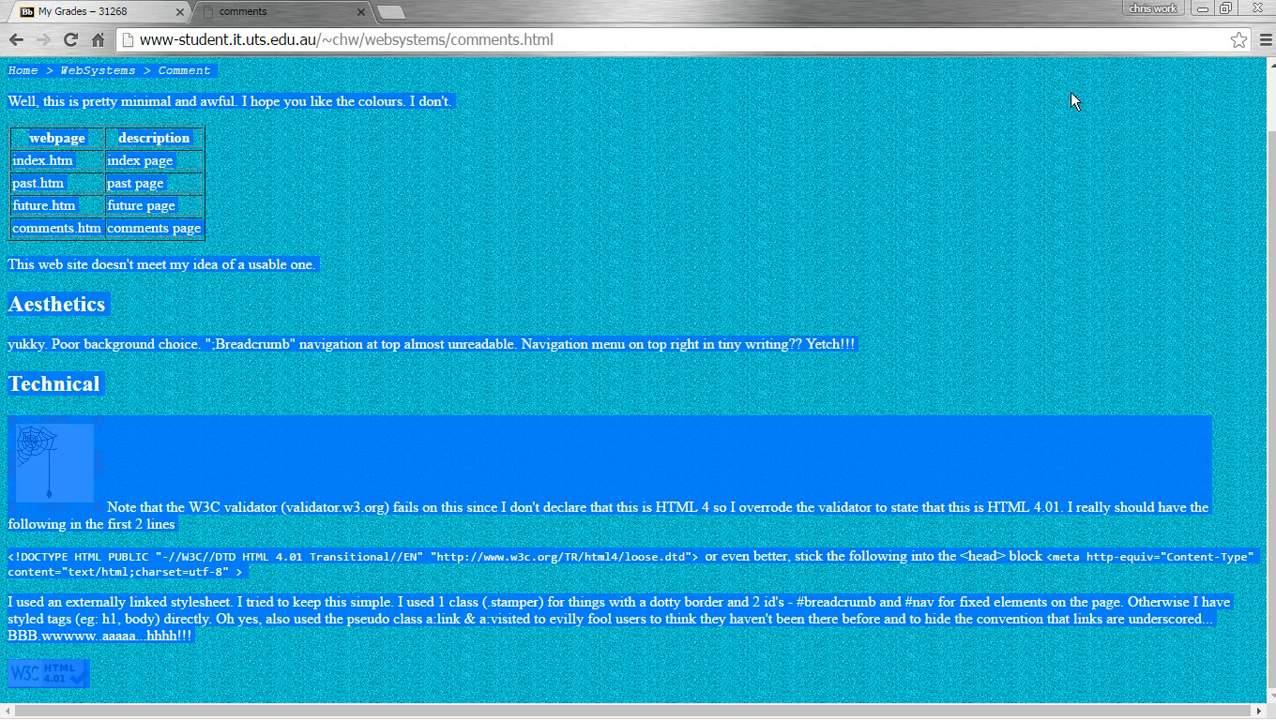
{"action": "left_click", "coordinate": [1264, 40]}
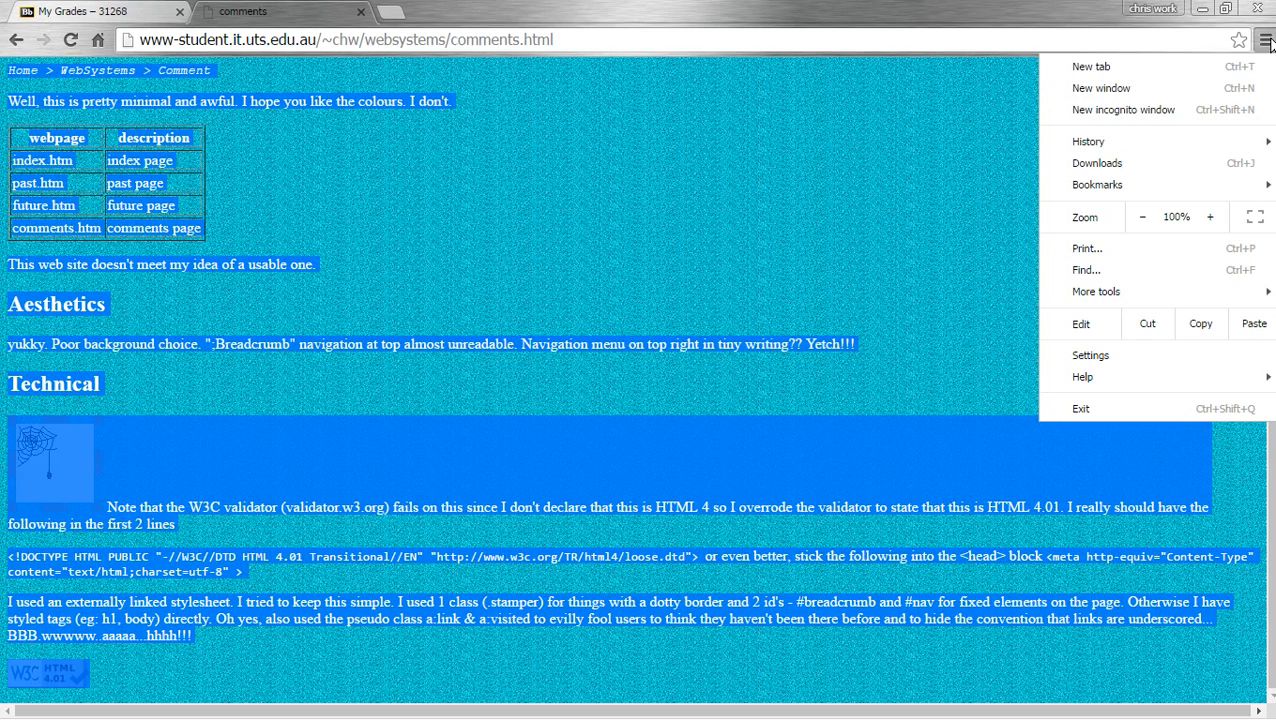
{"action": "mouse_move", "coordinate": [1098, 291]}
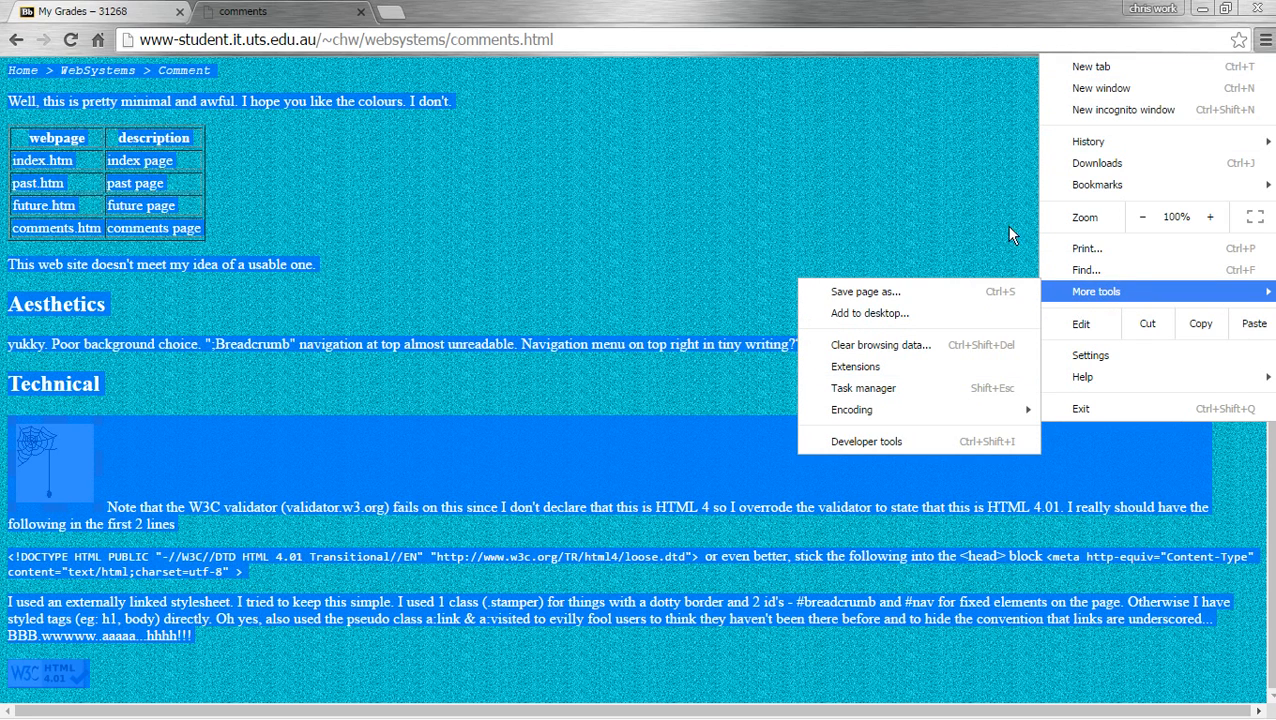
{"action": "mouse_move", "coordinate": [1014, 96]}
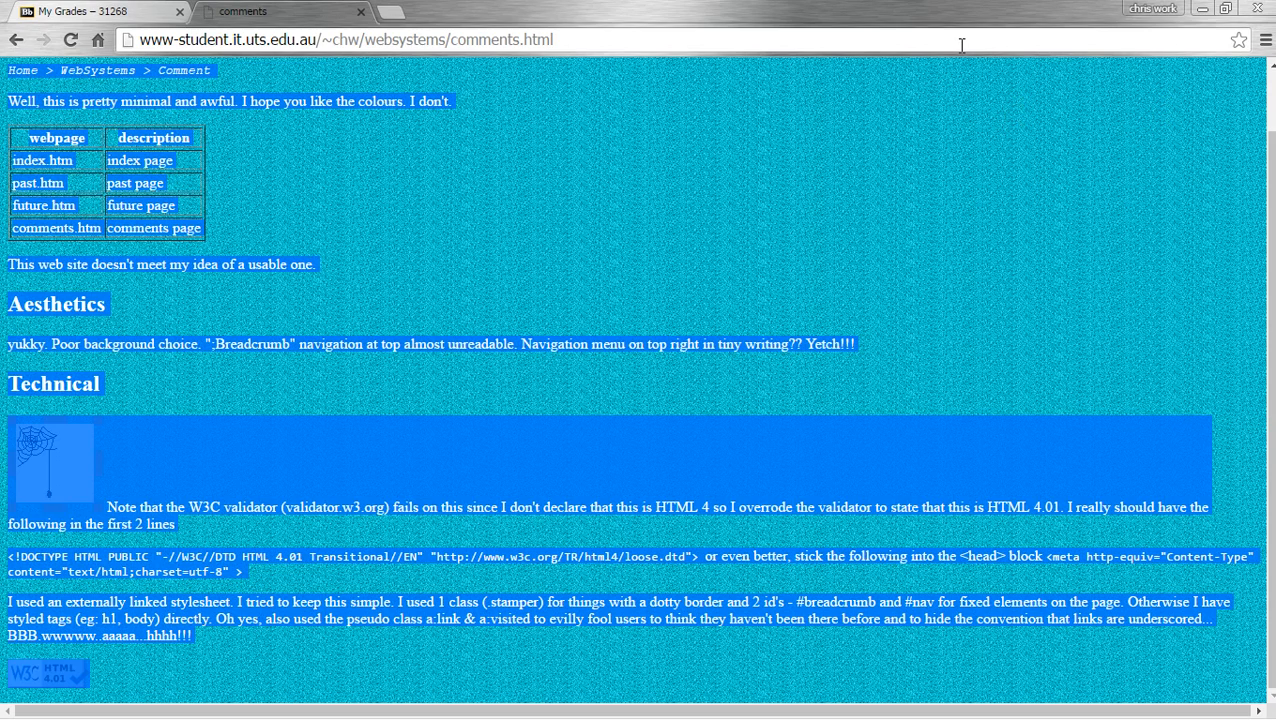
Inspect chw's comments page in DevTools device mode, emulating iPad and a 400×640 size.
{"action": "key", "text": "F12"}
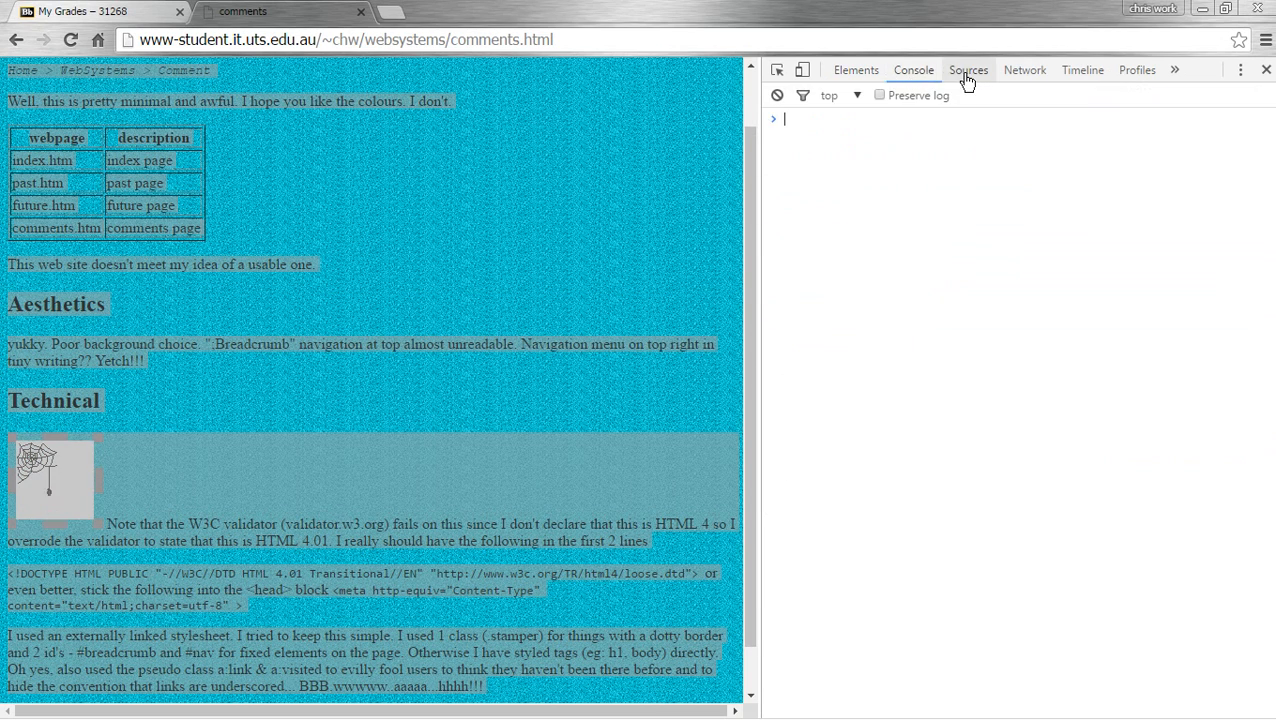
{"action": "left_click", "coordinate": [856, 69]}
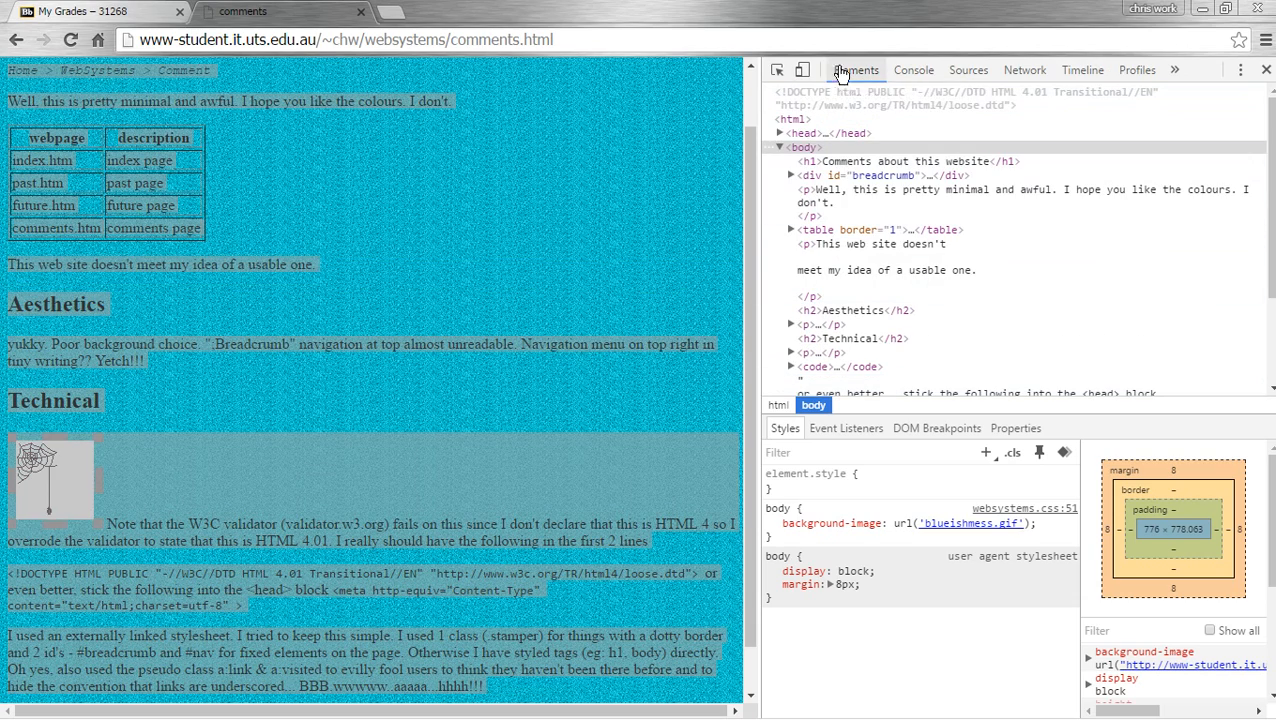
{"action": "left_click", "coordinate": [803, 70]}
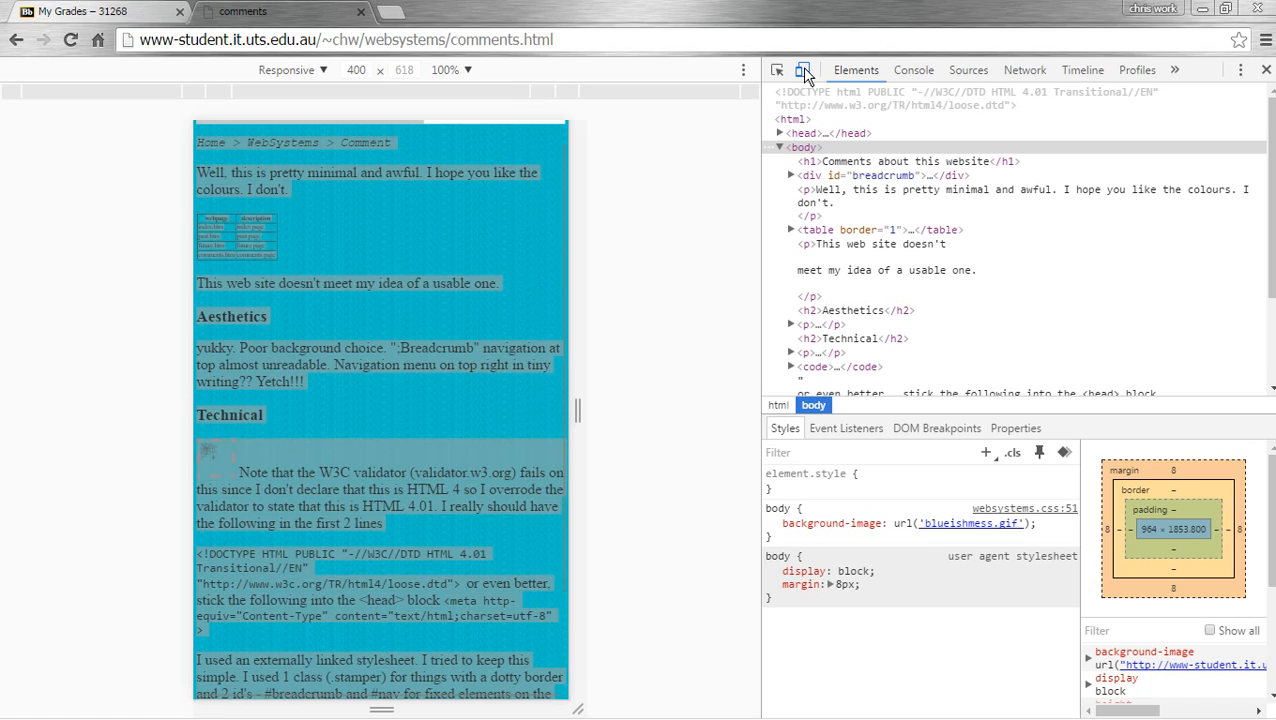
{"action": "mouse_move", "coordinate": [806, 69]}
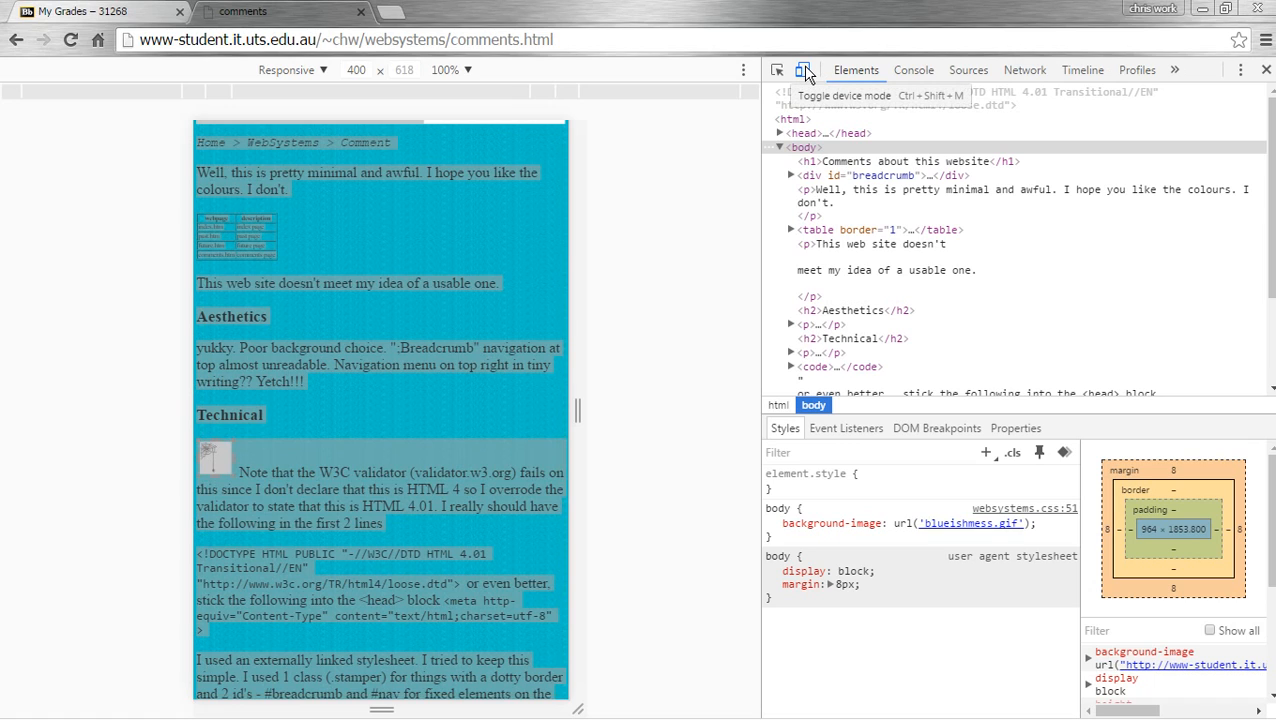
{"action": "left_click", "coordinate": [297, 70]}
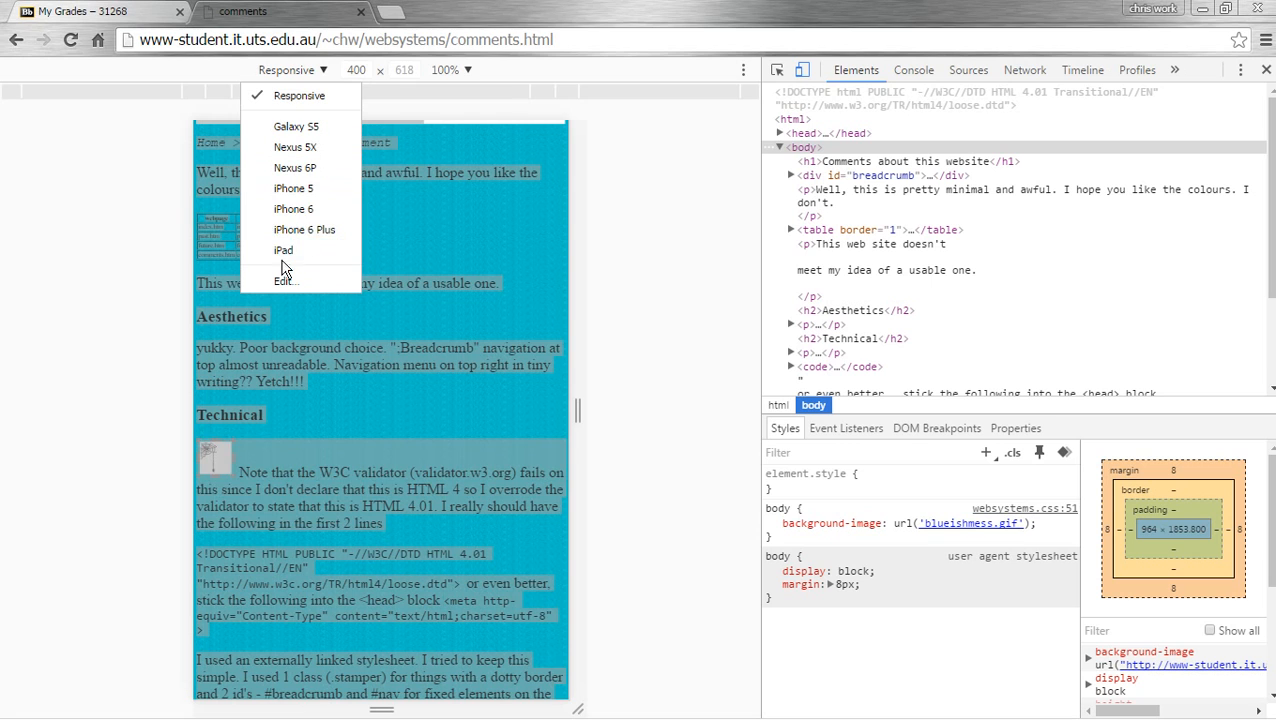
{"action": "left_click", "coordinate": [284, 250]}
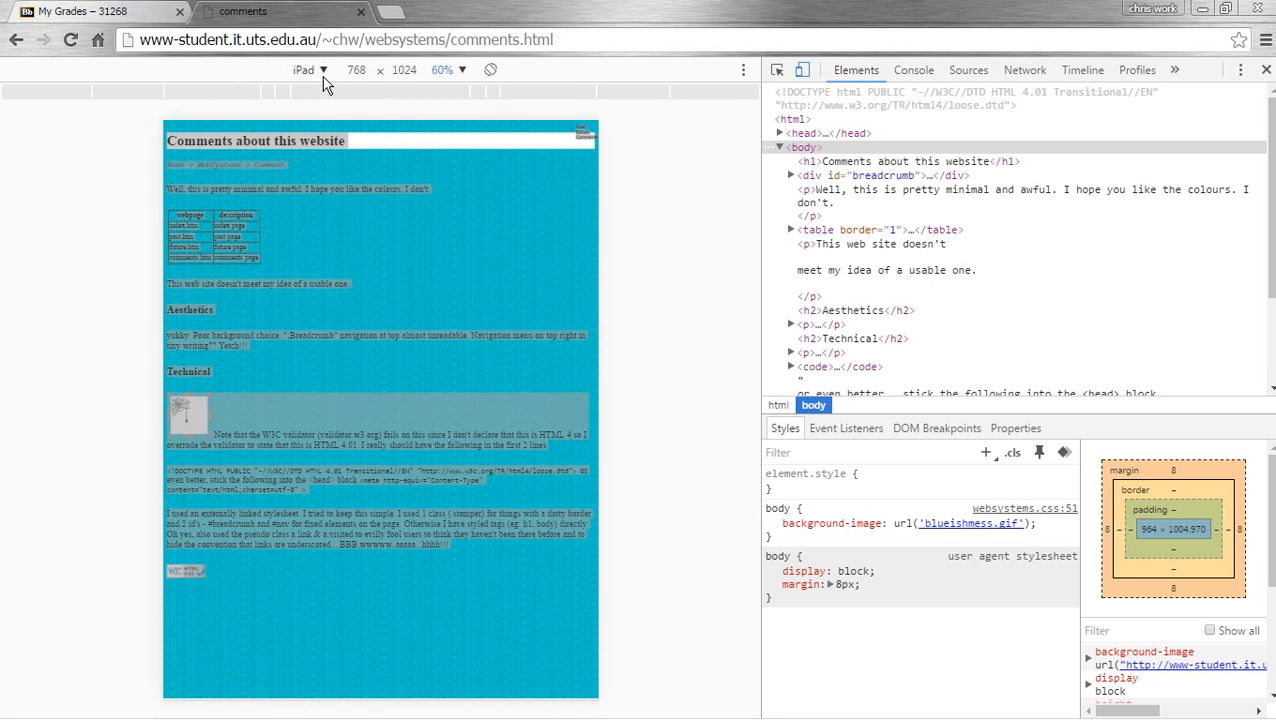
{"action": "left_click", "coordinate": [307, 69]}
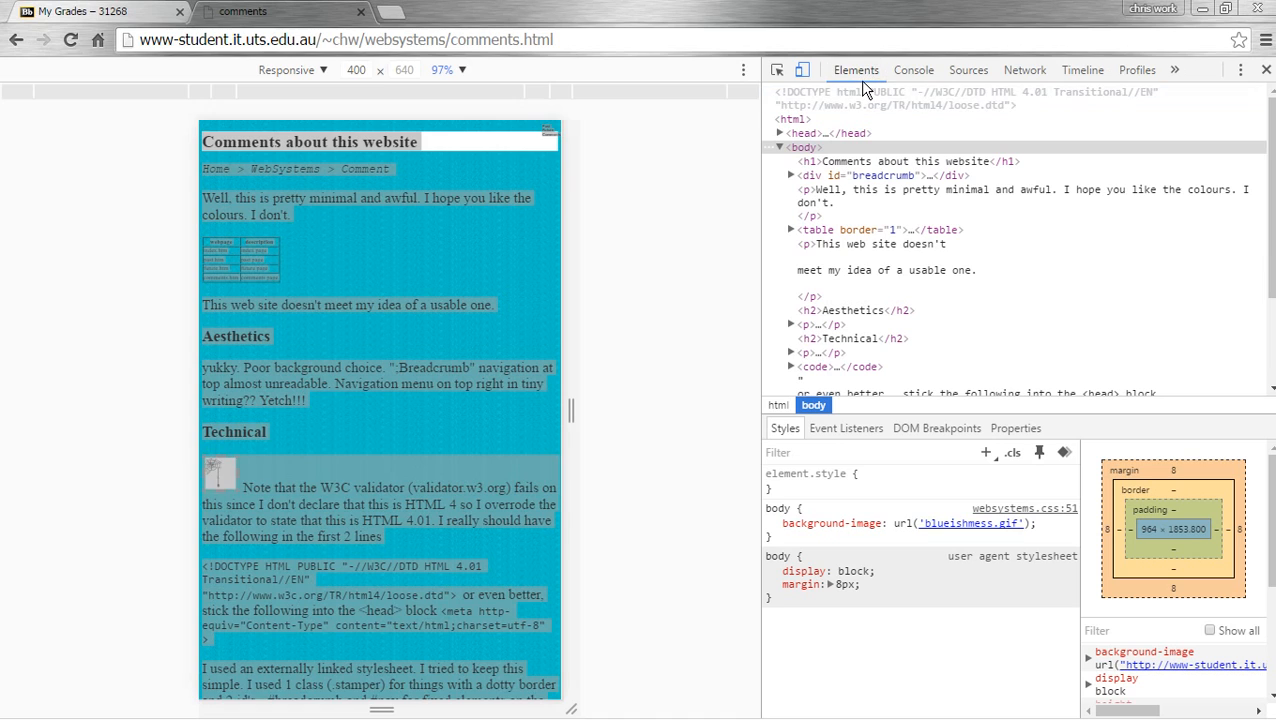
{"action": "mouse_move", "coordinate": [913, 70]}
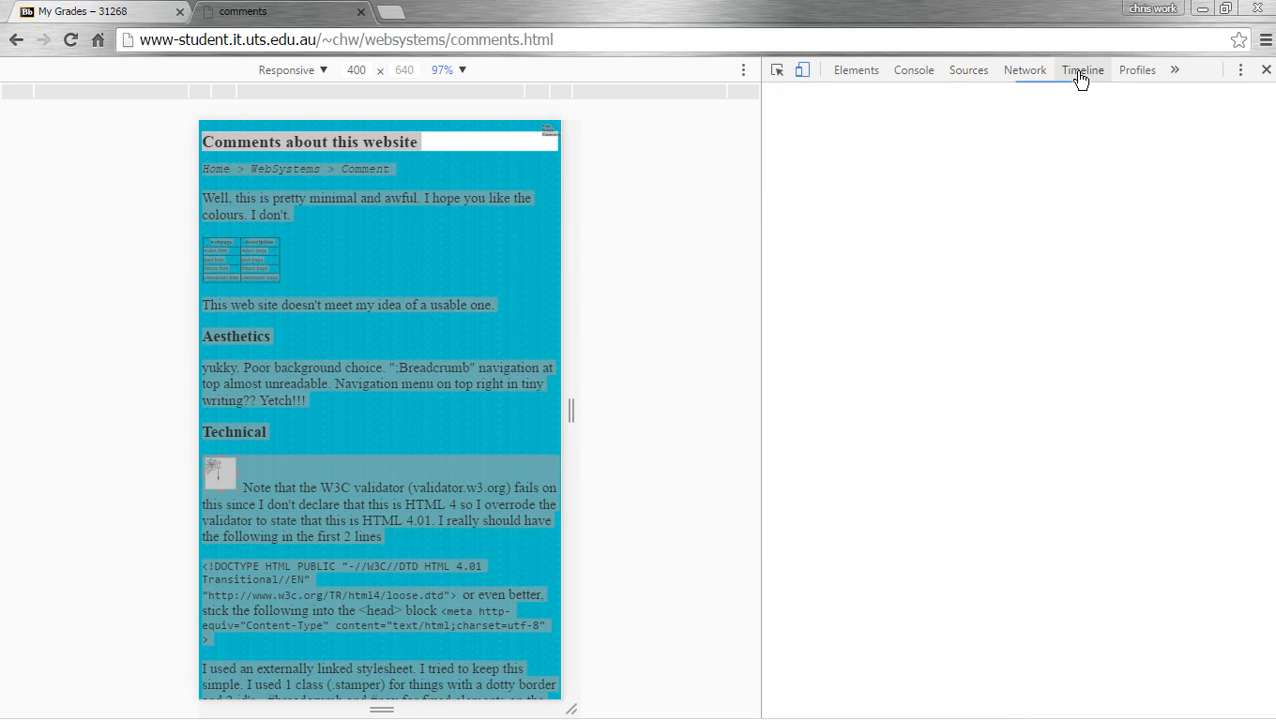
{"action": "left_click", "coordinate": [1137, 69]}
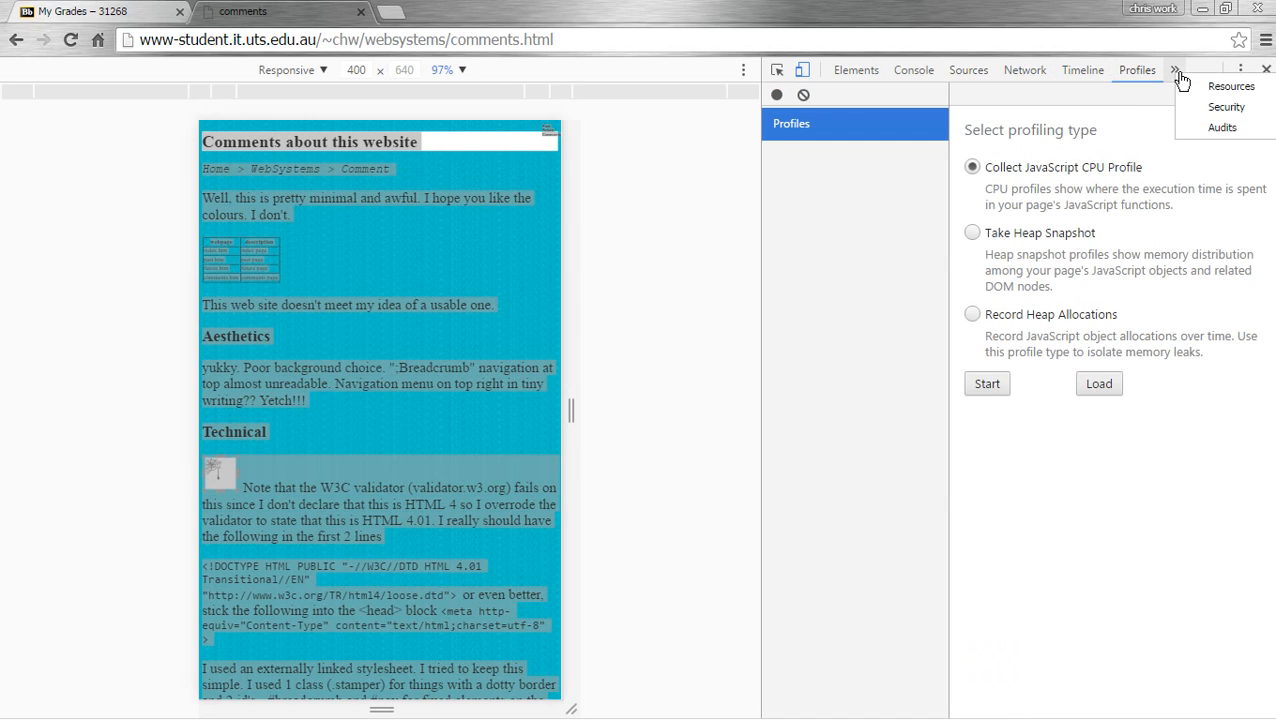
{"action": "mouse_move", "coordinate": [1226, 107]}
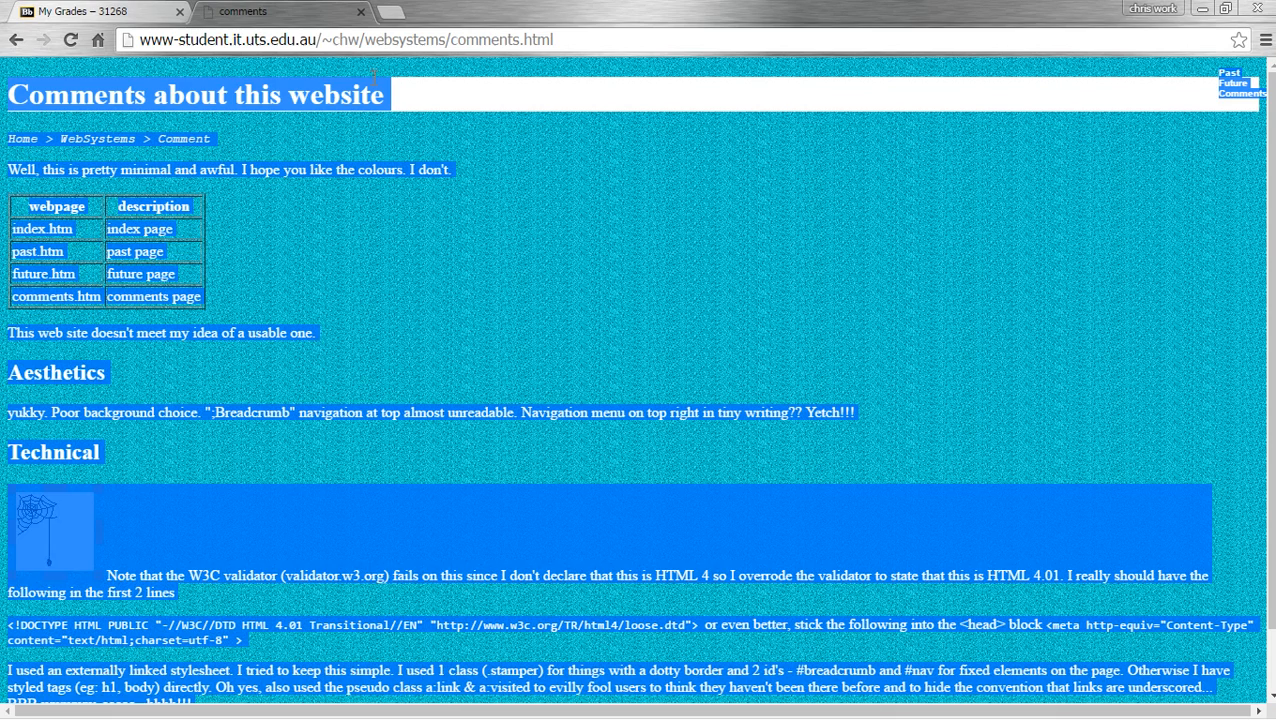
{"action": "mouse_move", "coordinate": [620, 300]}
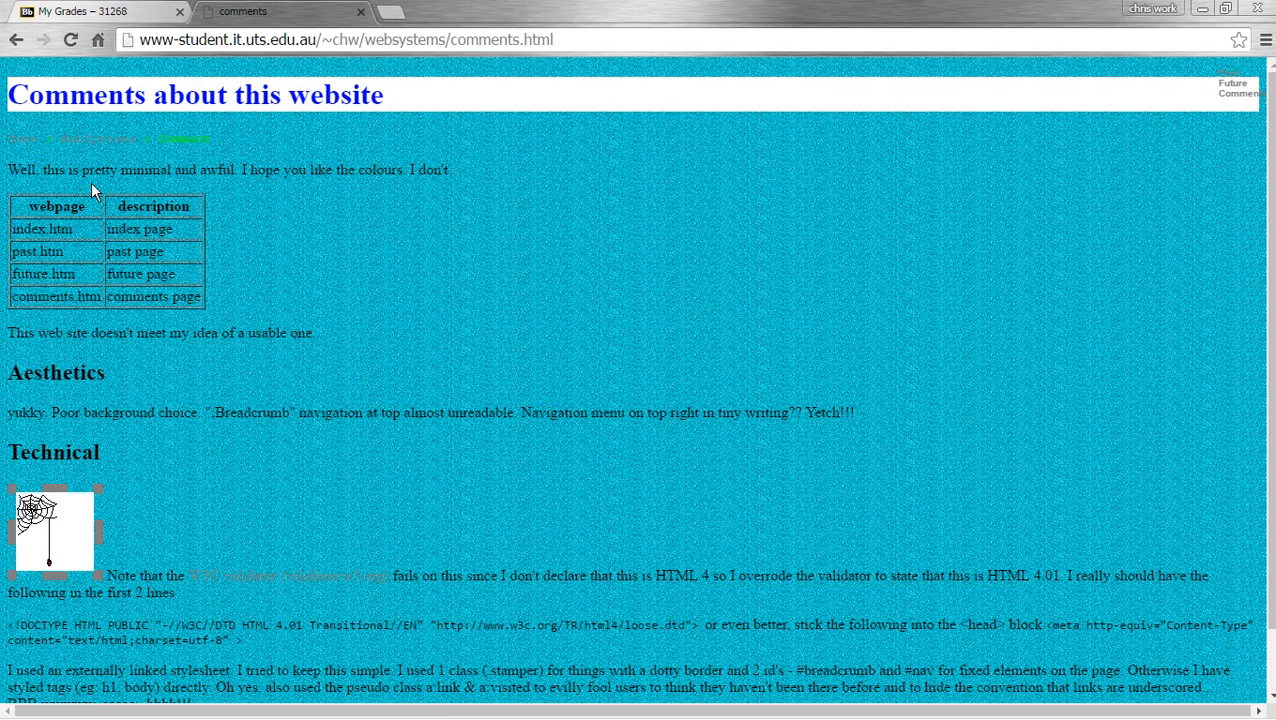
Check chw's Future page and preview, then dismiss, its print view.
{"action": "left_click", "coordinate": [1231, 83]}
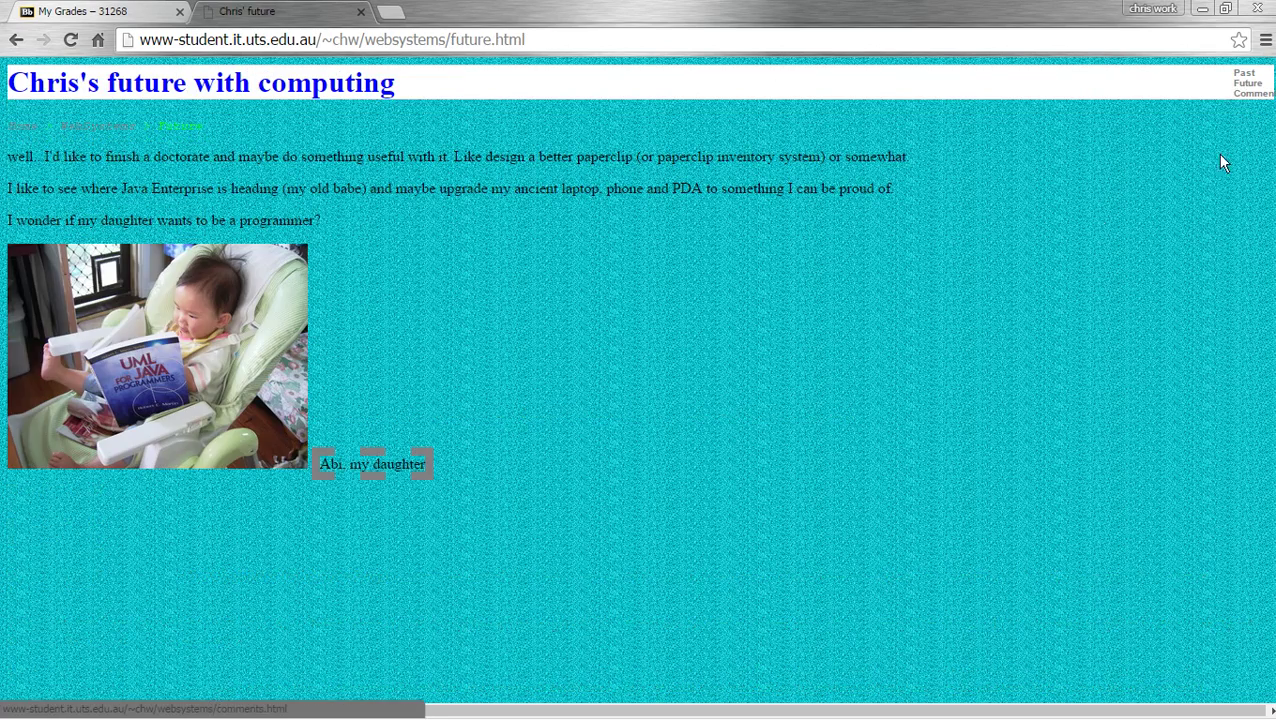
{"action": "left_click", "coordinate": [120, 11]}
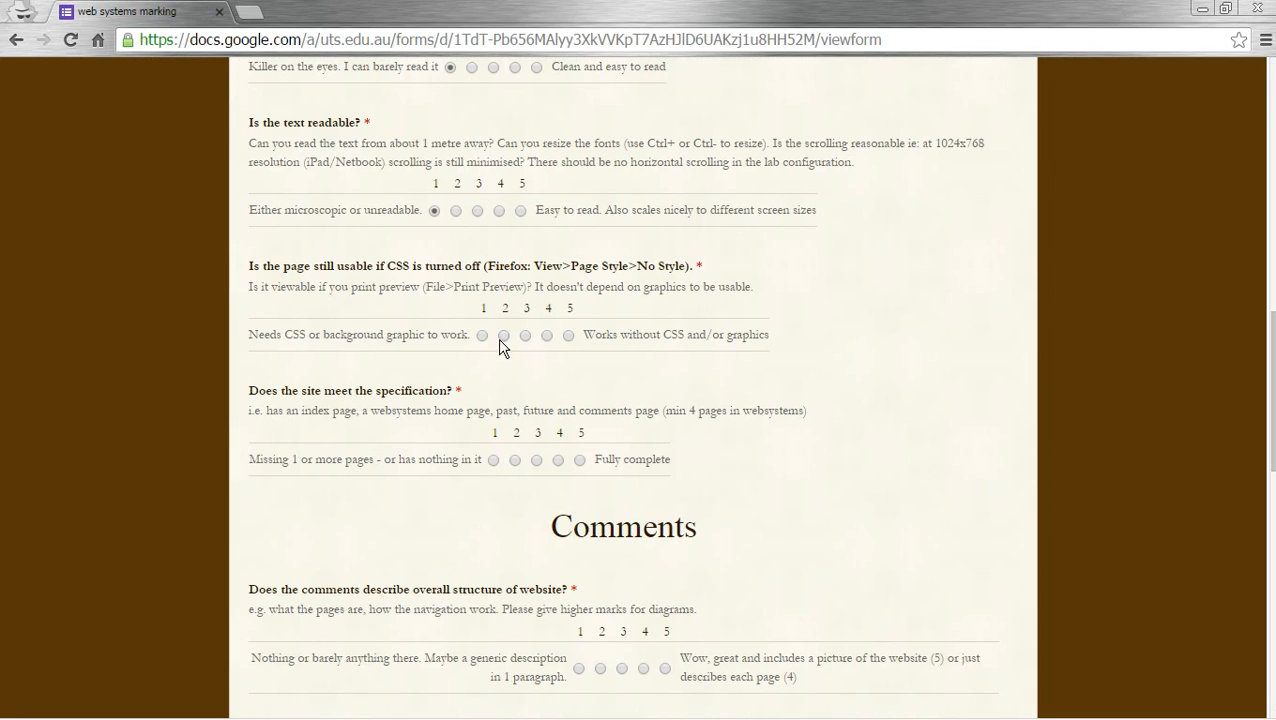
{"action": "mouse_move", "coordinate": [775, 424]}
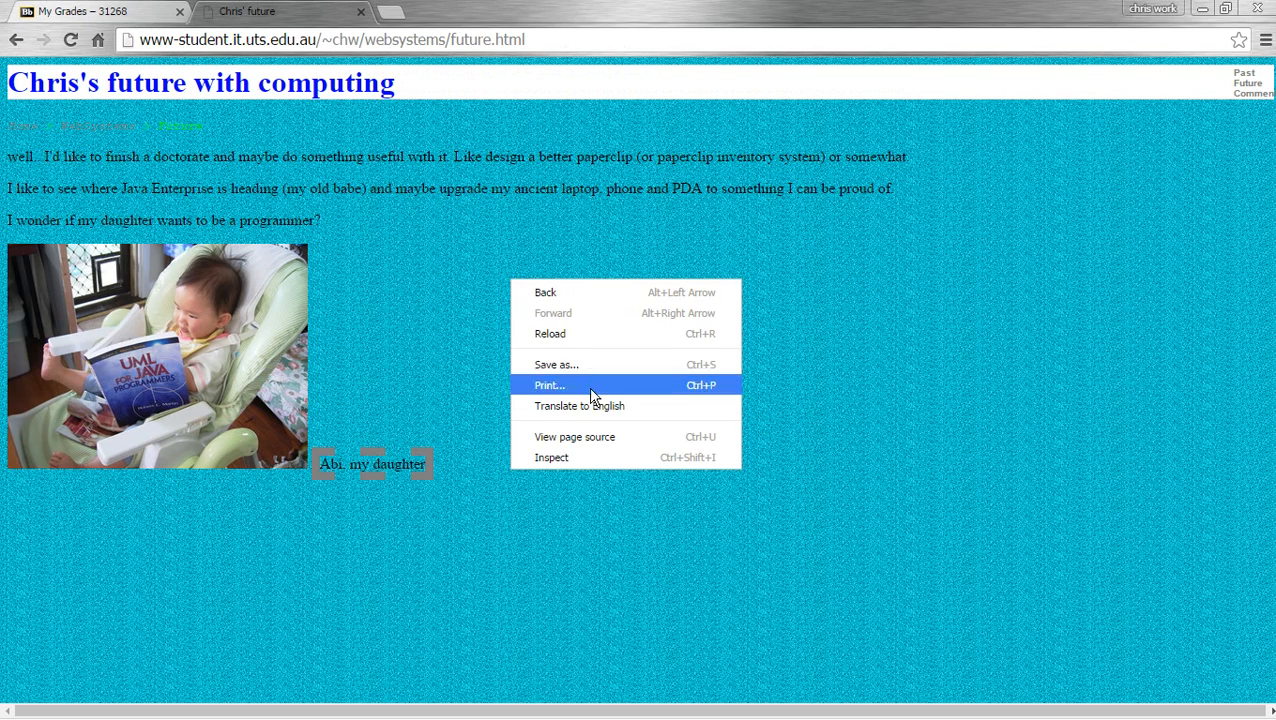
{"action": "left_click", "coordinate": [550, 385]}
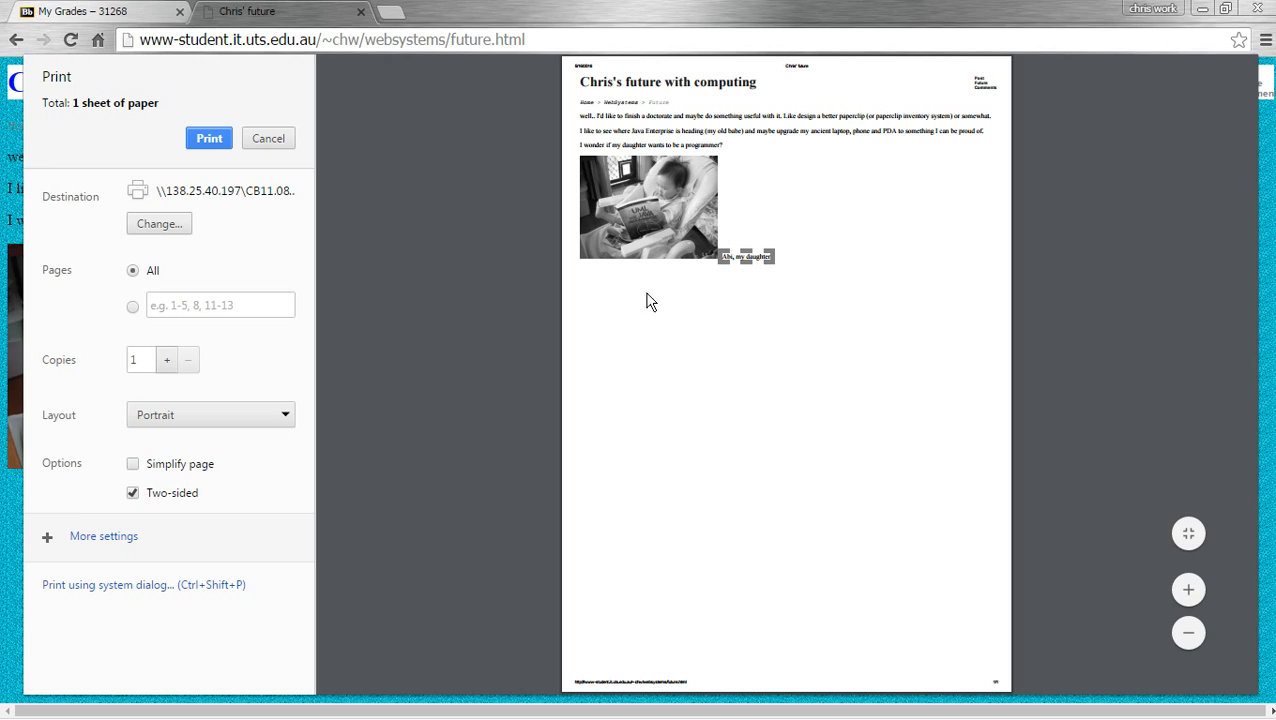
{"action": "left_click", "coordinate": [268, 138]}
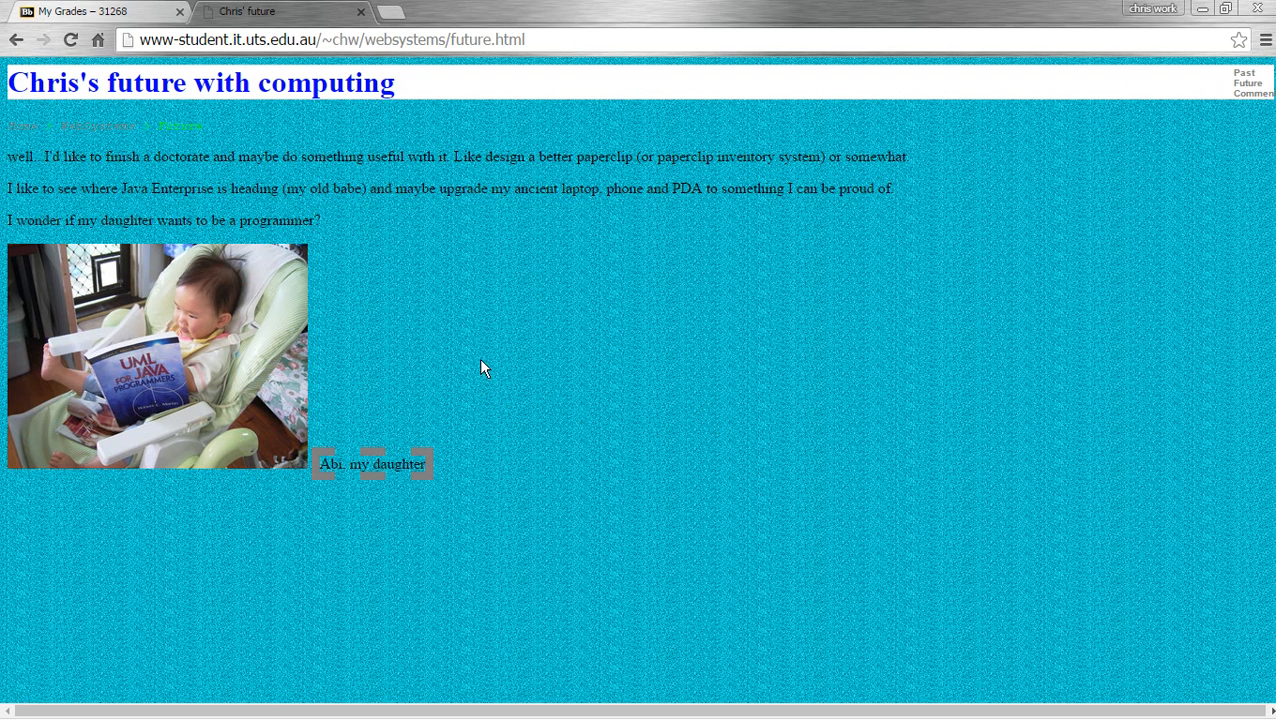
{"action": "mouse_move", "coordinate": [120, 135]}
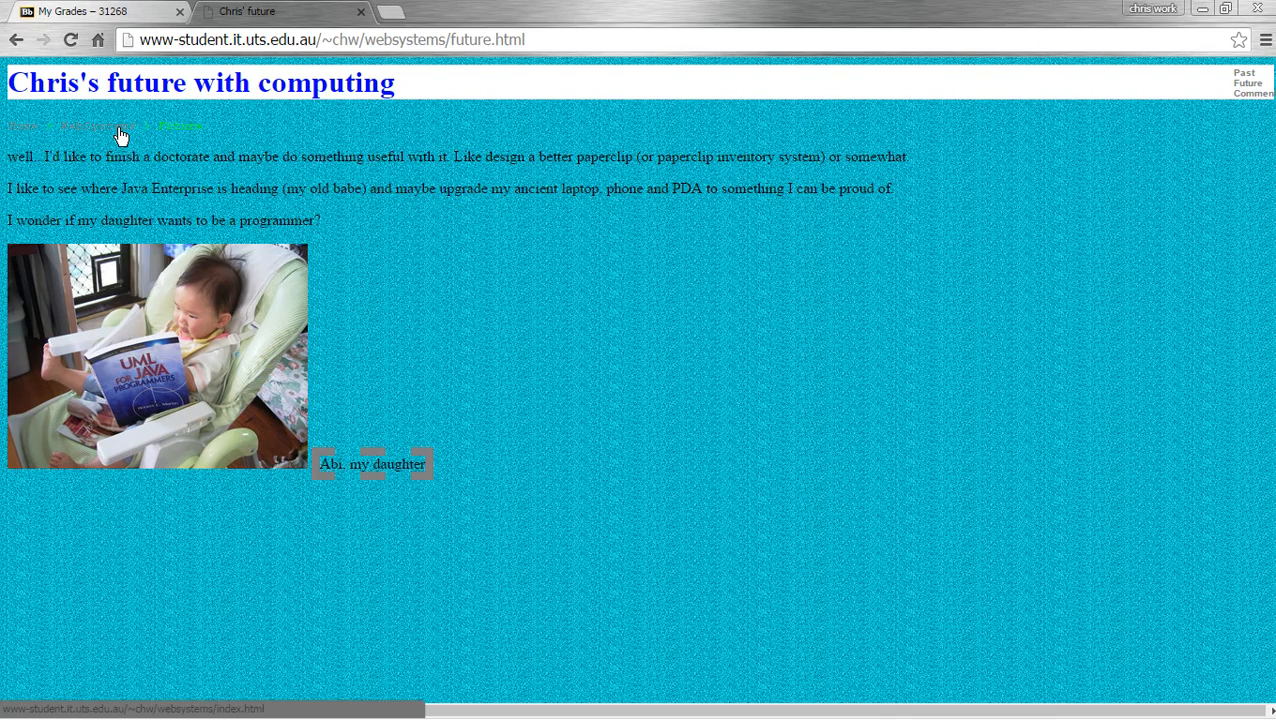
Rate the site 5 for being usable with CSS turned off.
{"action": "left_click", "coordinate": [120, 11]}
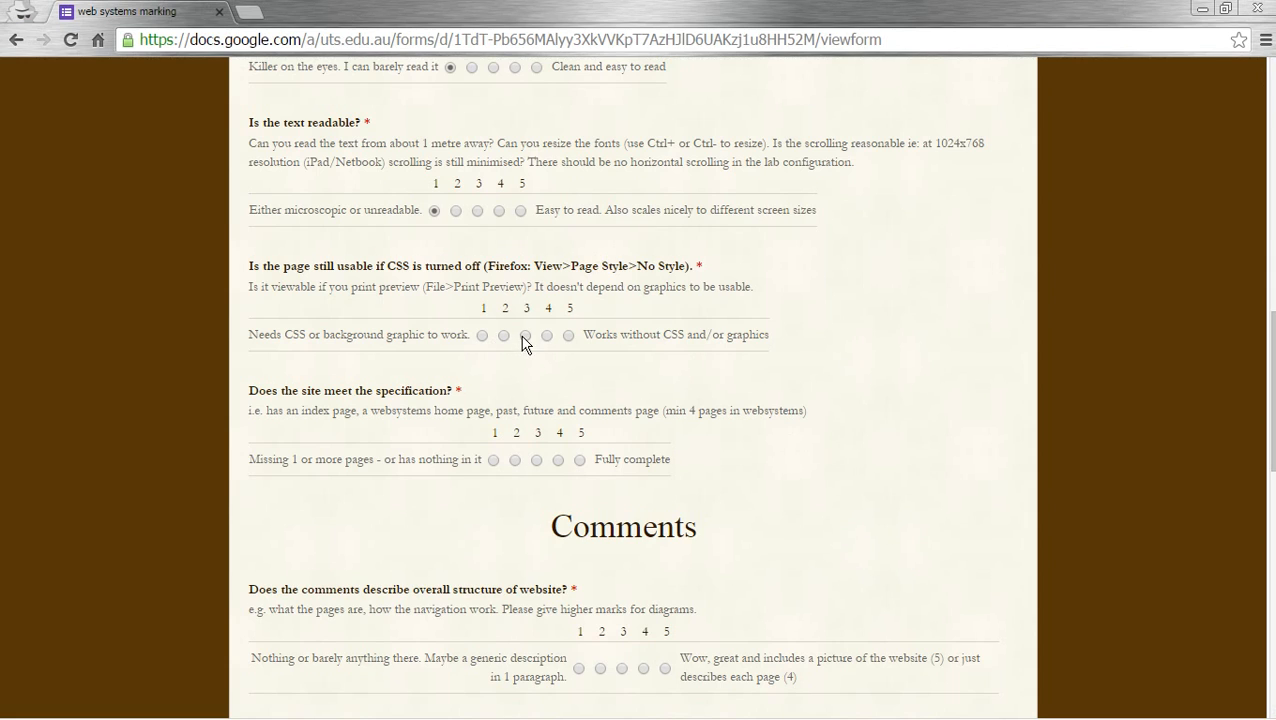
{"action": "left_click", "coordinate": [567, 335]}
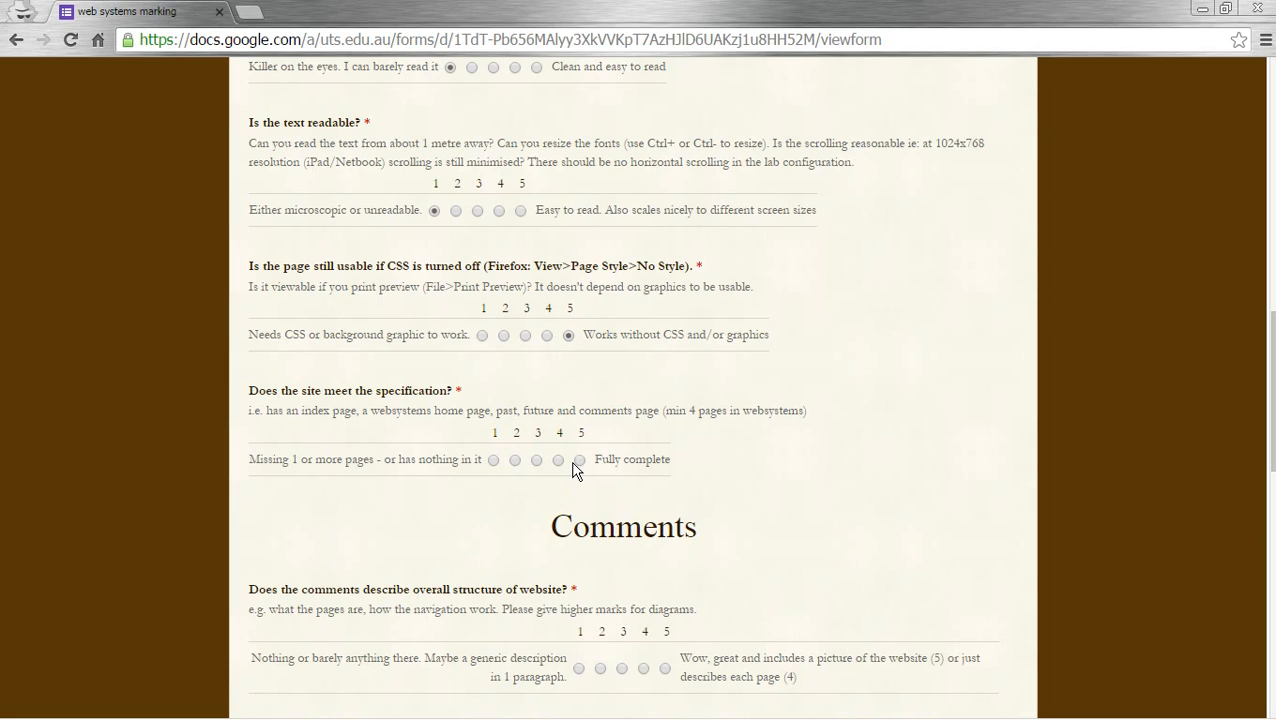
{"action": "mouse_move", "coordinate": [591, 460]}
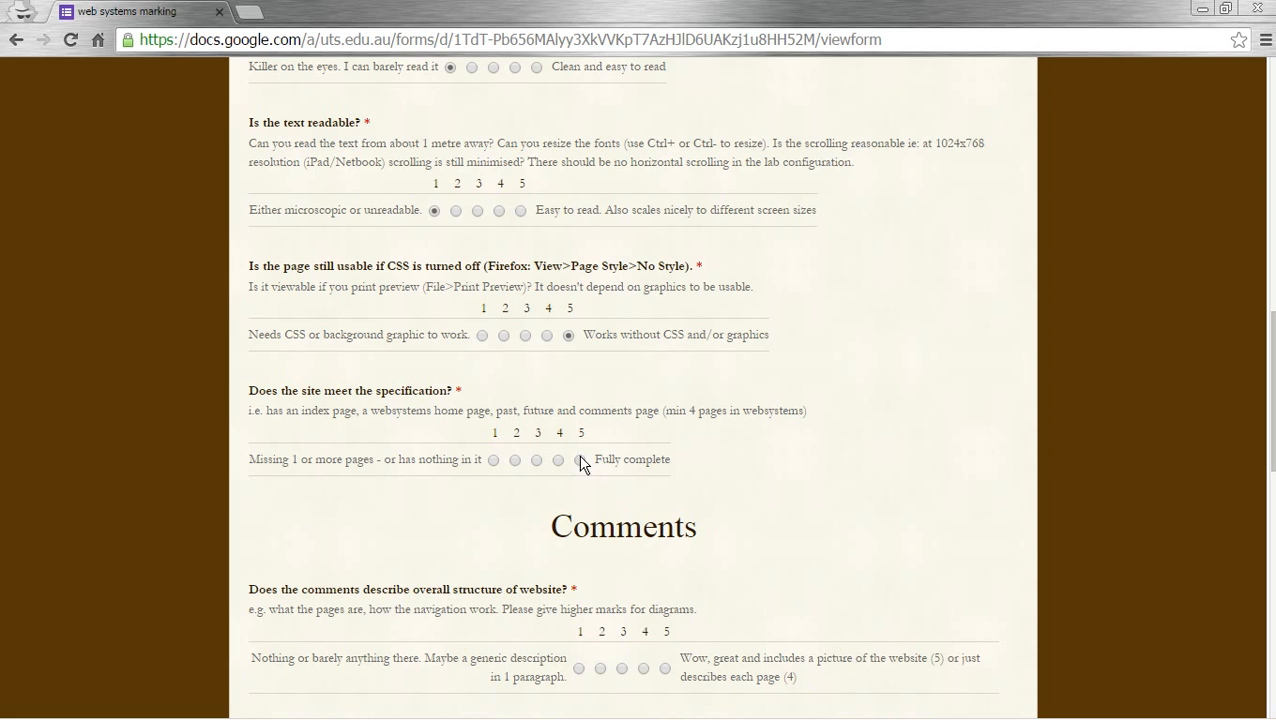
{"action": "scroll", "scroll_direction": "down", "scroll_amount": 3}
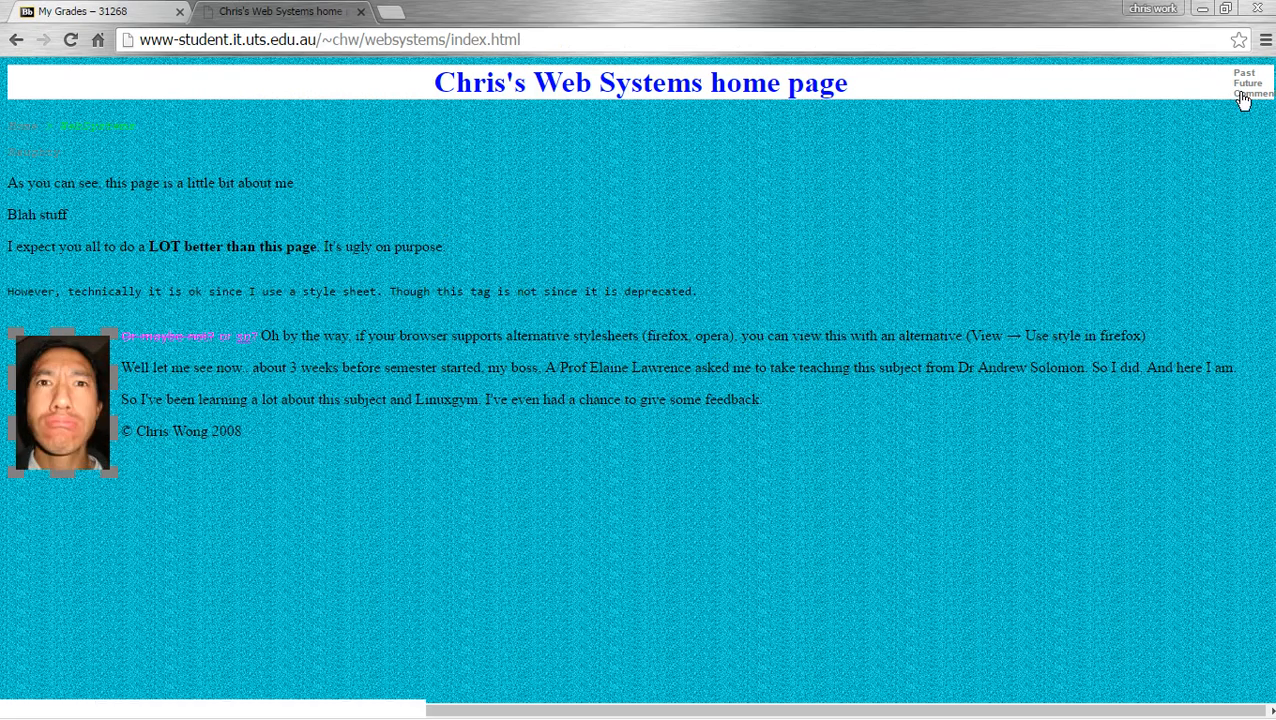
Review chw's Comments page, highlighting the note about directly styled tags.
{"action": "left_click", "coordinate": [1253, 93]}
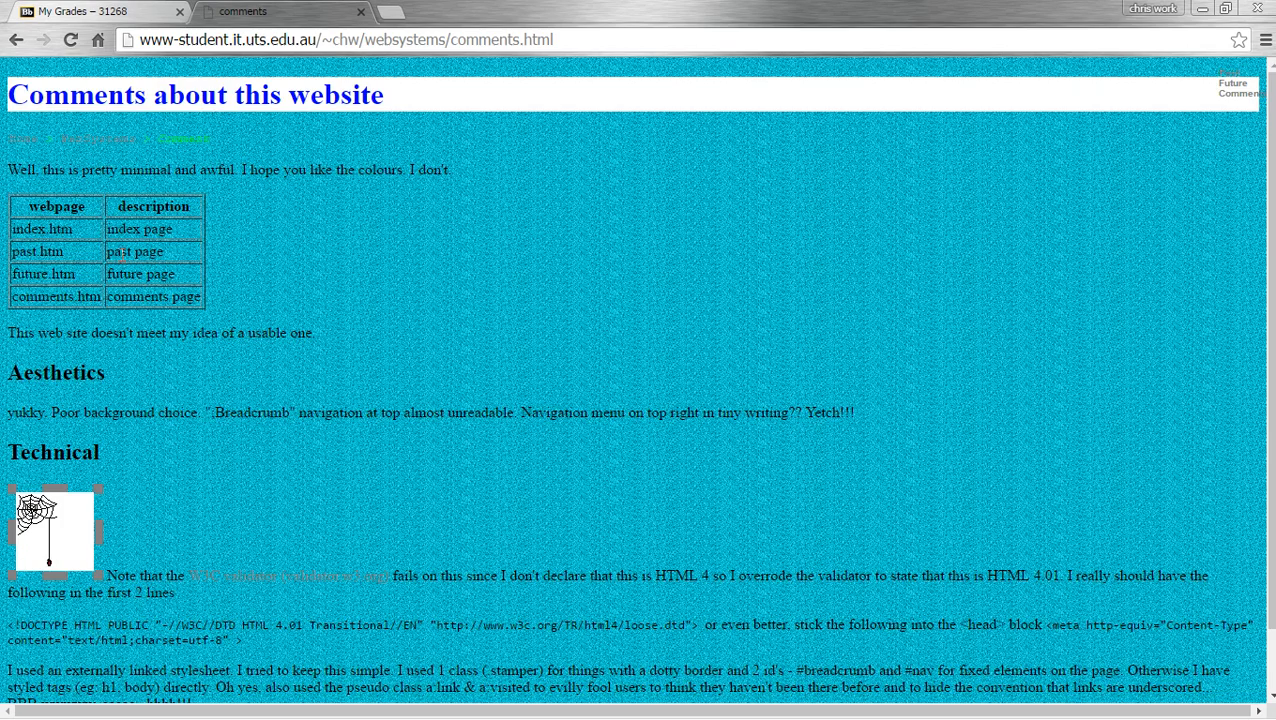
{"action": "scroll", "scroll_direction": "down", "scroll_amount": 3}
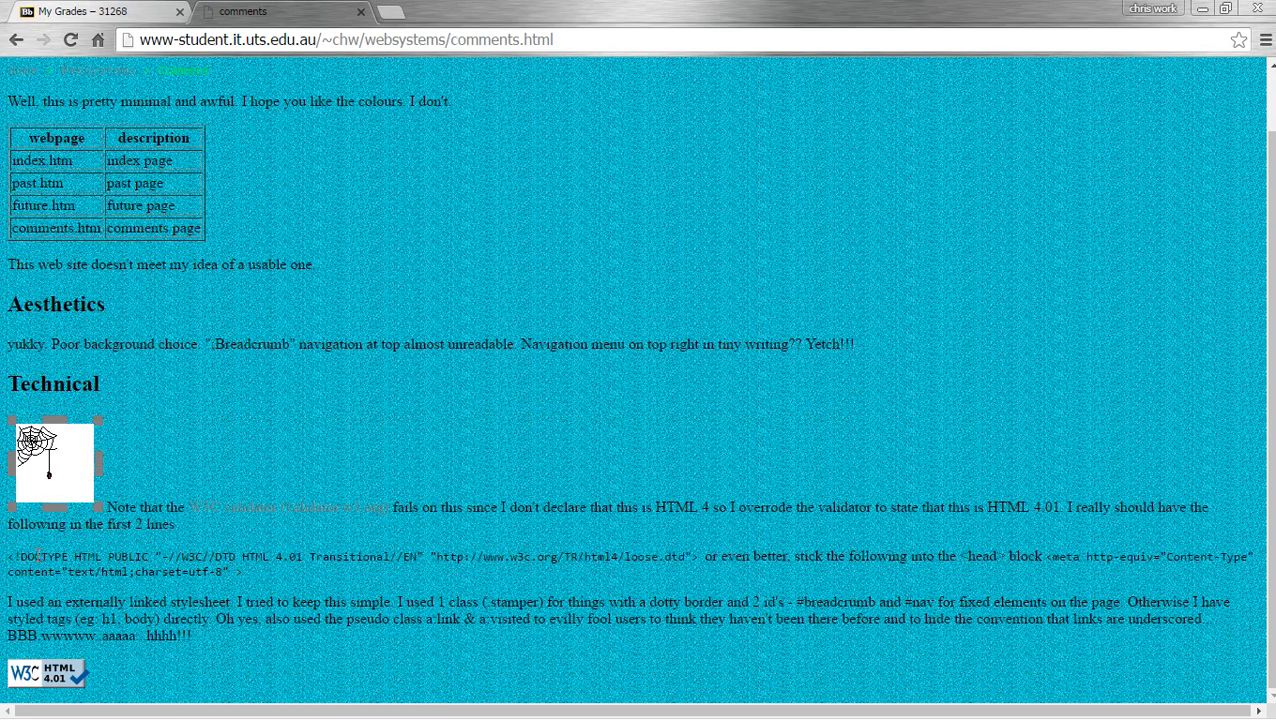
{"action": "left_click_drag", "start_coordinate": [8, 556], "coordinate": [240, 572]}
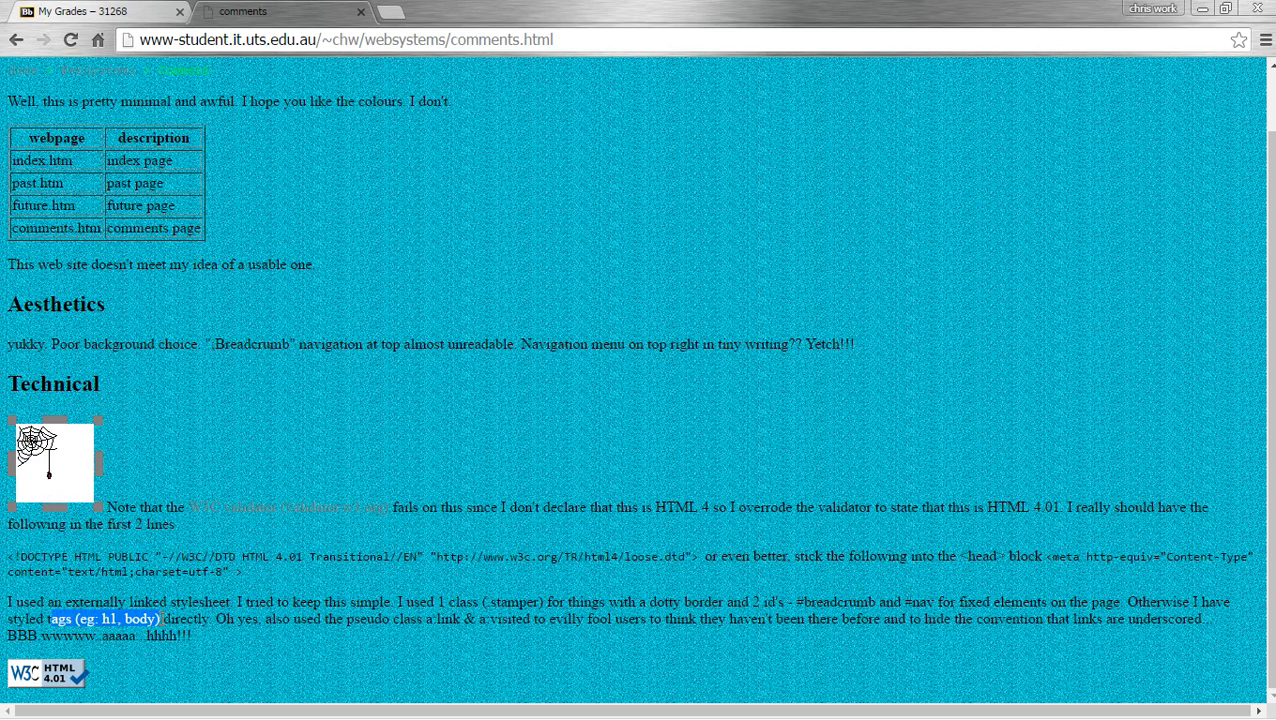
{"action": "left_click_drag", "start_coordinate": [370, 618], "coordinate": [466, 618]}
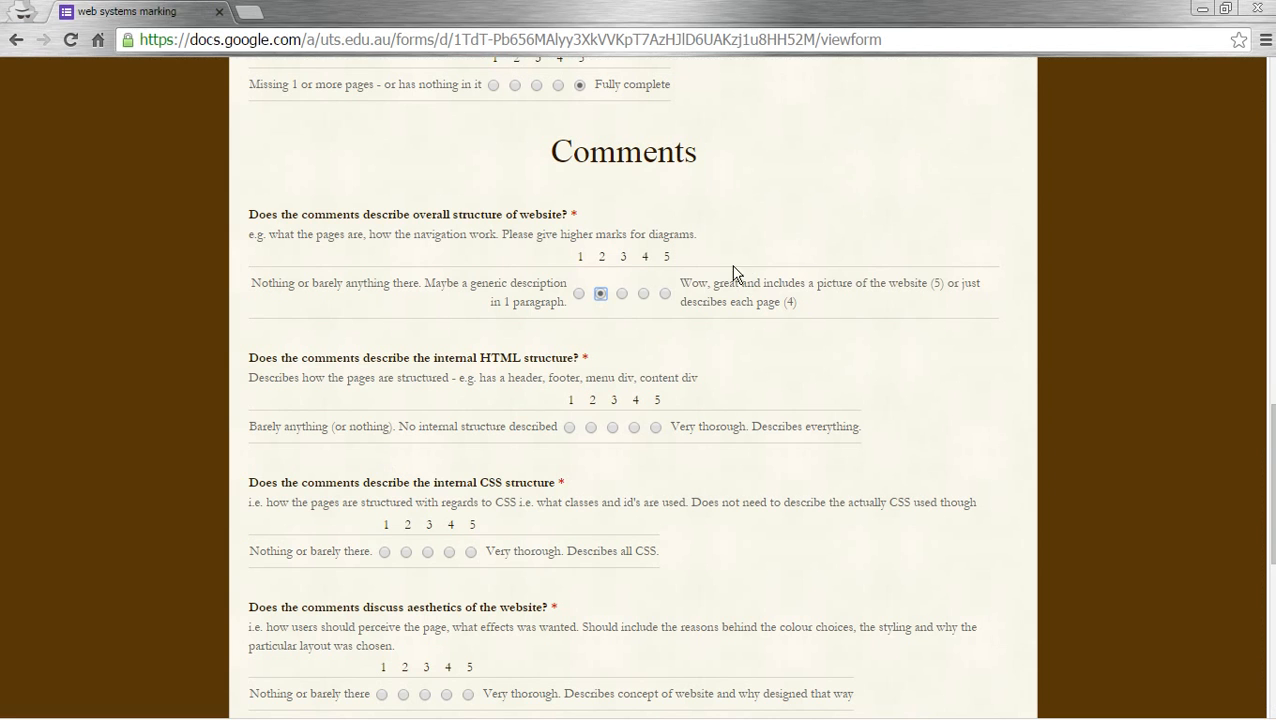
{"action": "mouse_move", "coordinate": [575, 436]}
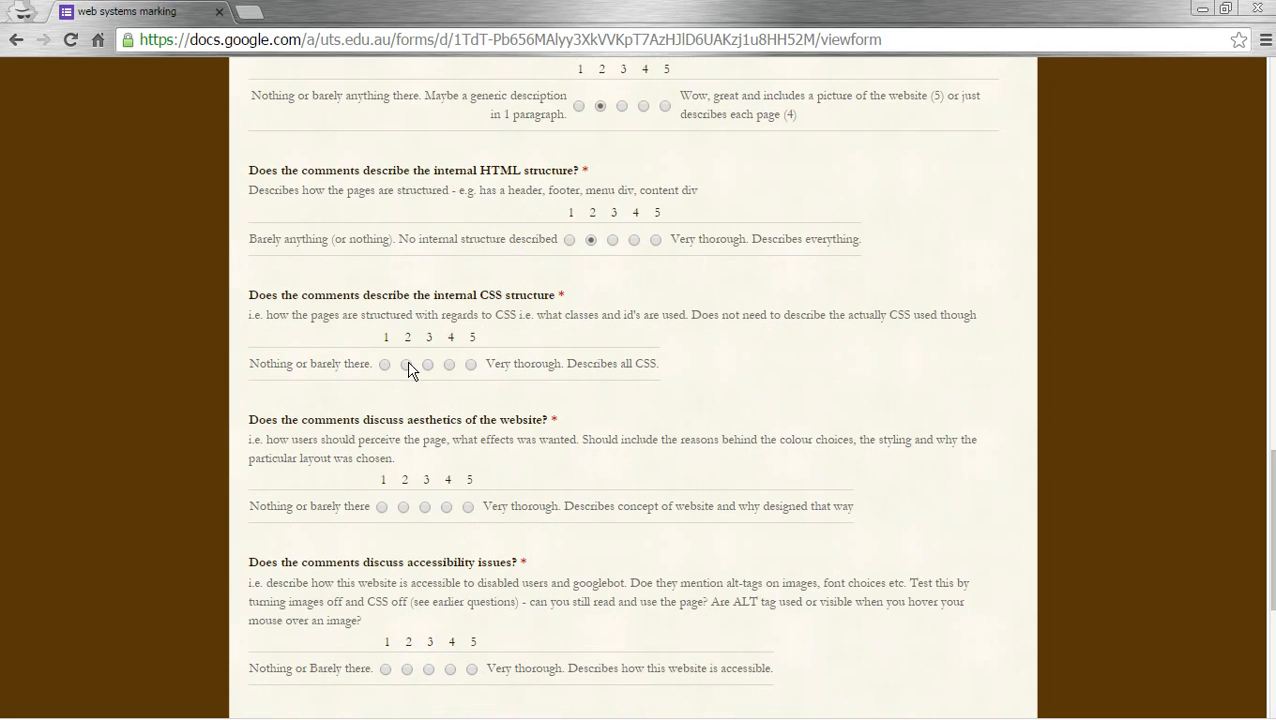
Rate the comments' description of CSS structure as 3 and scroll toward the feedback box.
{"action": "left_click", "coordinate": [427, 364]}
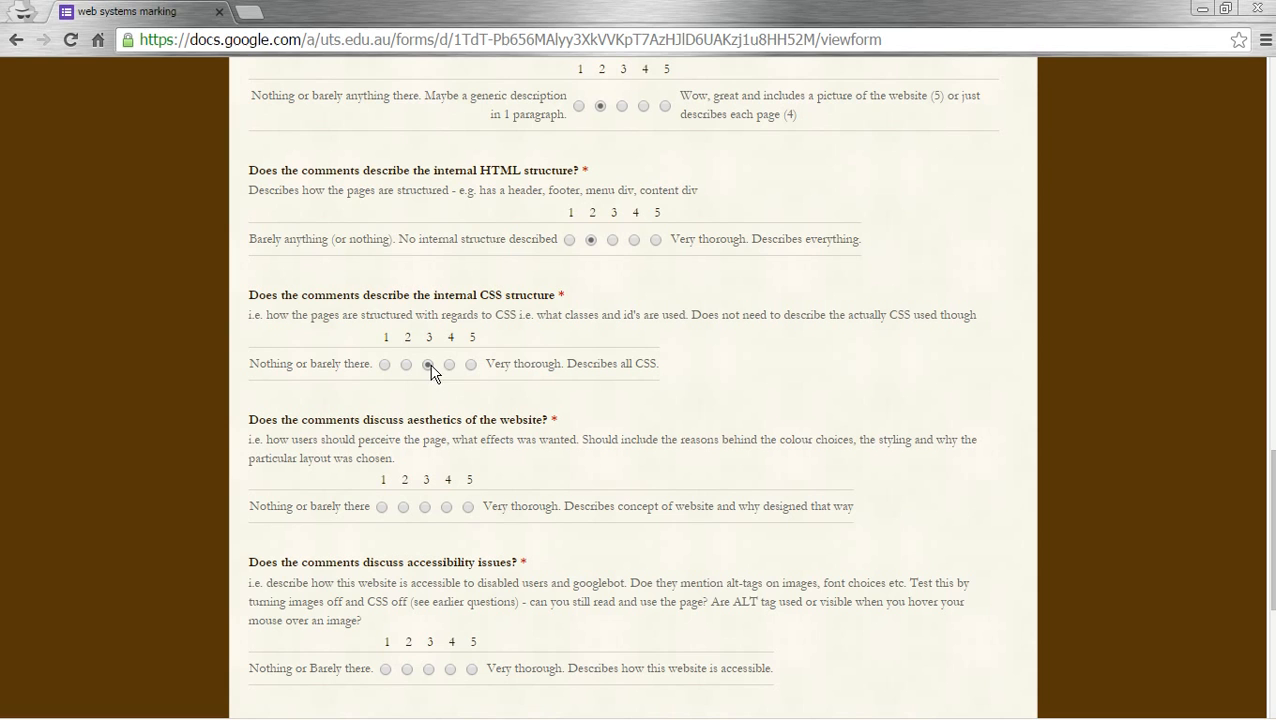
{"action": "scroll", "scroll_direction": "down", "scroll_amount": 3}
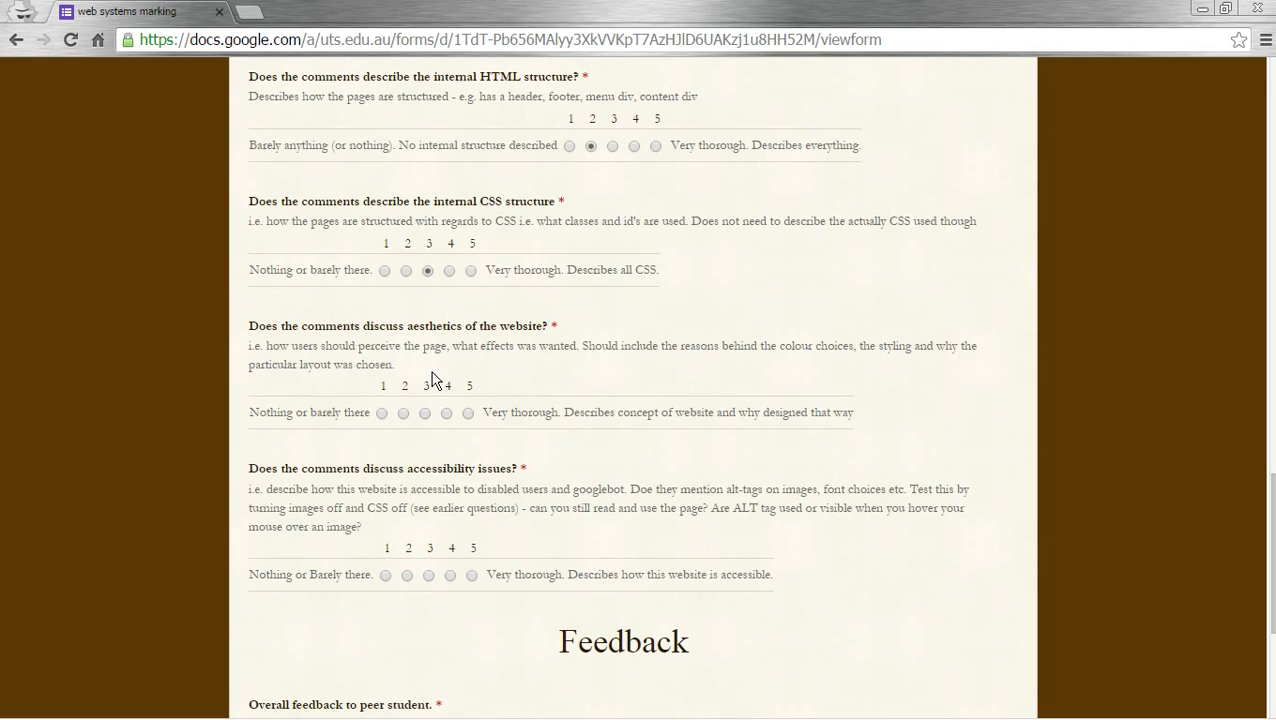
{"action": "mouse_move", "coordinate": [417, 388]}
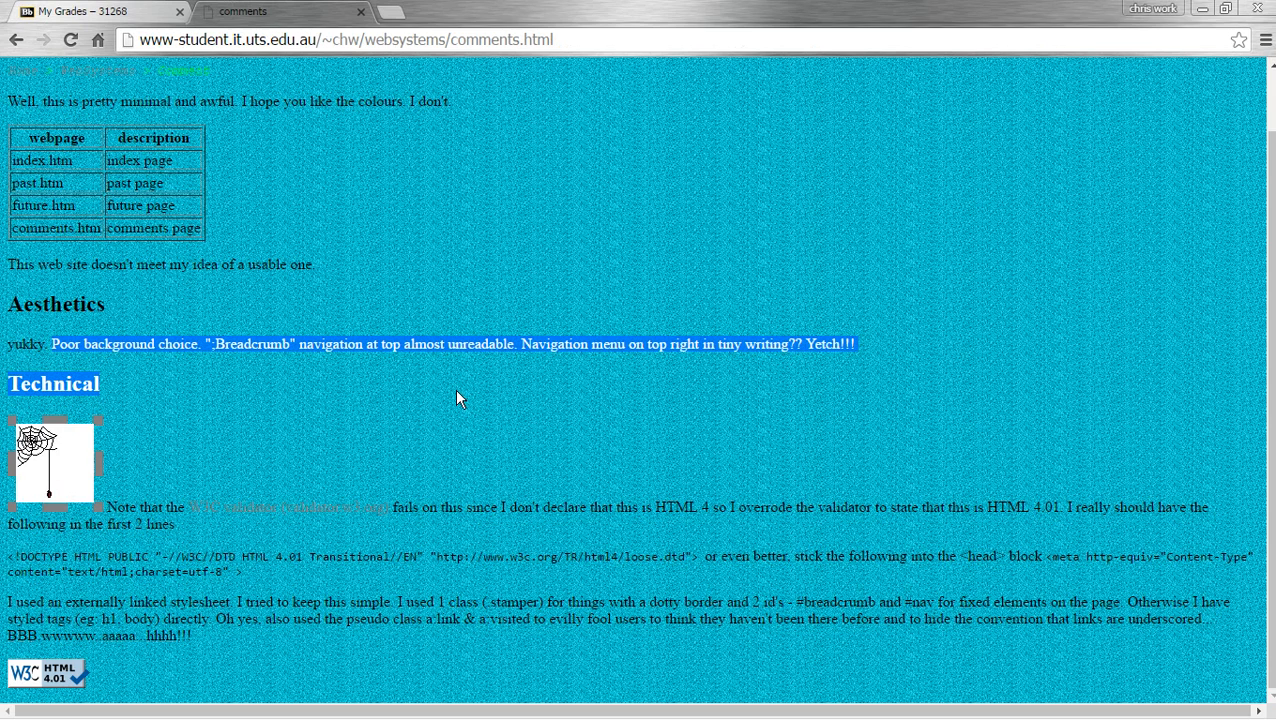
{"action": "mouse_move", "coordinate": [40, 337]}
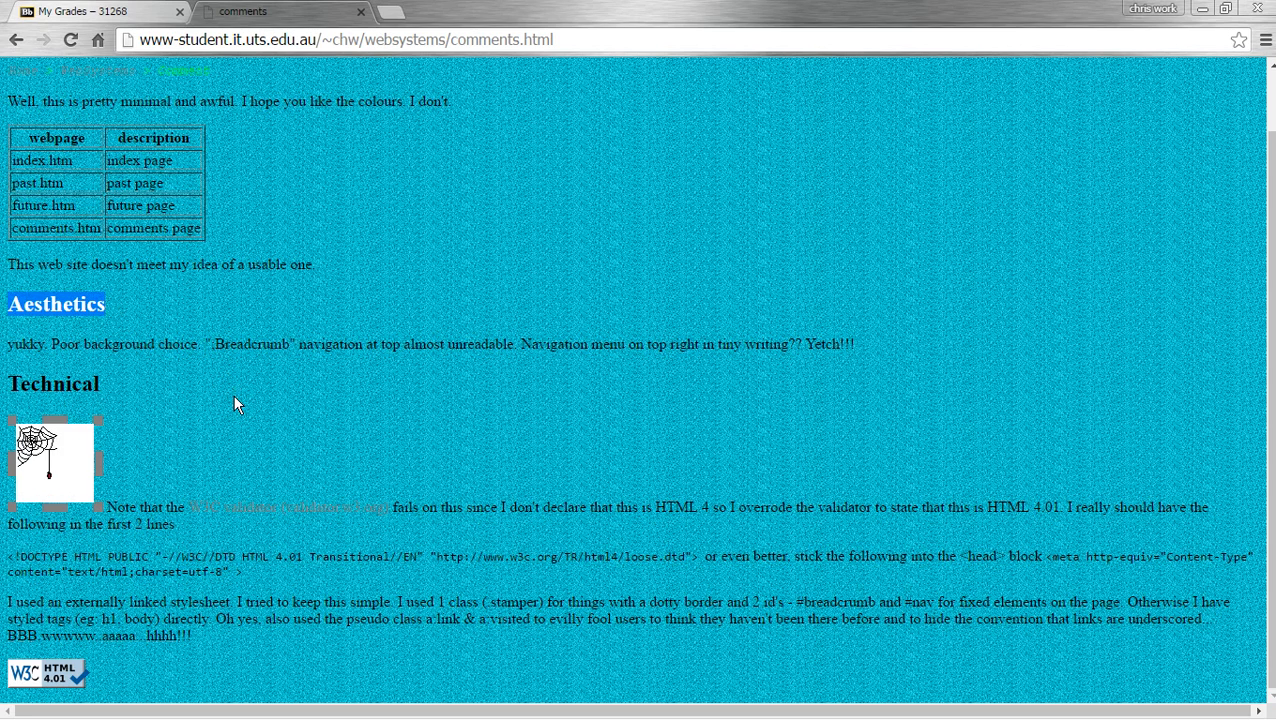
{"action": "mouse_move", "coordinate": [100, 450]}
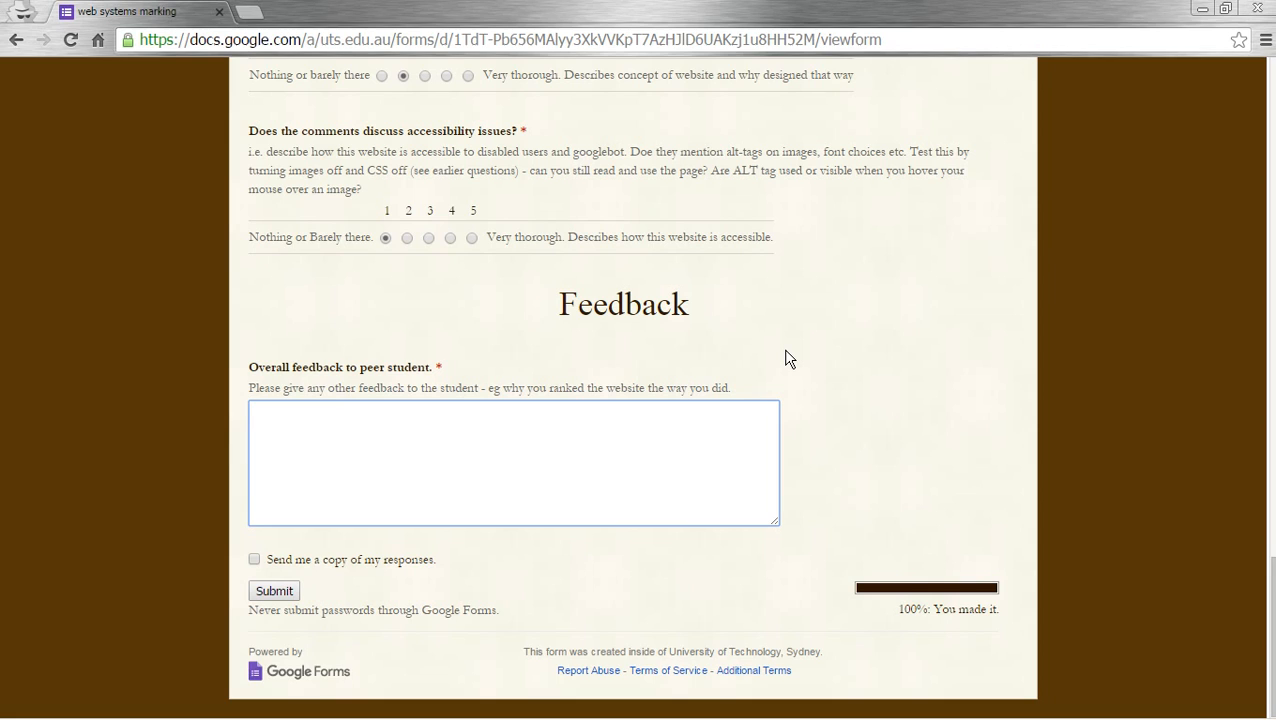
Type feedback that the site meets minimum requirements but lacks accessibility comments and aesthetics.
{"action": "type", "text": "Very poor effort"}
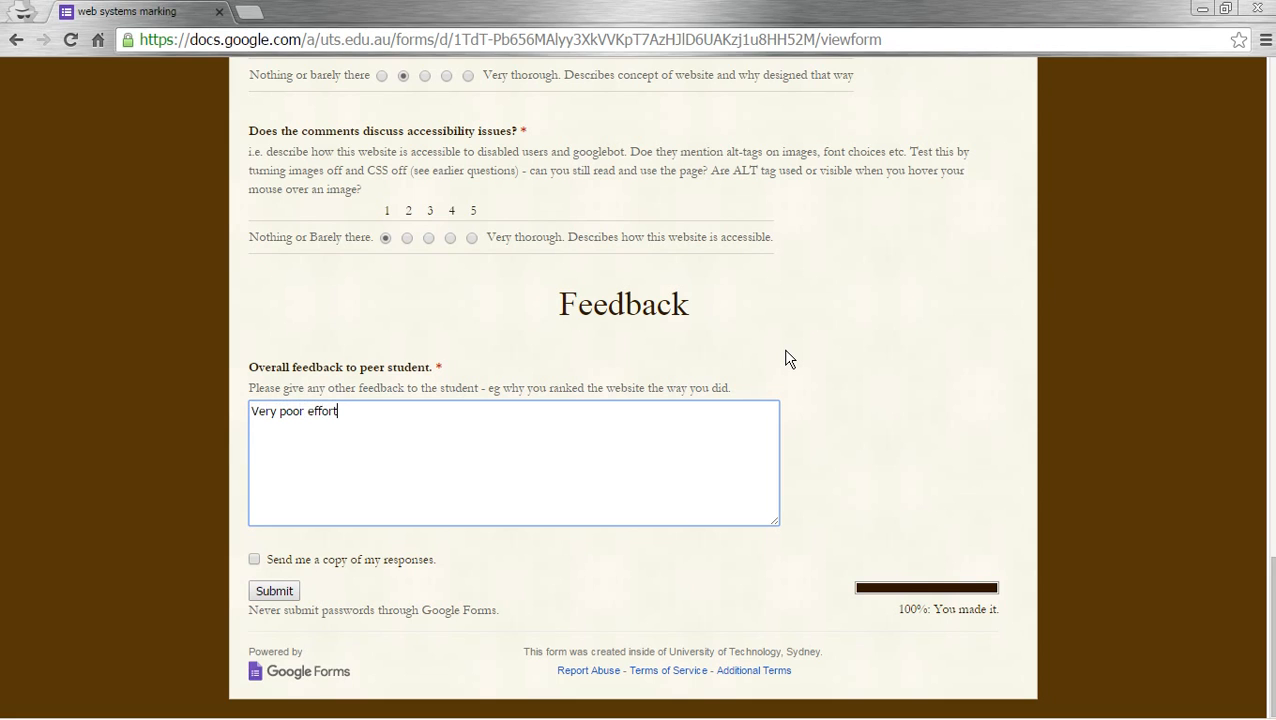
{"action": "type", "text": ", it d"}
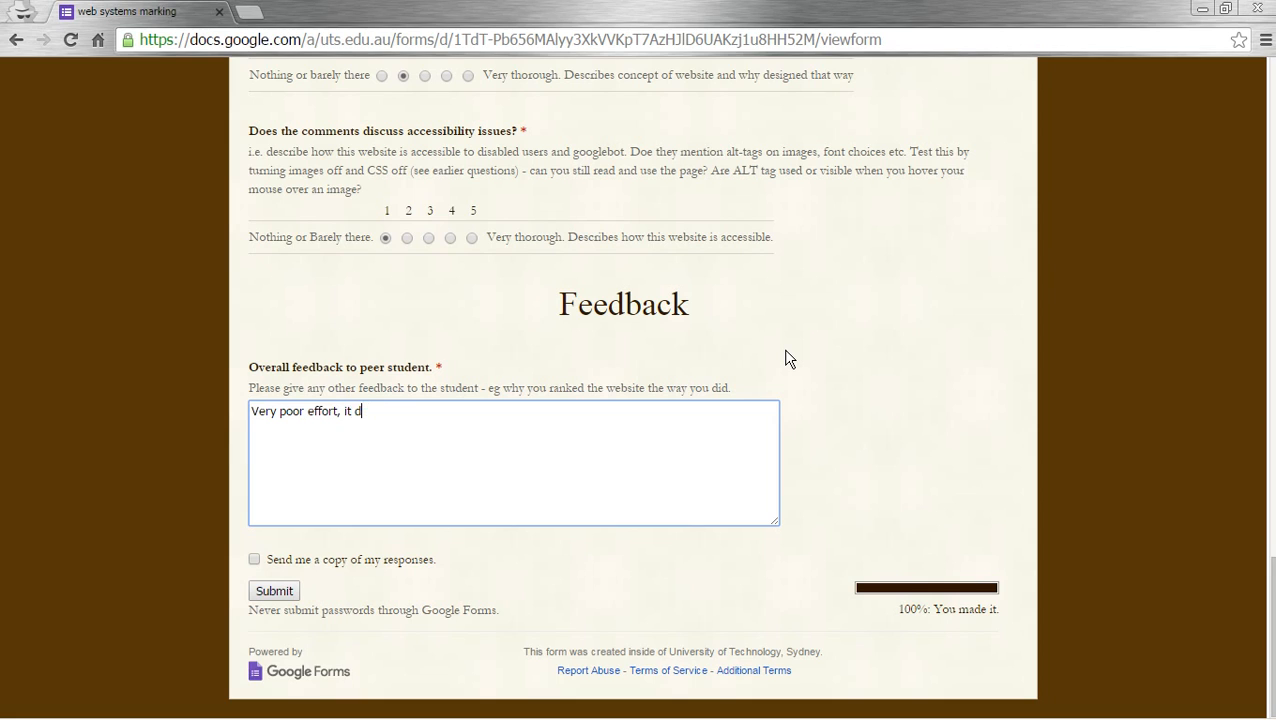
{"action": "type", "text": "meets the mini"}
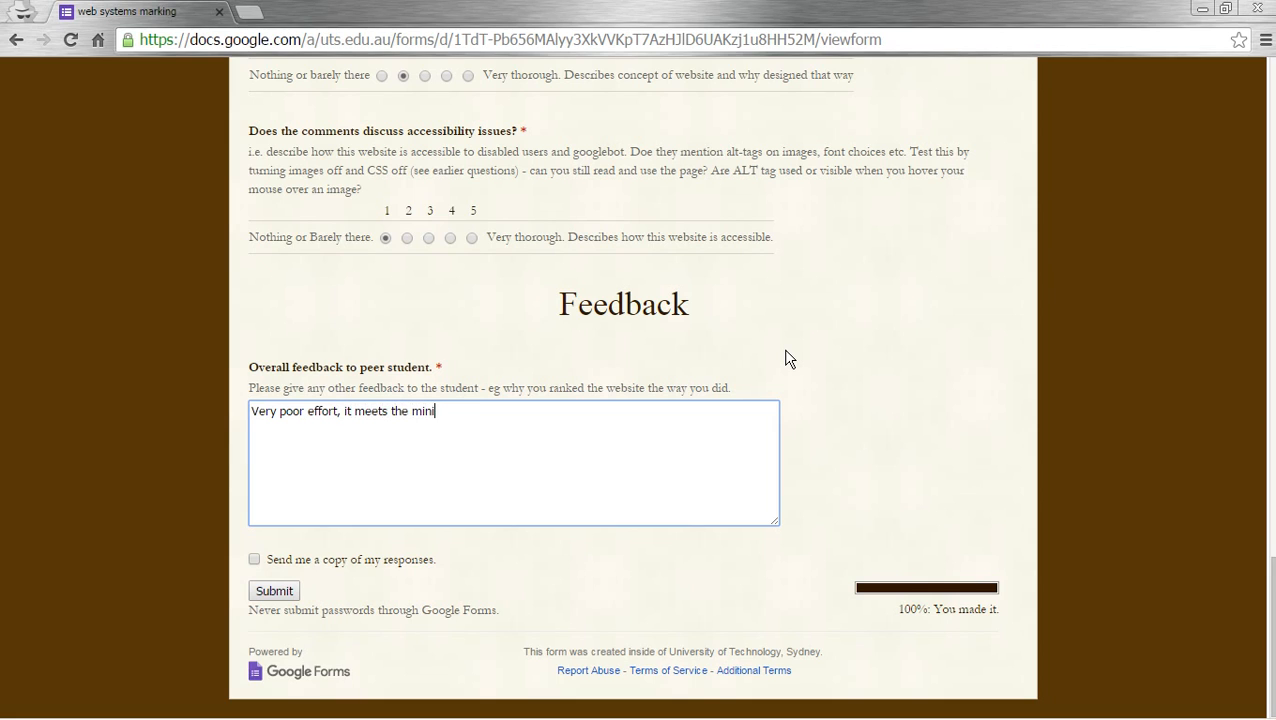
{"action": "type", "text": "mum requireme"}
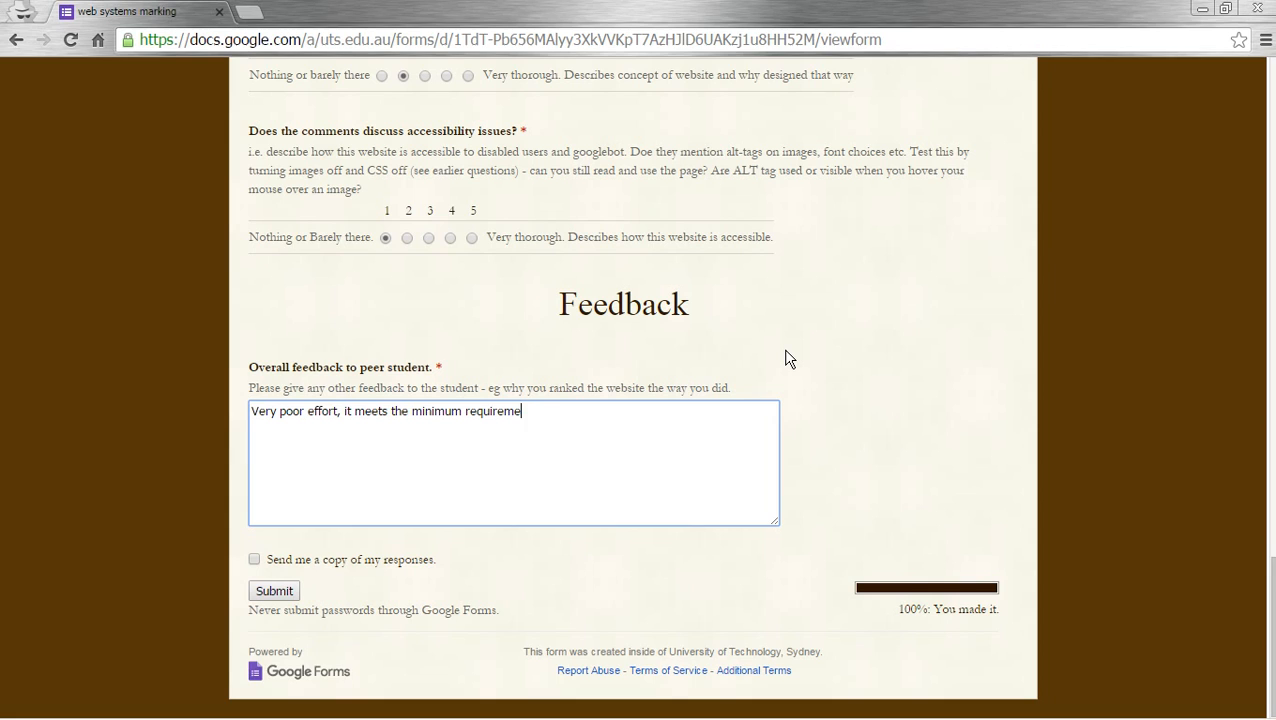
{"action": "type", "text": "nts however there are no a"}
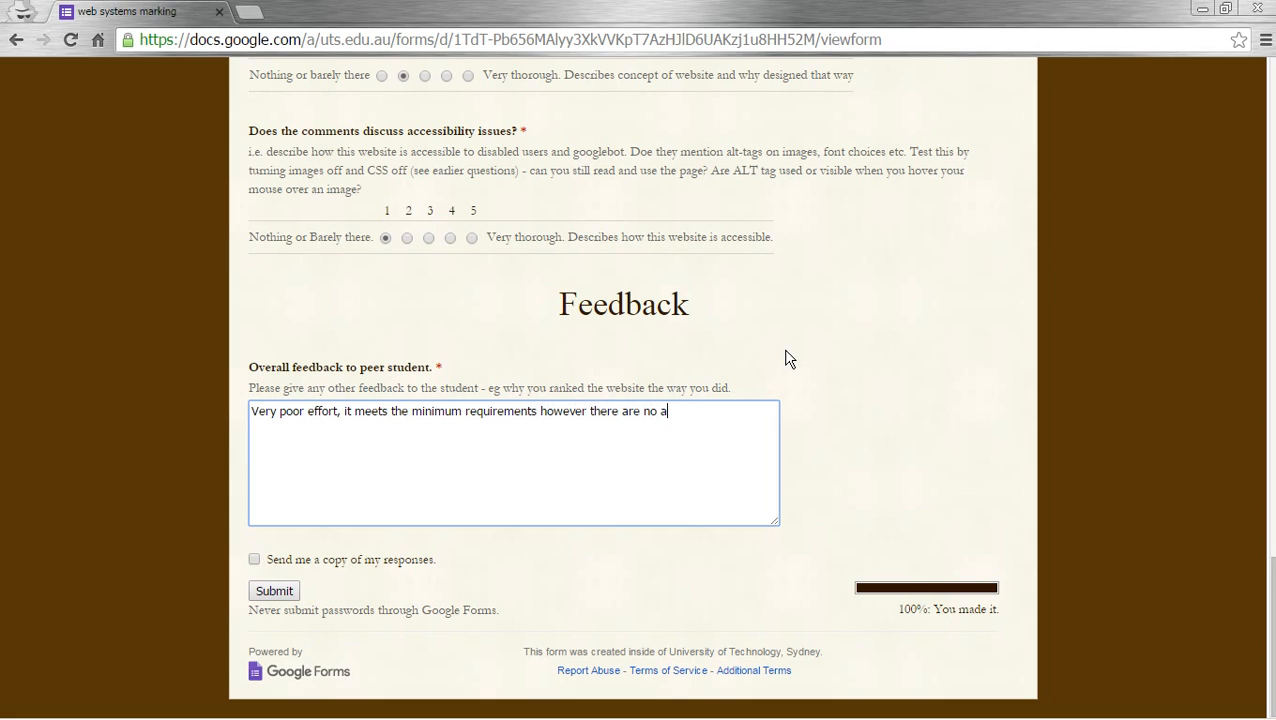
{"action": "type", "text": "ccessib"}
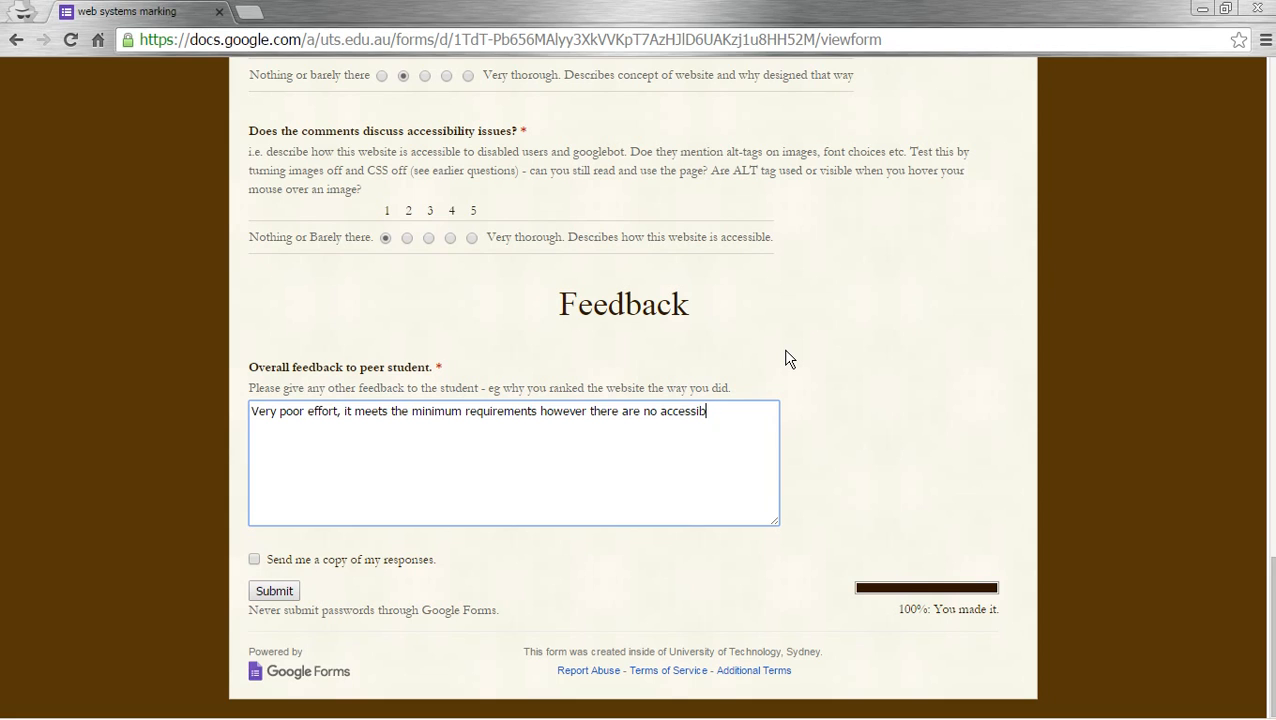
{"action": "type", "text": "ilty comments a"}
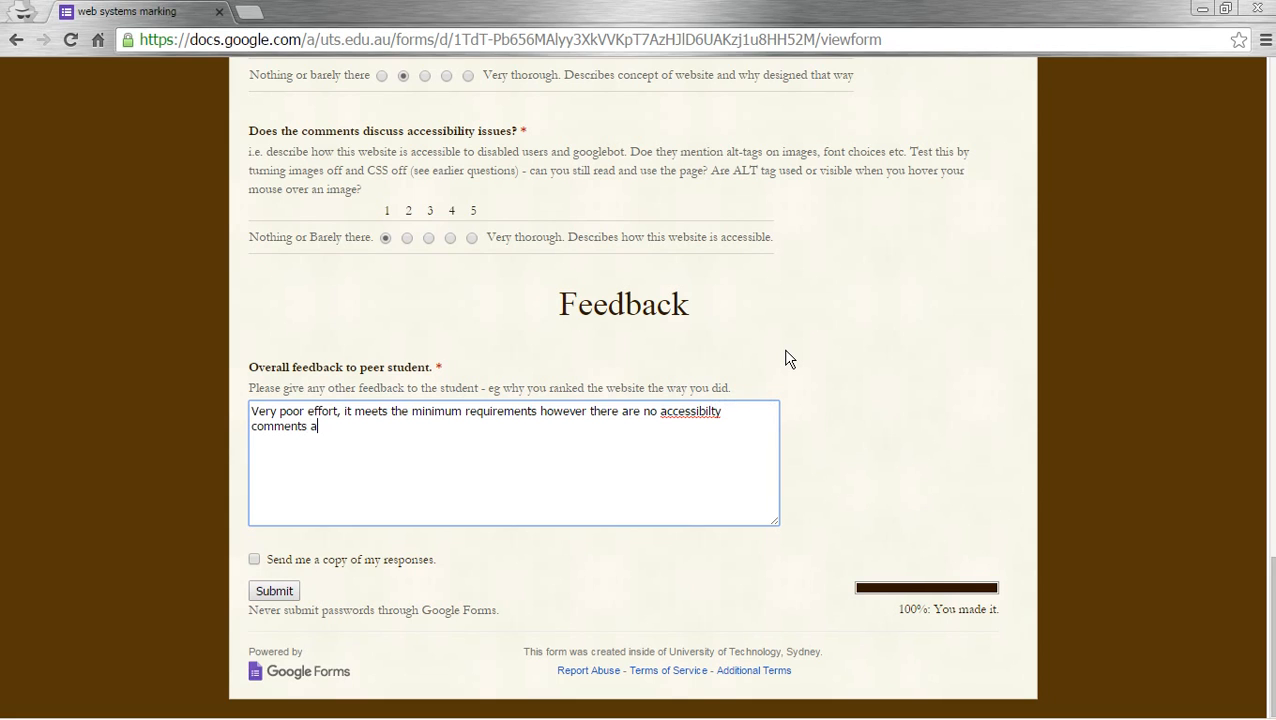
{"action": "type", "text": "nd"}
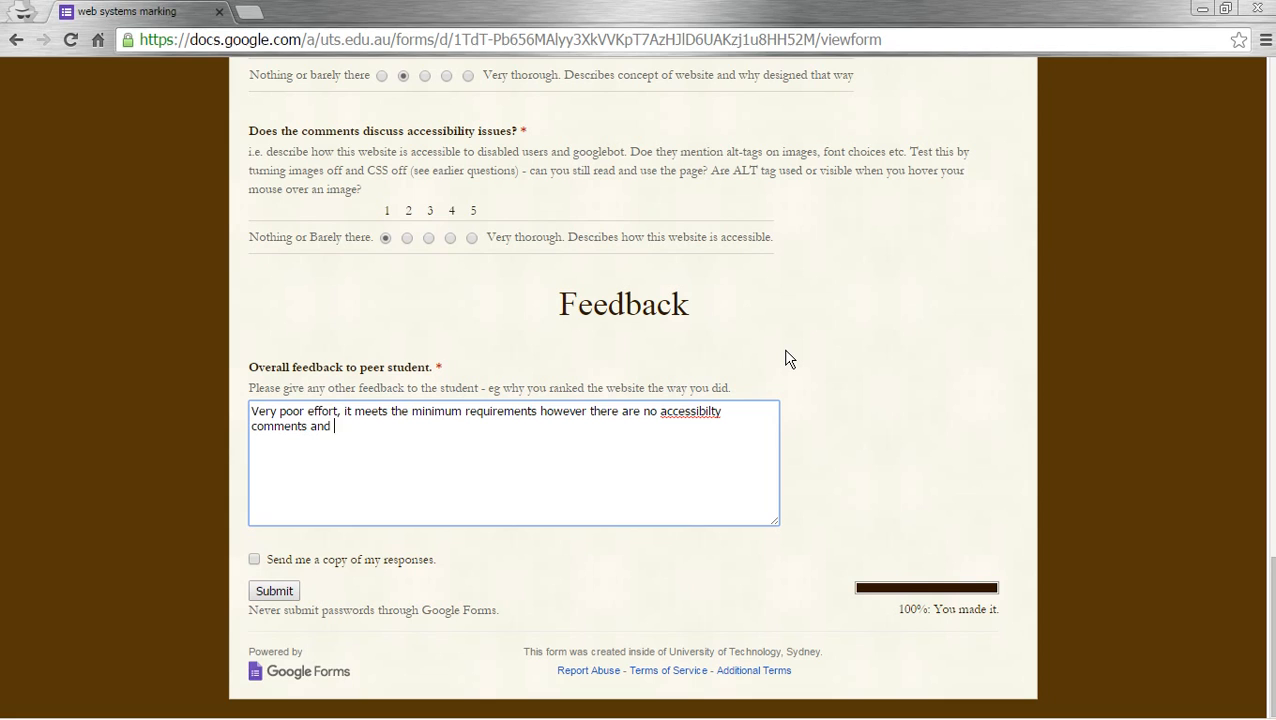
{"action": "type", "text": "minimal"}
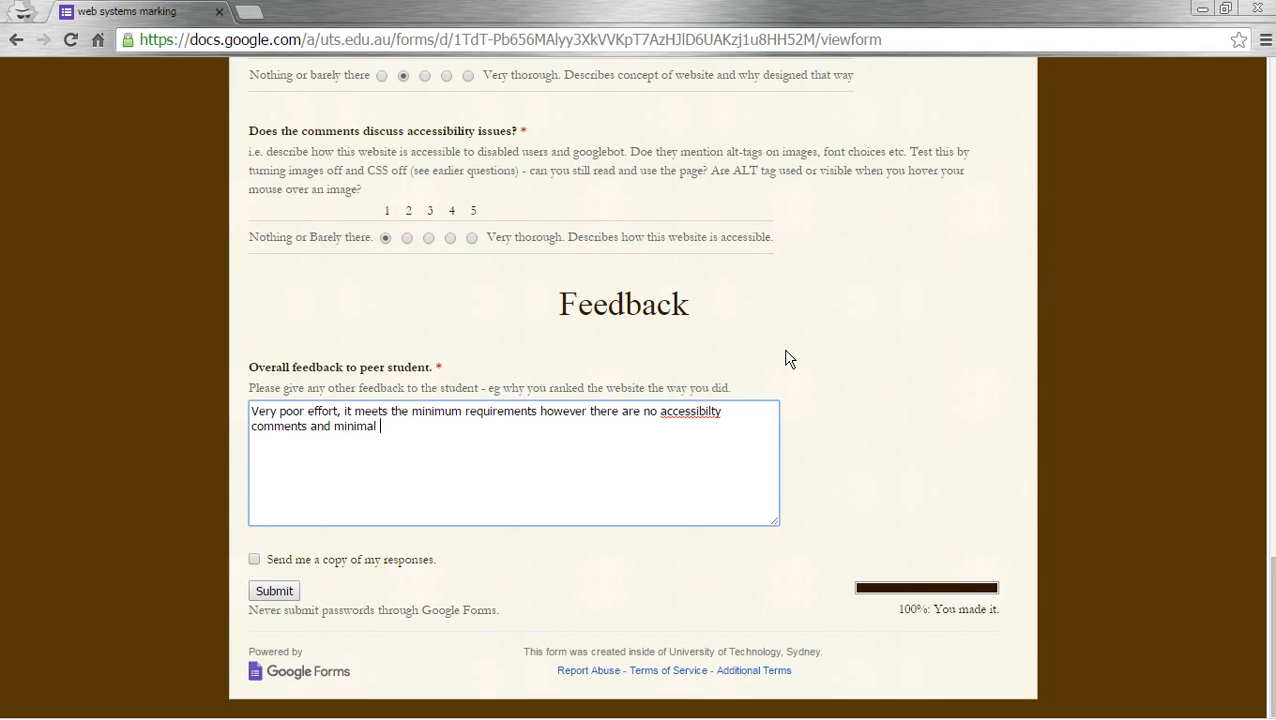
{"action": "type", "text": "aesthetic comments."}
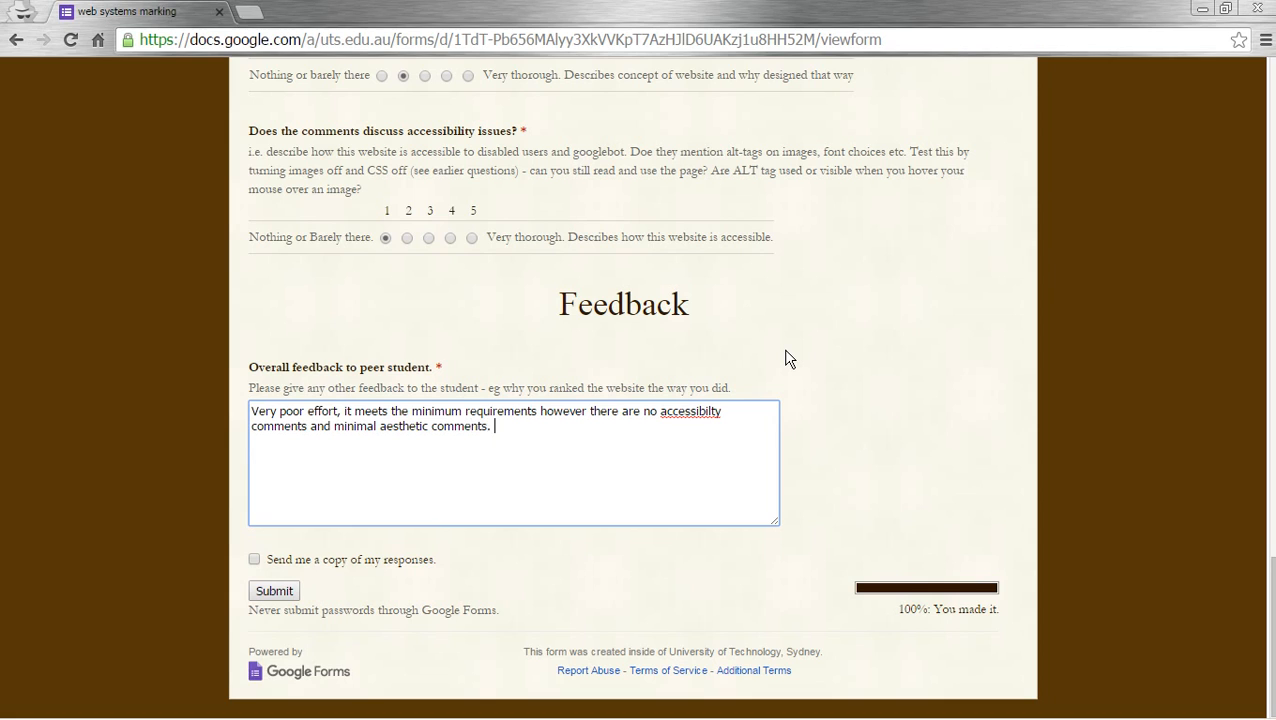
Add that technical comments don't describe site structure or template, colours are poor, and the site seems deliberately poor.
{"action": "type", "text": "THe technical"}
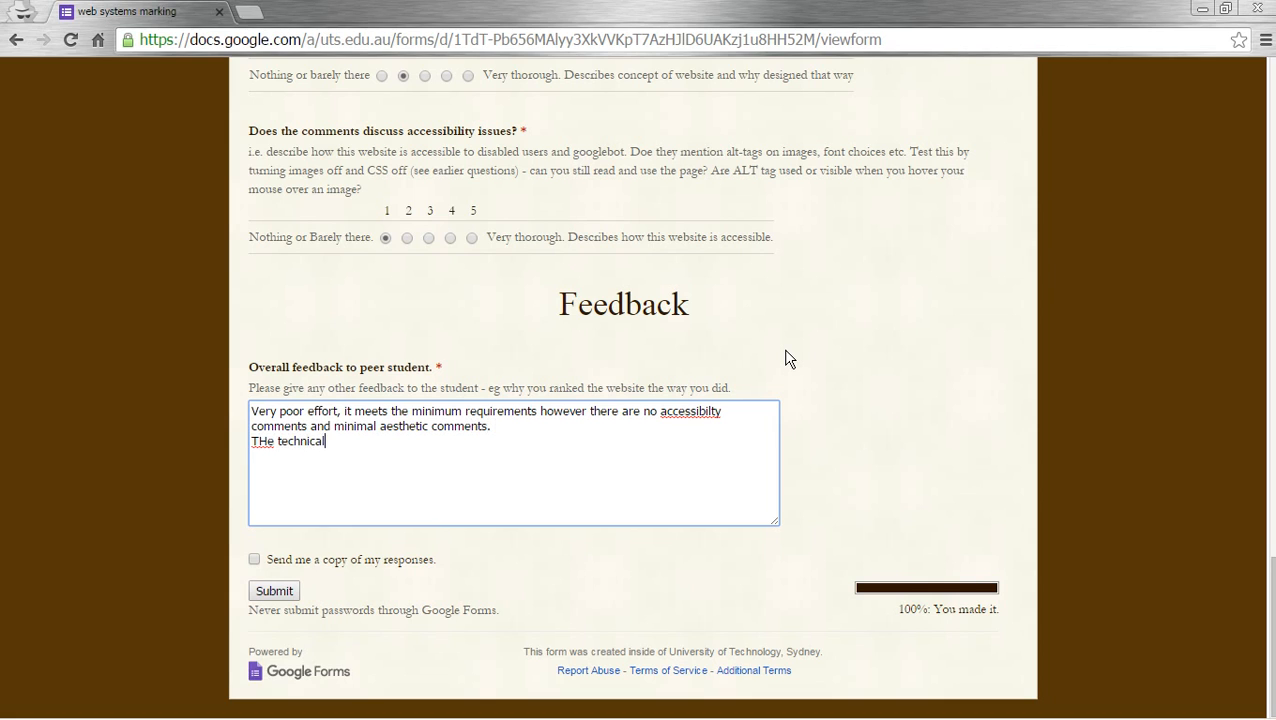
{"action": "type", "text": "comments do"}
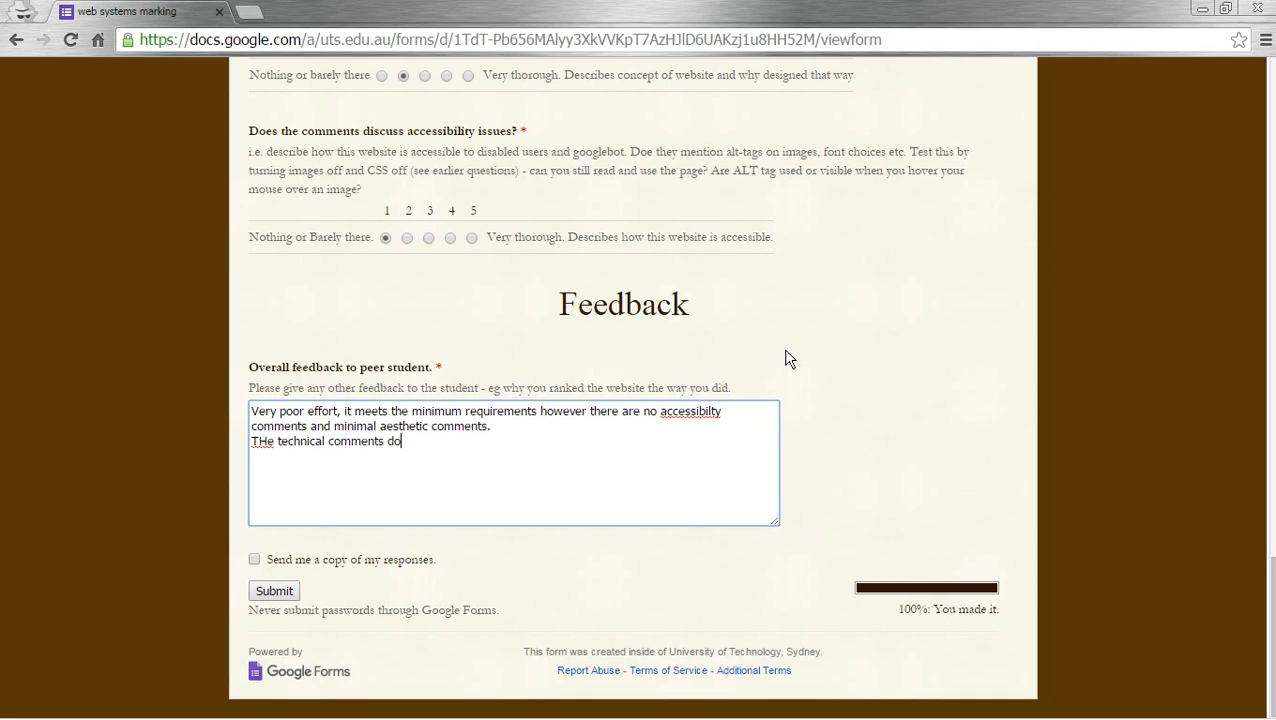
{"action": "type", "text": "not"}
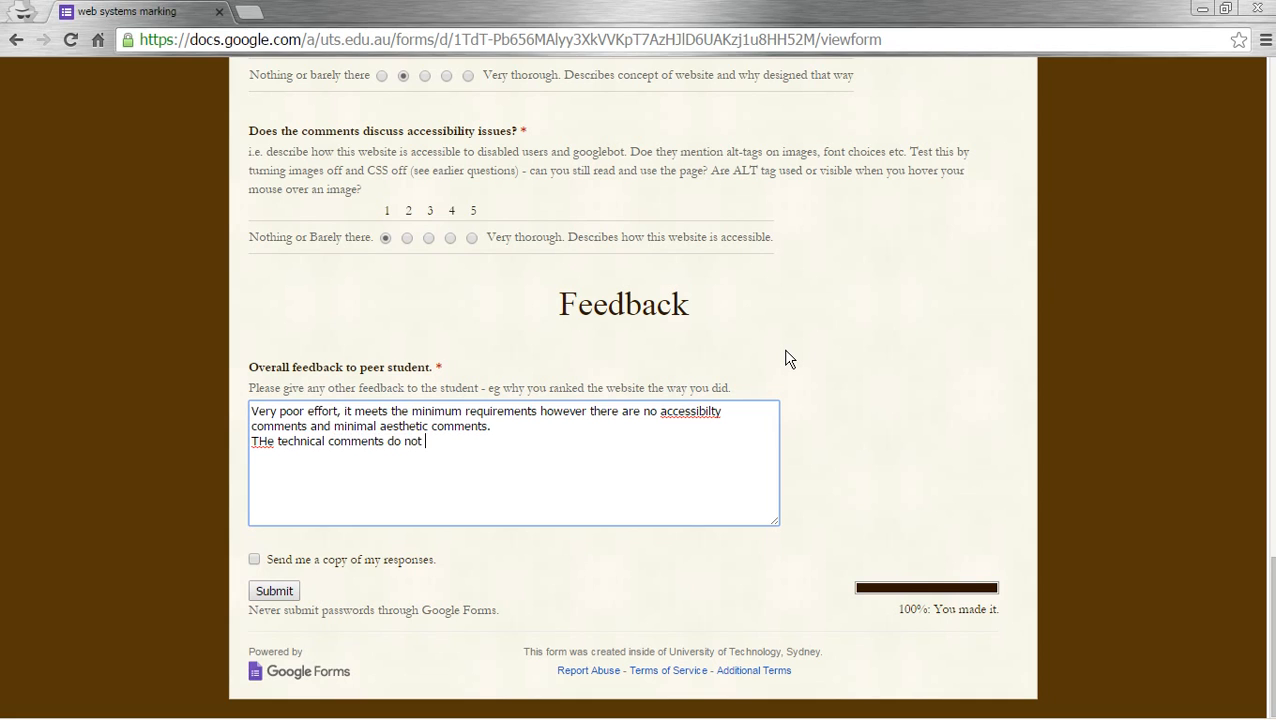
{"action": "type", "text": "describe the stru"}
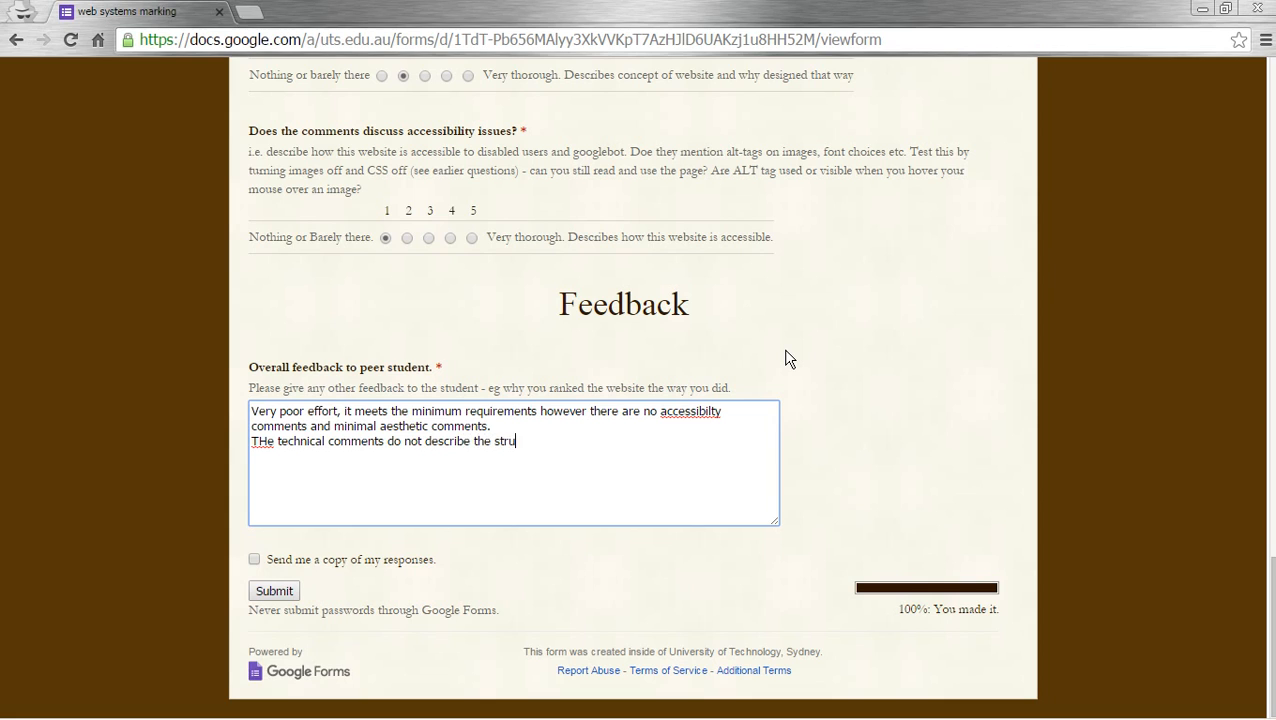
{"action": "type", "text": "cture of the websi"}
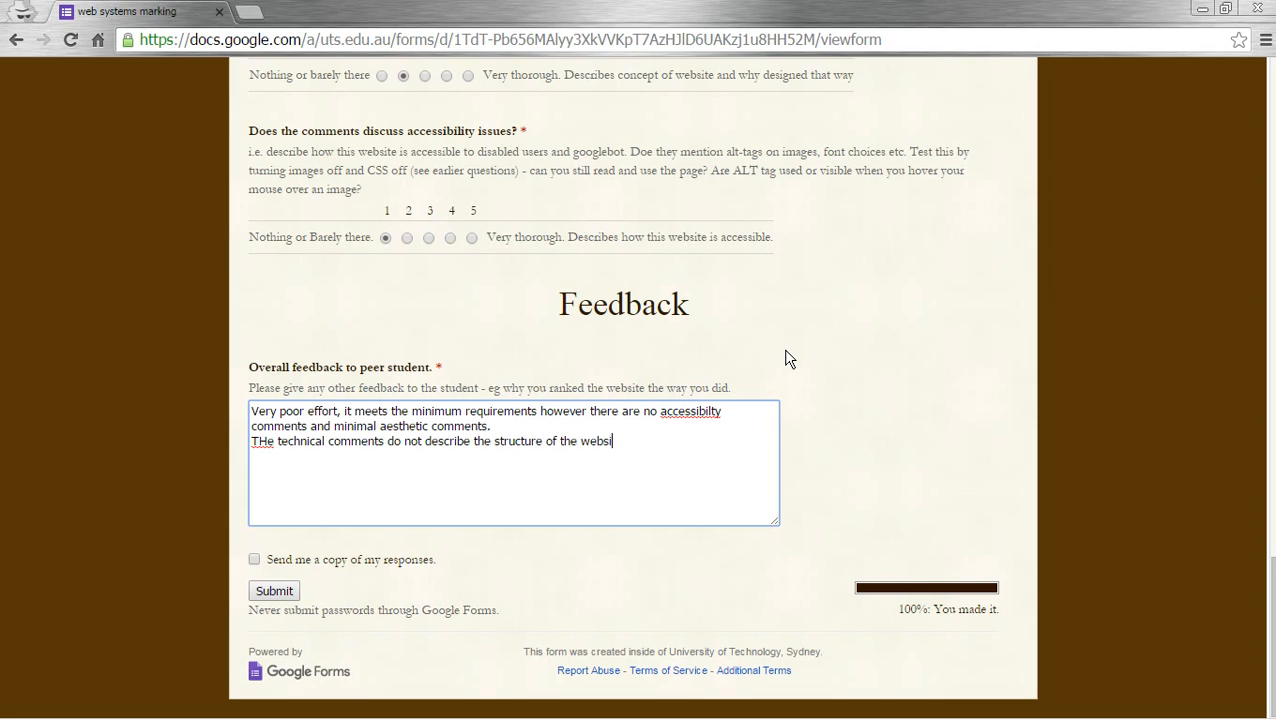
{"action": "type", "text": "te nor does it"}
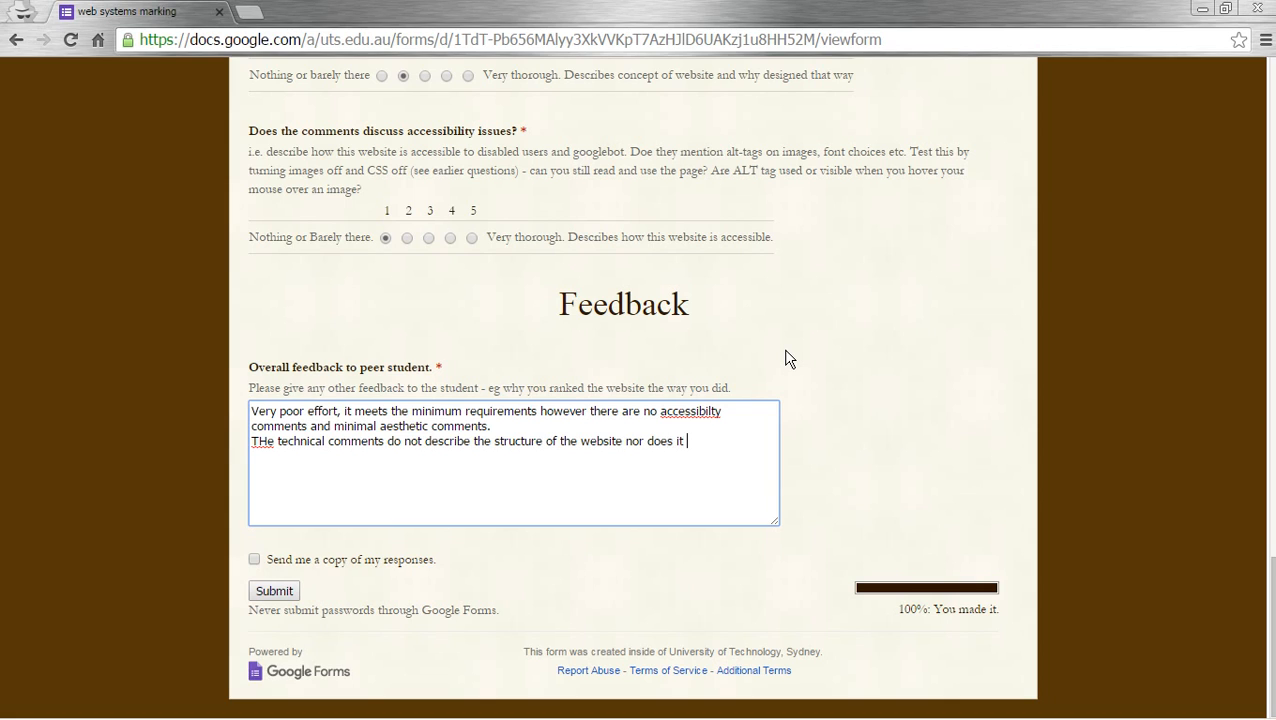
{"action": "type", "text": "describe the internal layout o"}
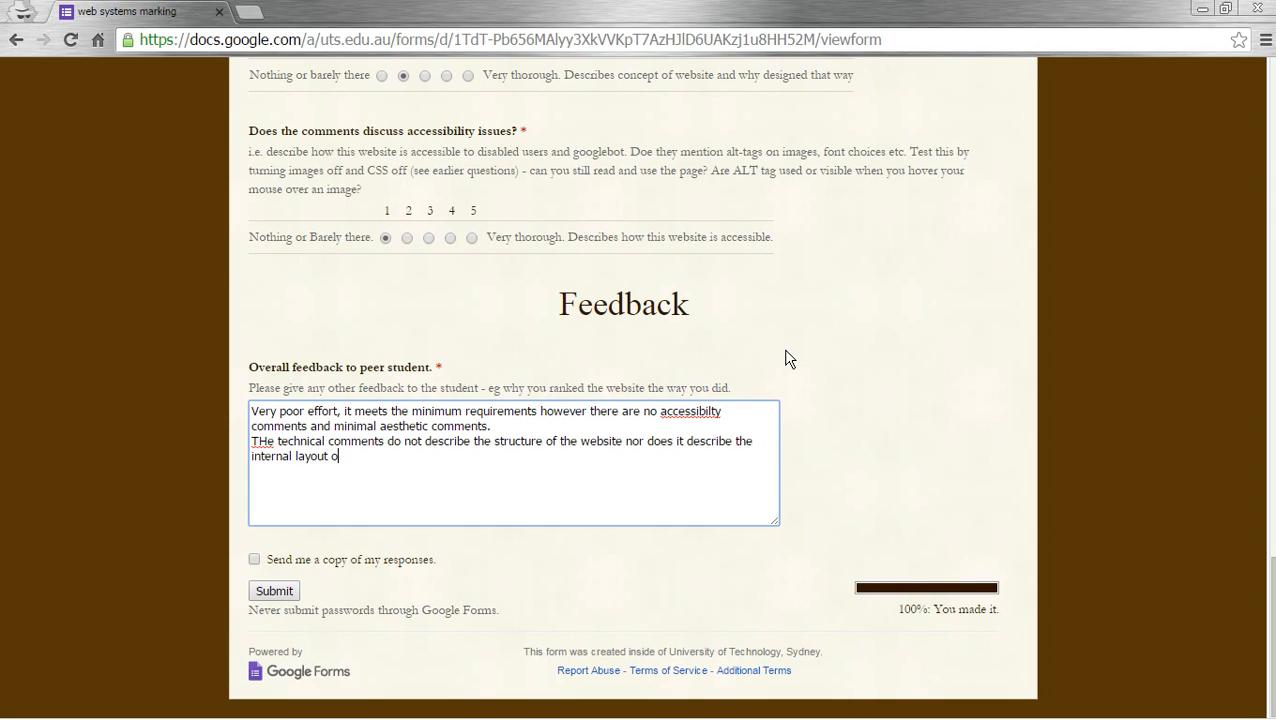
{"action": "type", "text": "ie temp"}
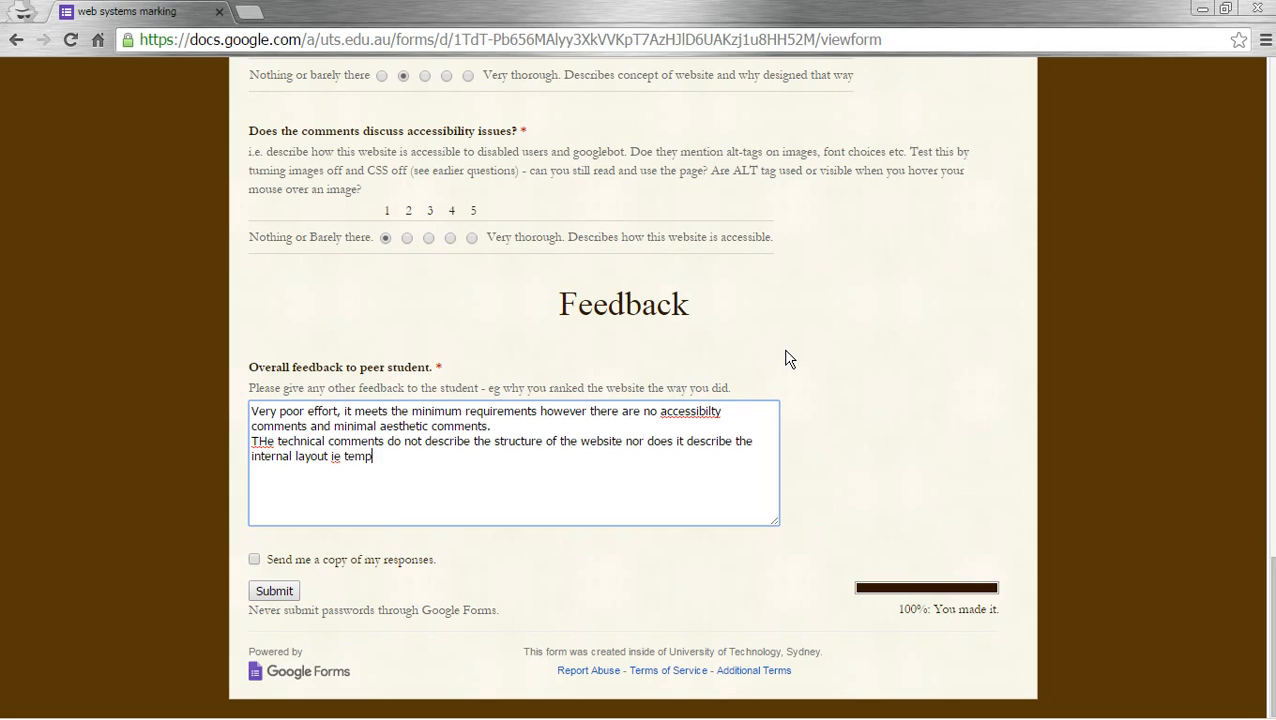
{"action": "type", "text": "late of the website."}
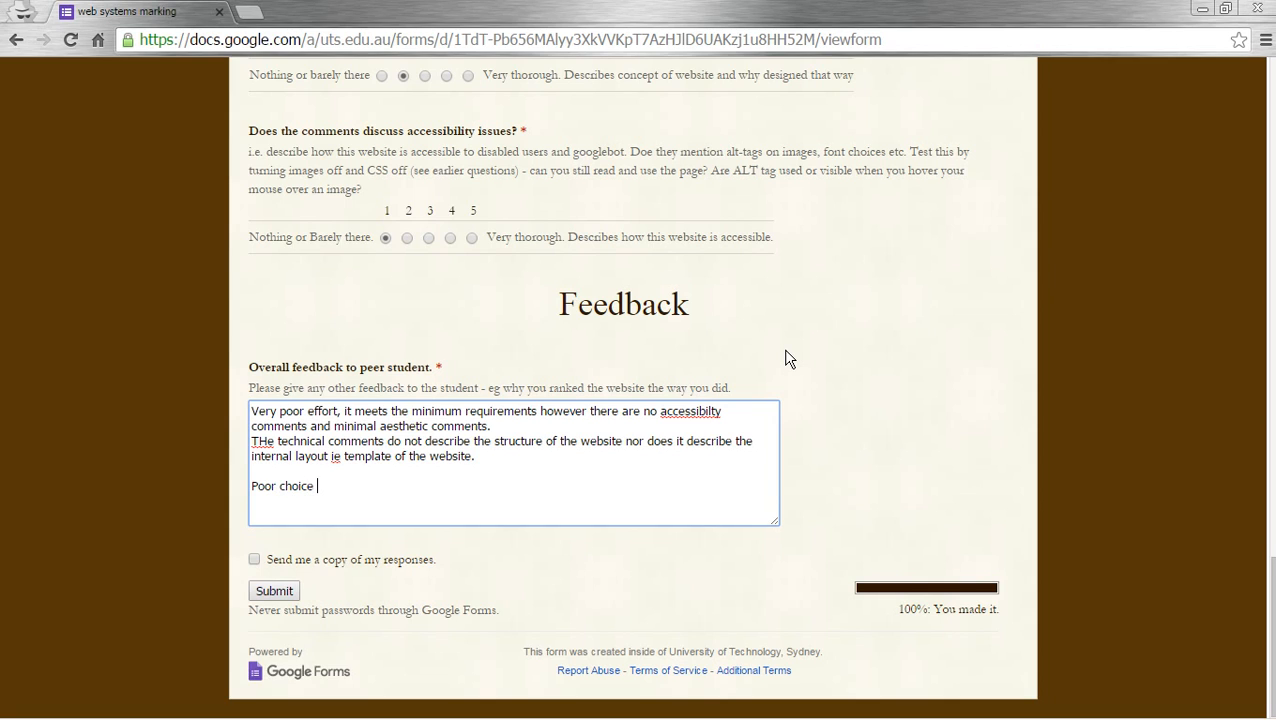
{"action": "type", "text": "of color"}
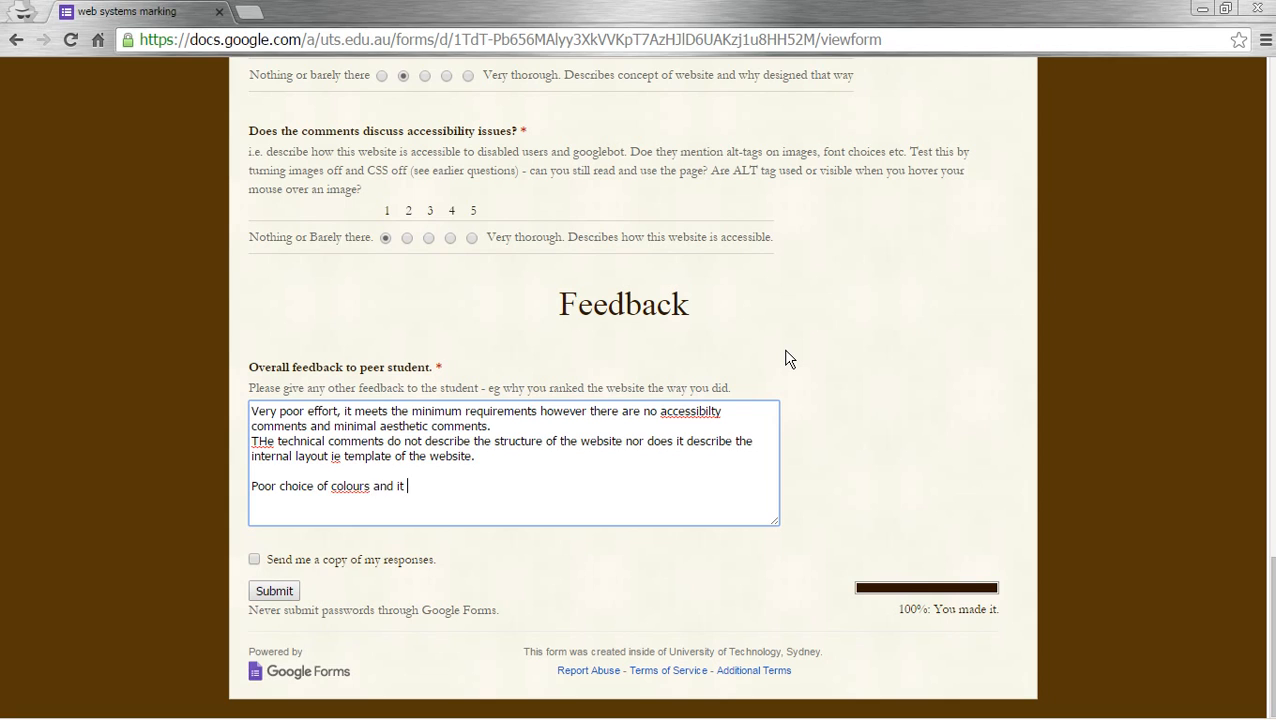
{"action": "type", "text": "also seems like you have deliberat"}
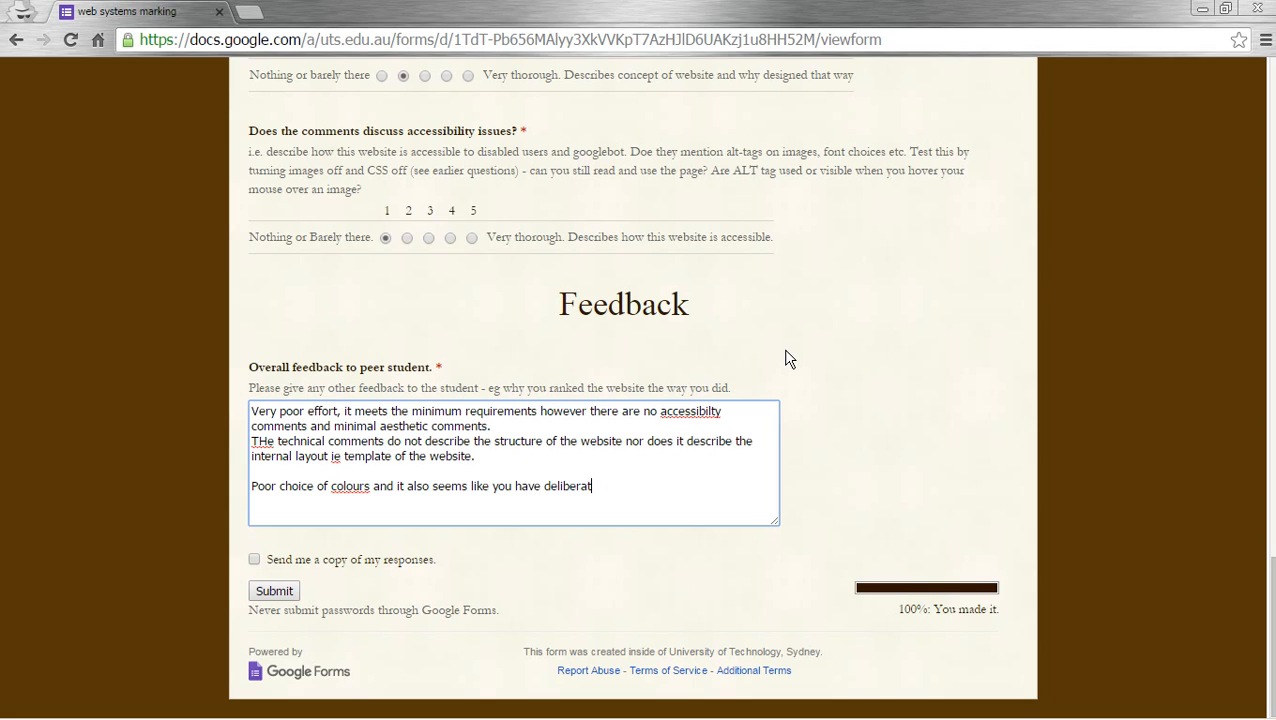
{"action": "type", "text": "ely made a poor sie"}
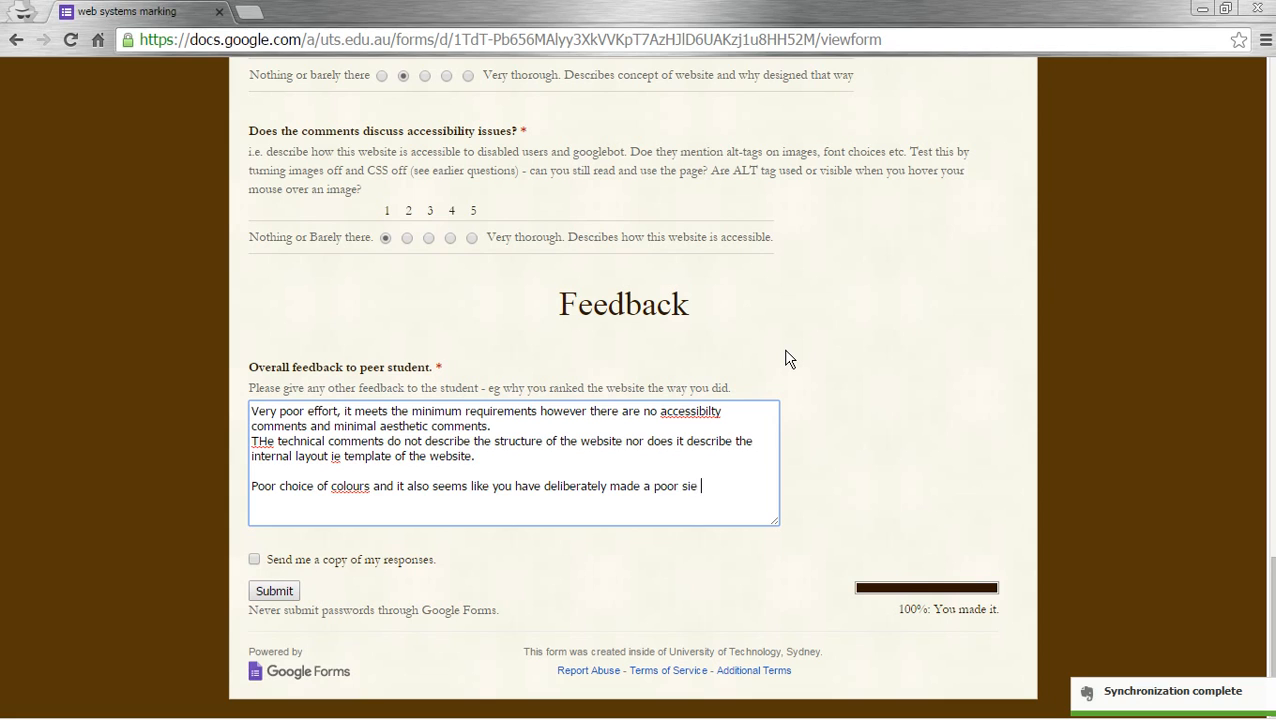
{"action": "type", "text": "t"}
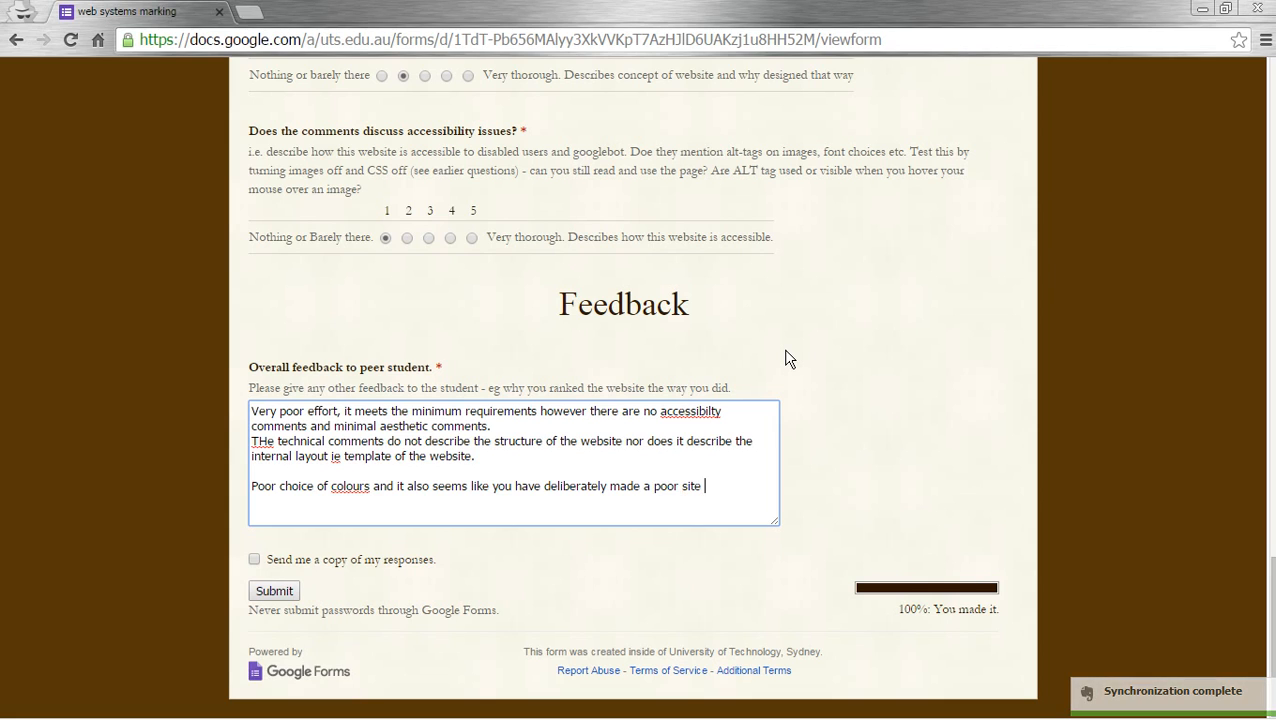
{"action": "type", "text": "."}
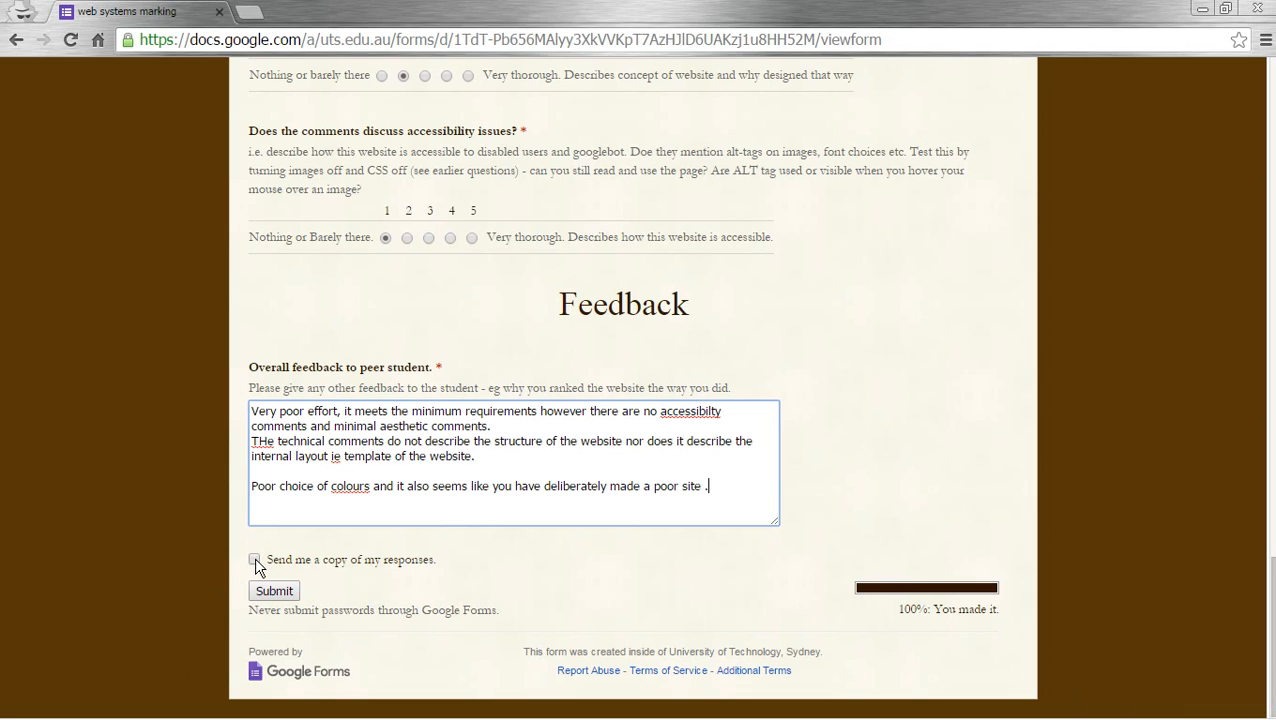
Request an emailed copy of the responses and submit the marking form.
{"action": "left_click", "coordinate": [253, 559]}
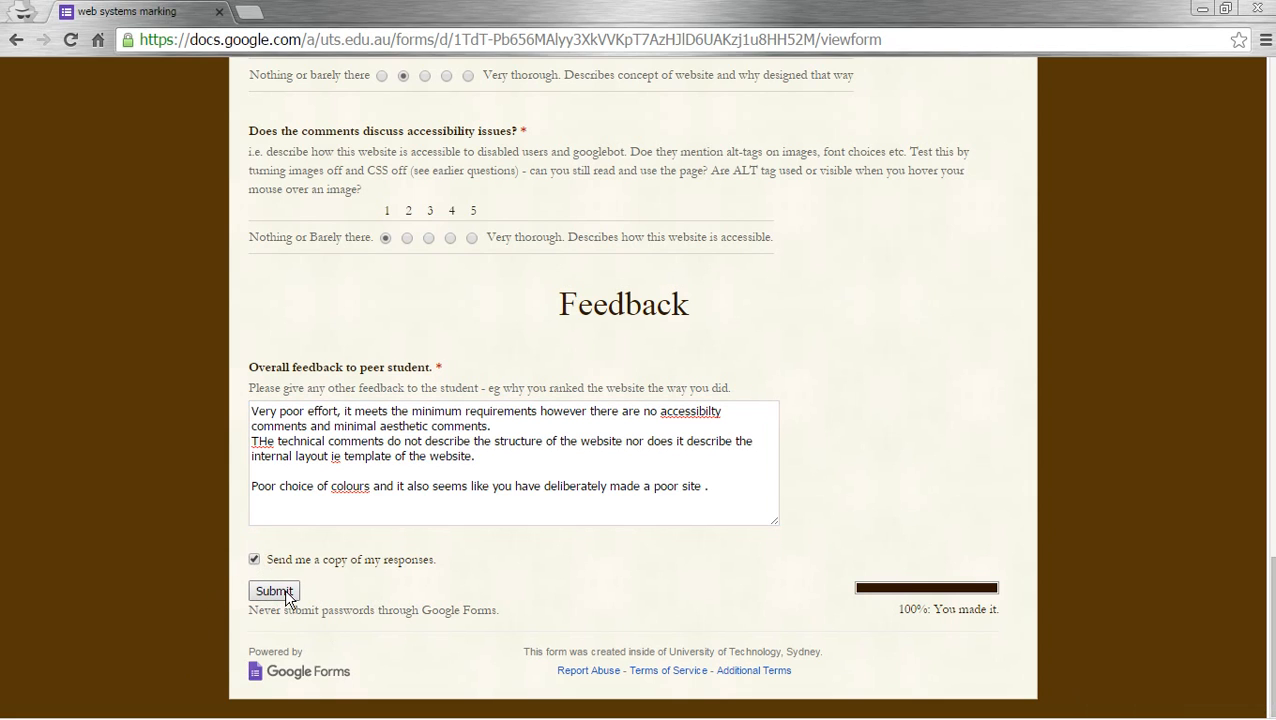
{"action": "left_click", "coordinate": [273, 591]}
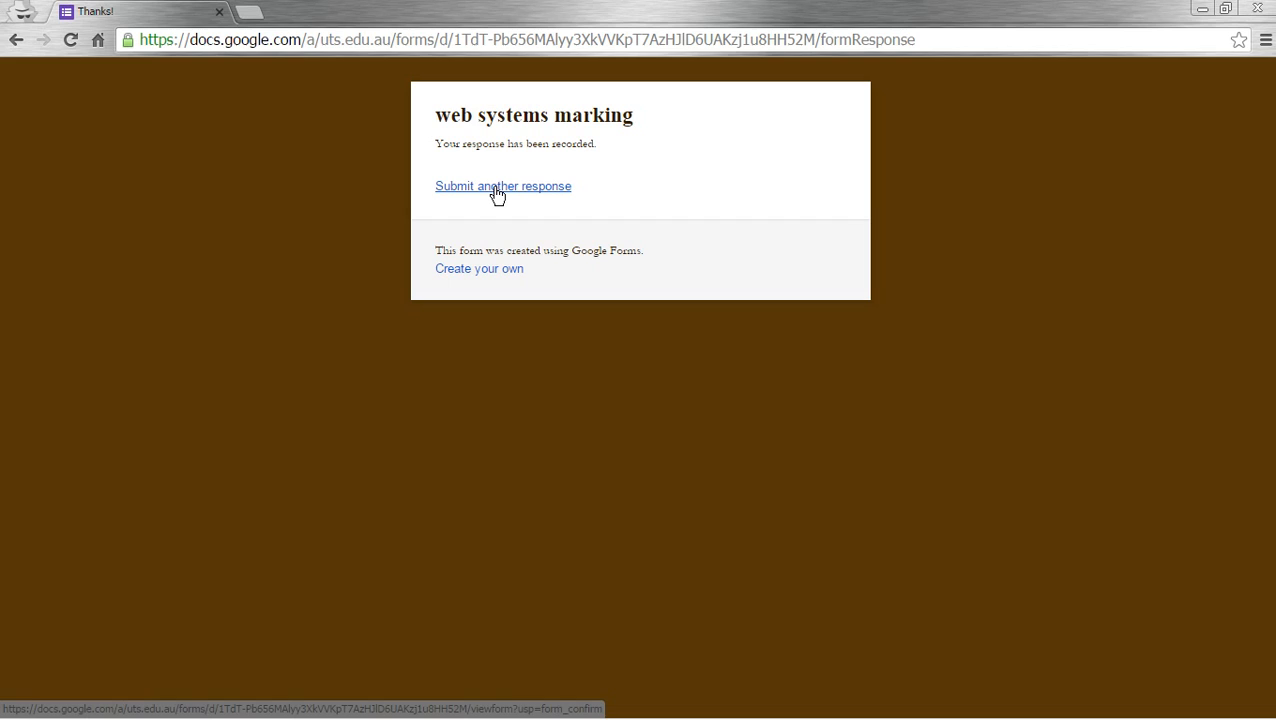
{"action": "mouse_move", "coordinate": [498, 197]}
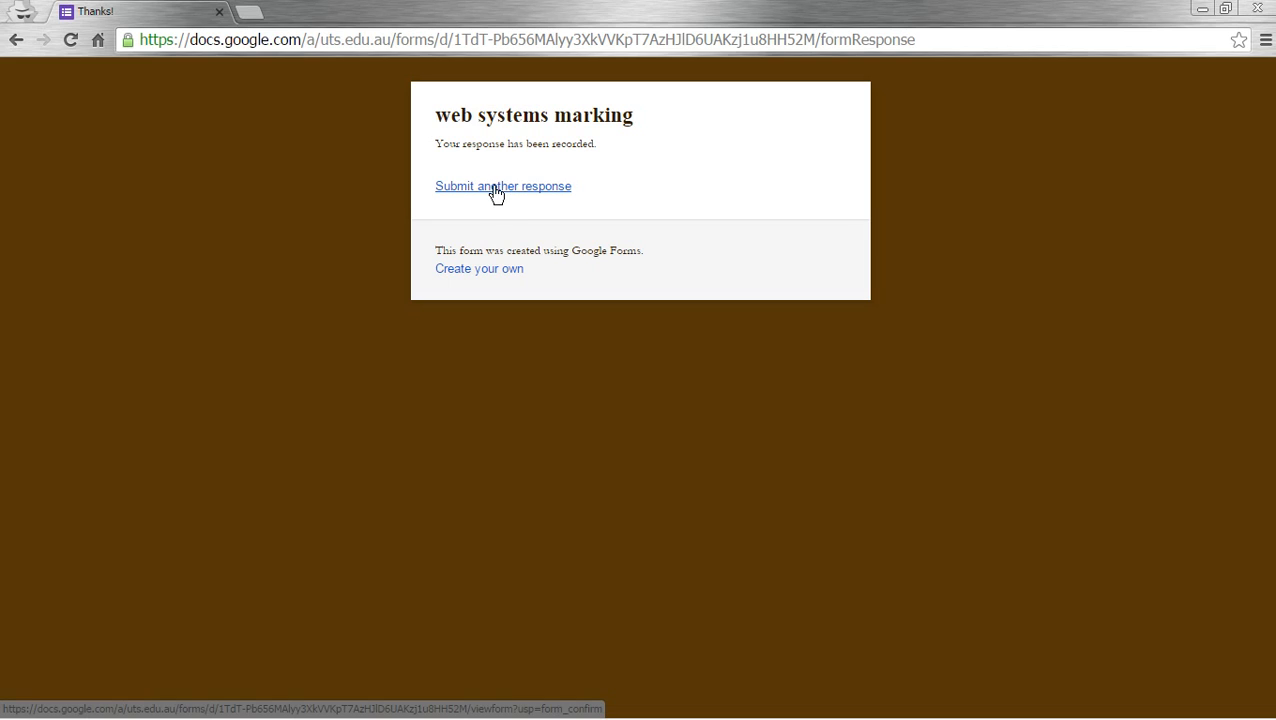
{"action": "mouse_move", "coordinate": [514, 191]}
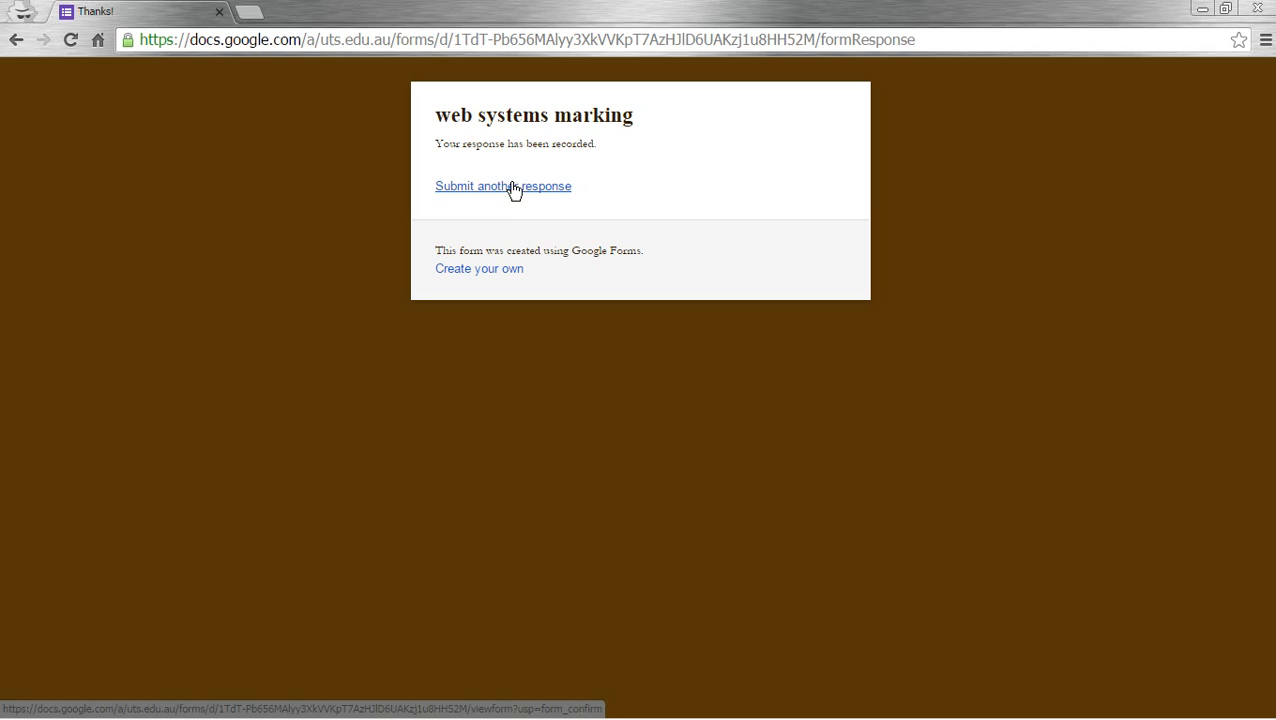
{"action": "mouse_move", "coordinate": [515, 189]}
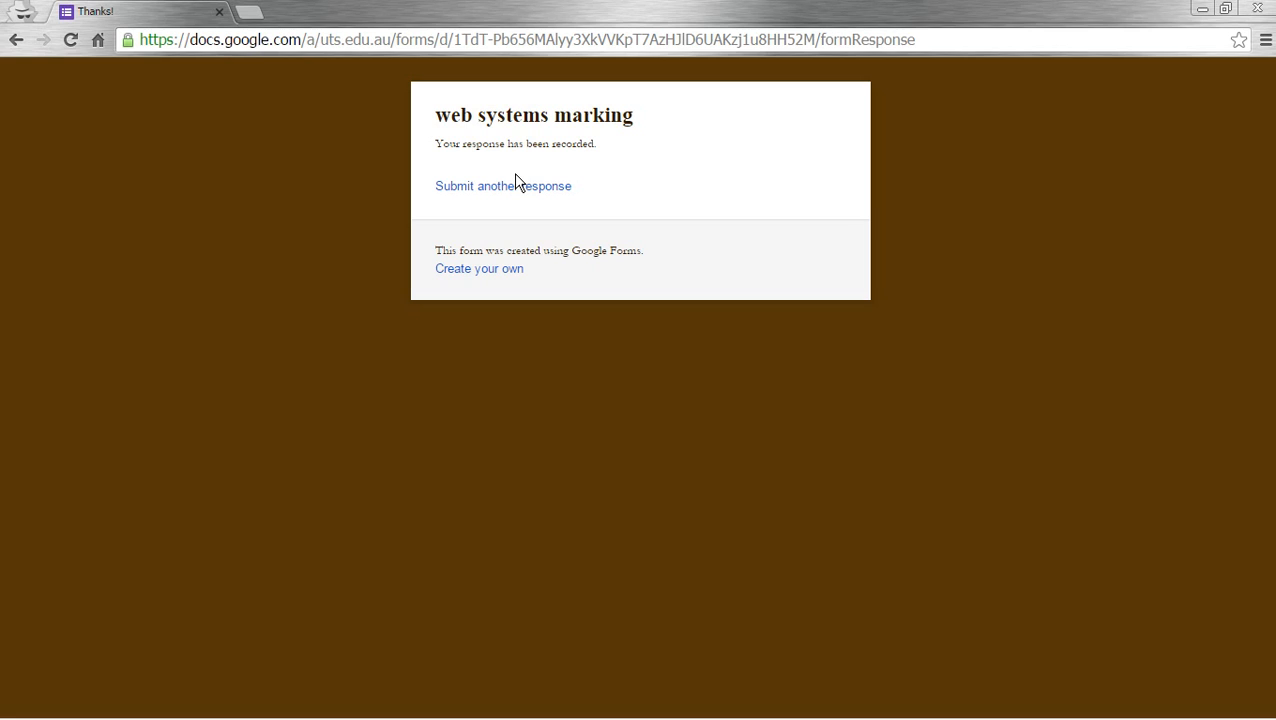
{"action": "mouse_move", "coordinate": [554, 188]}
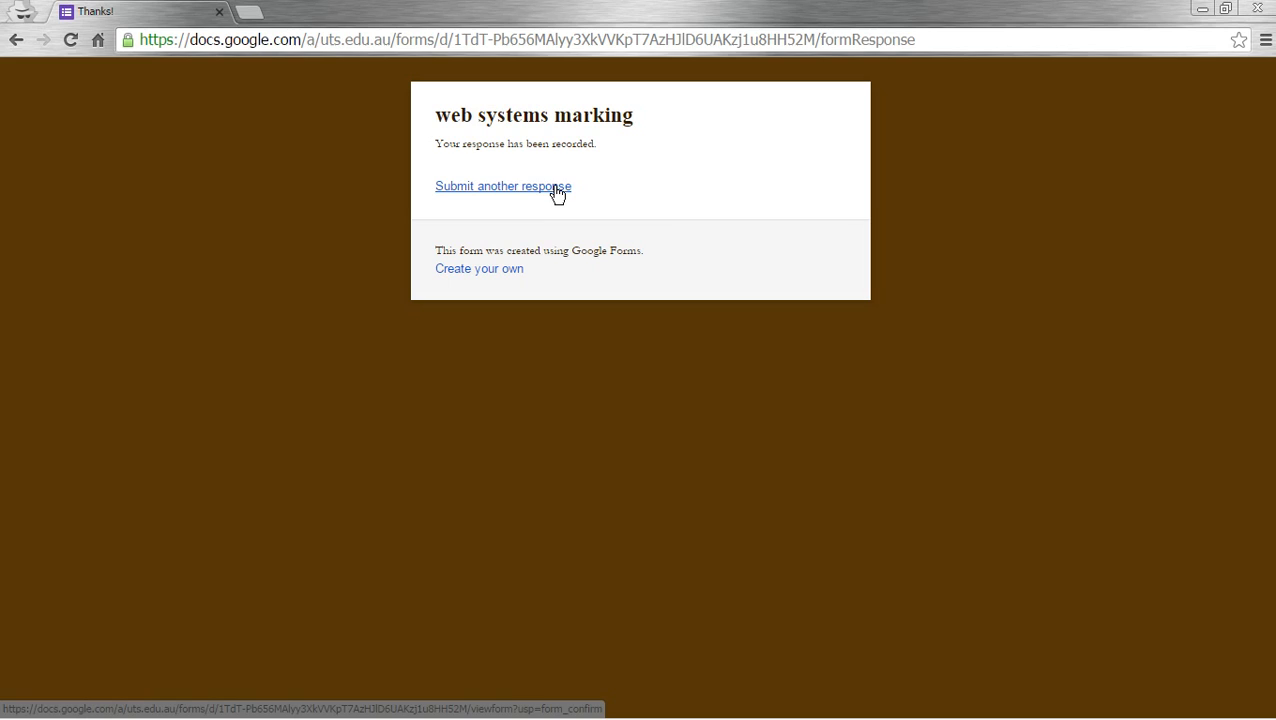
{"action": "mouse_move", "coordinate": [1240, 412]}
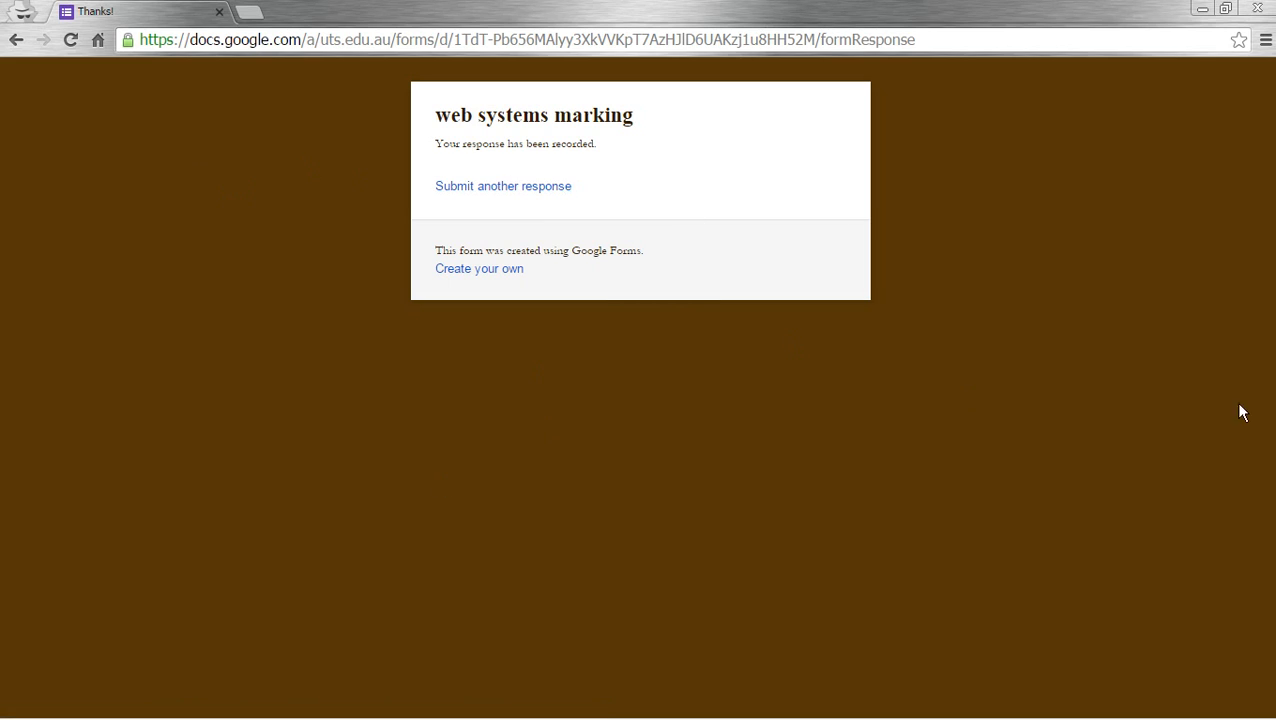